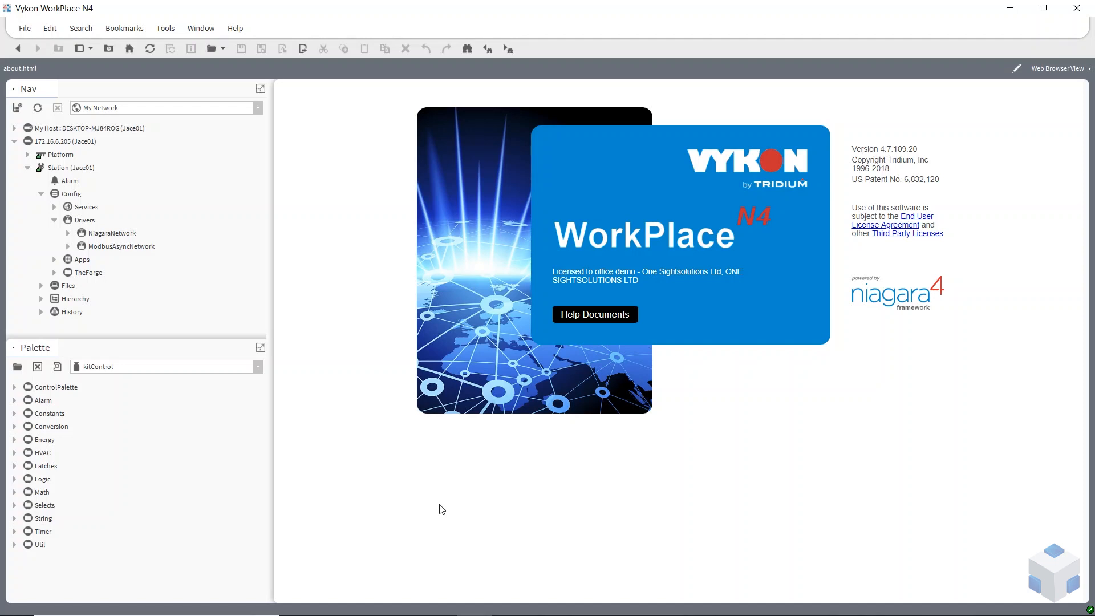
mouse_move(195, 303)
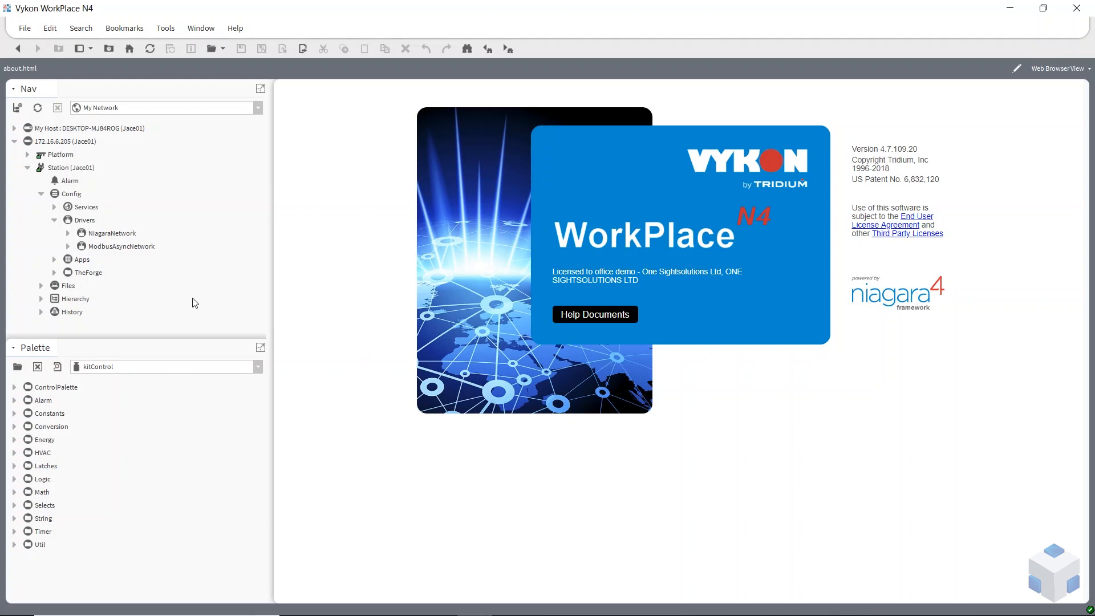
mouse_move(110, 269)
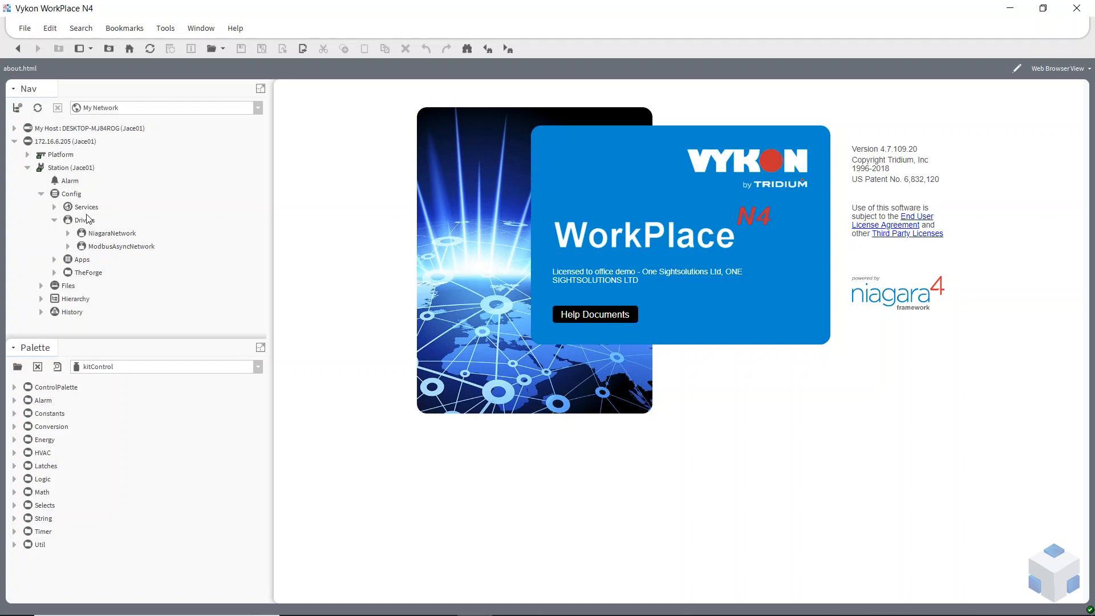
Add one Bacnet Network driver to the station, keeping the default BacnetNetwork settings.
click(84, 219)
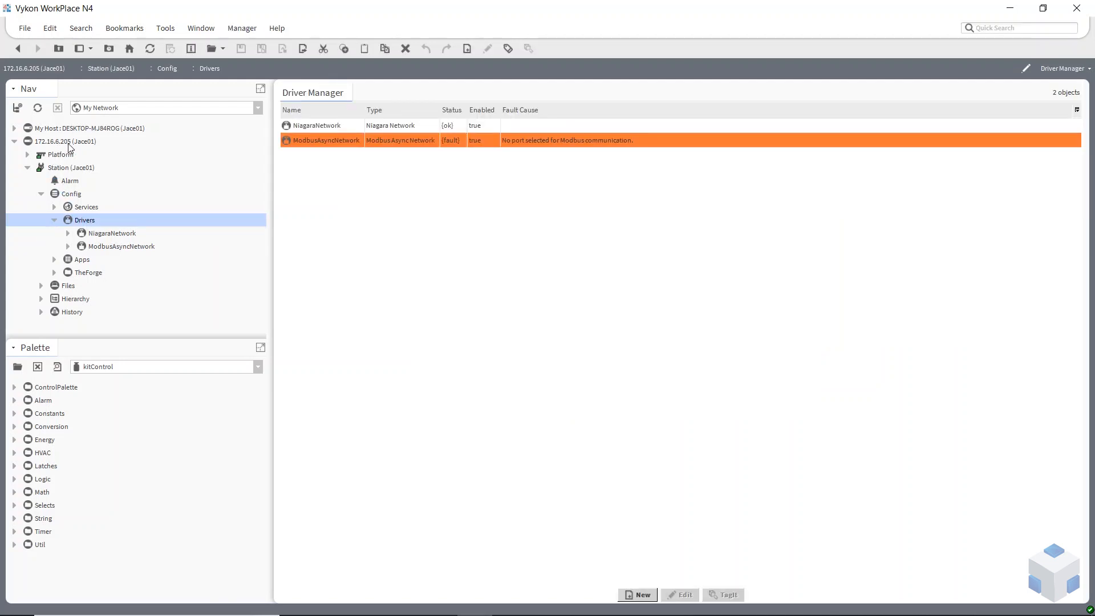
mouse_move(694, 581)
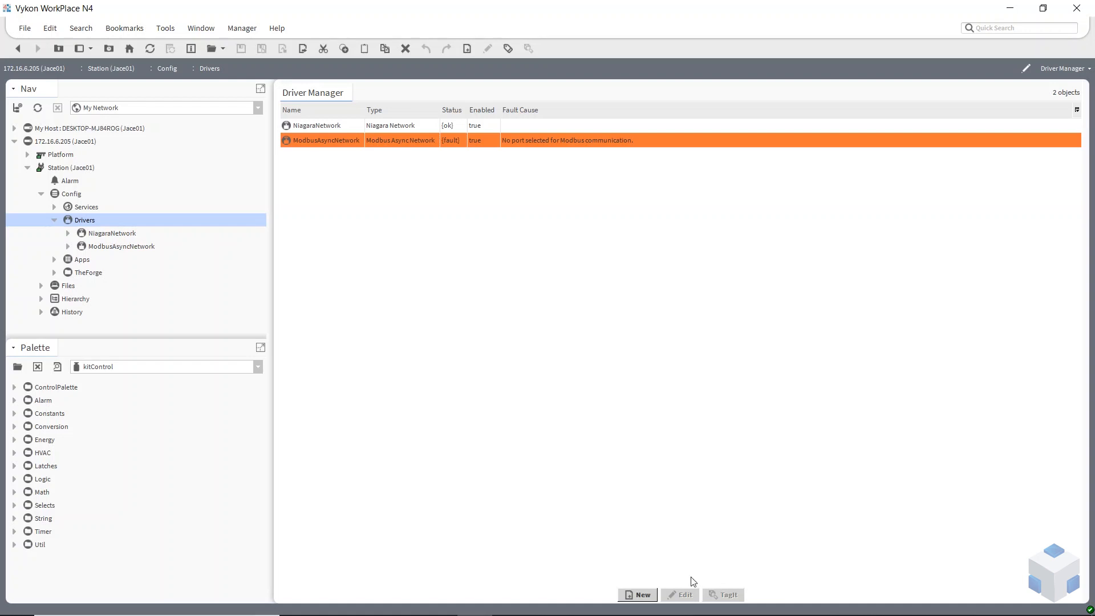
click(637, 594)
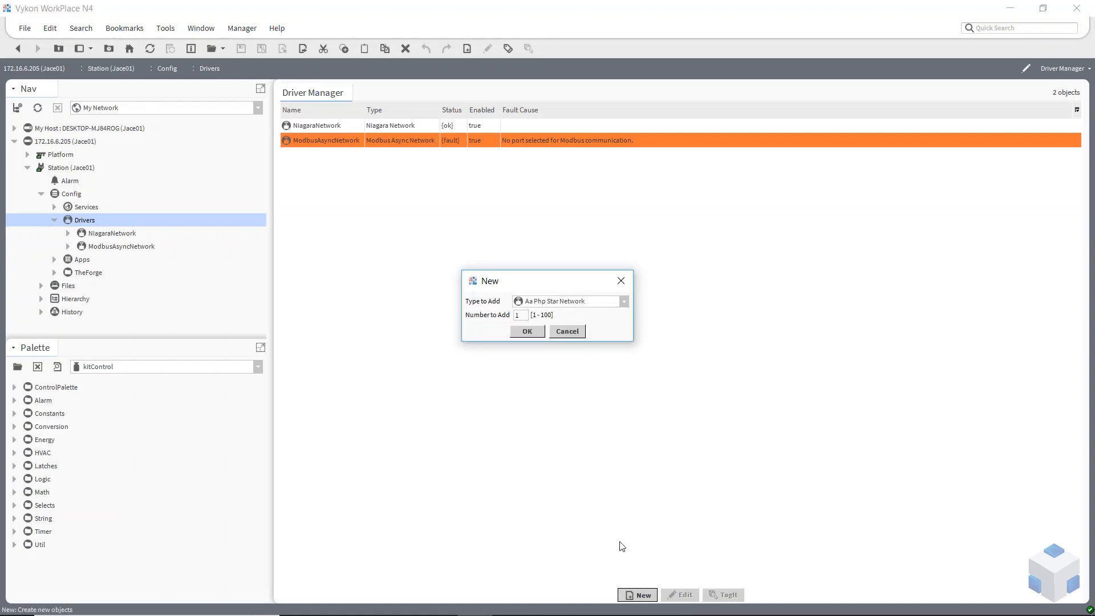
click(623, 301)
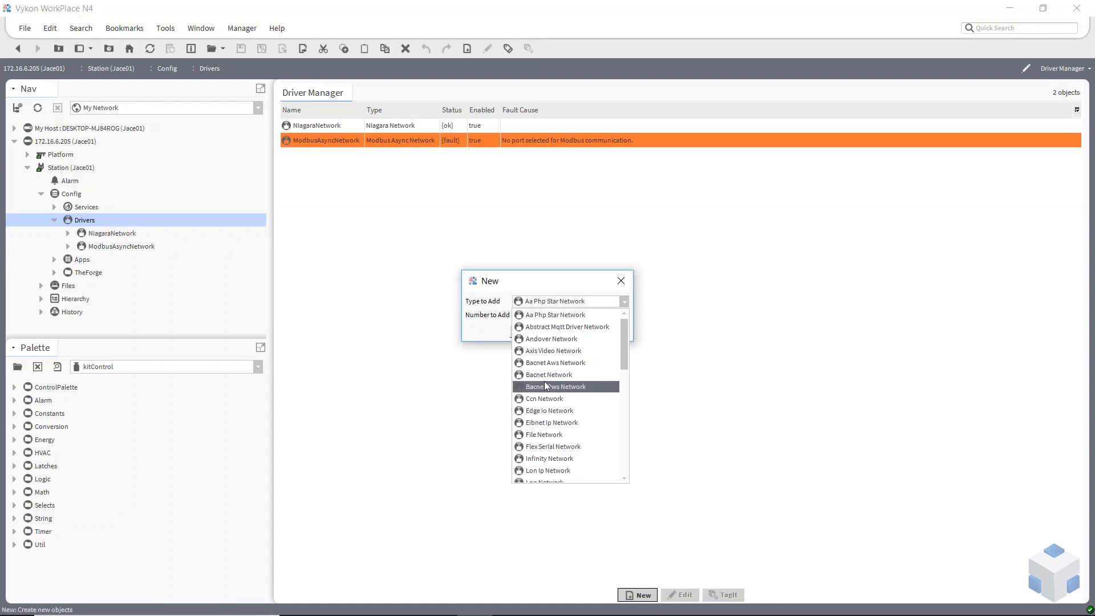
click(551, 374)
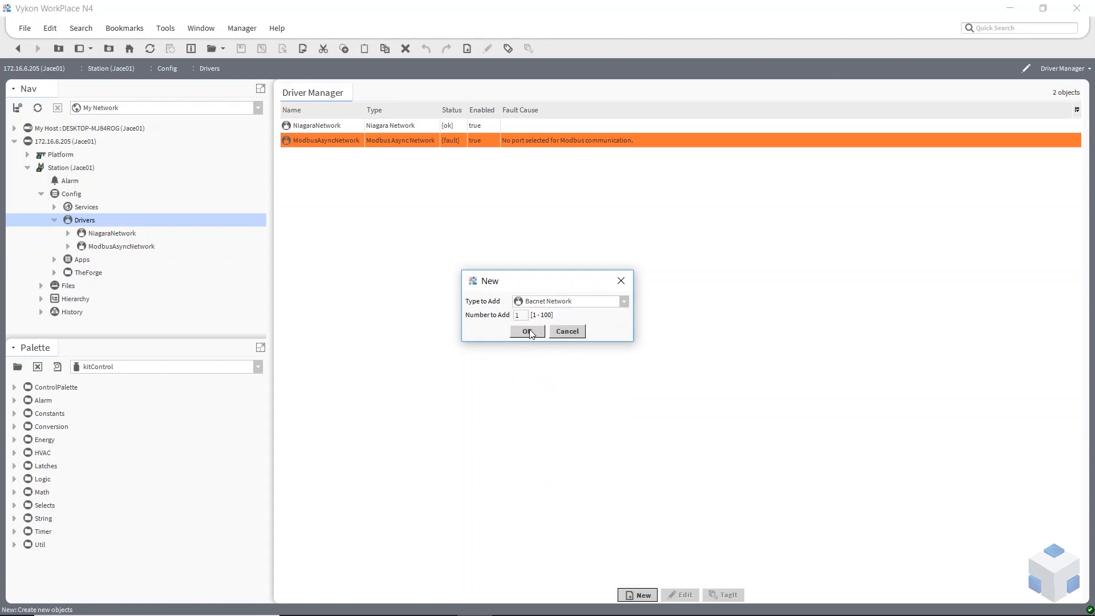
click(525, 331)
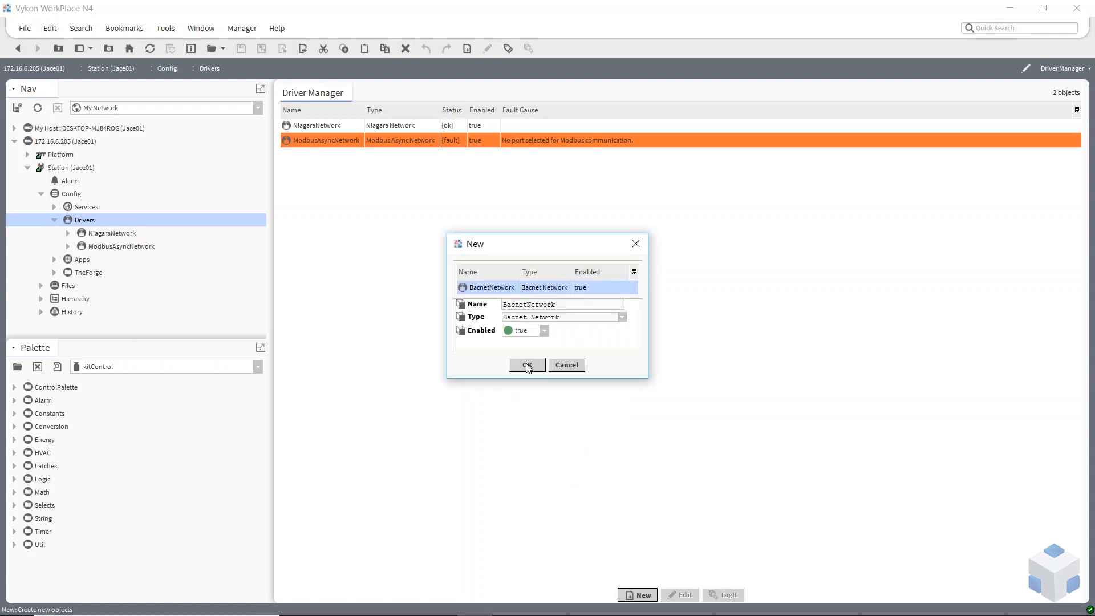
click(527, 365)
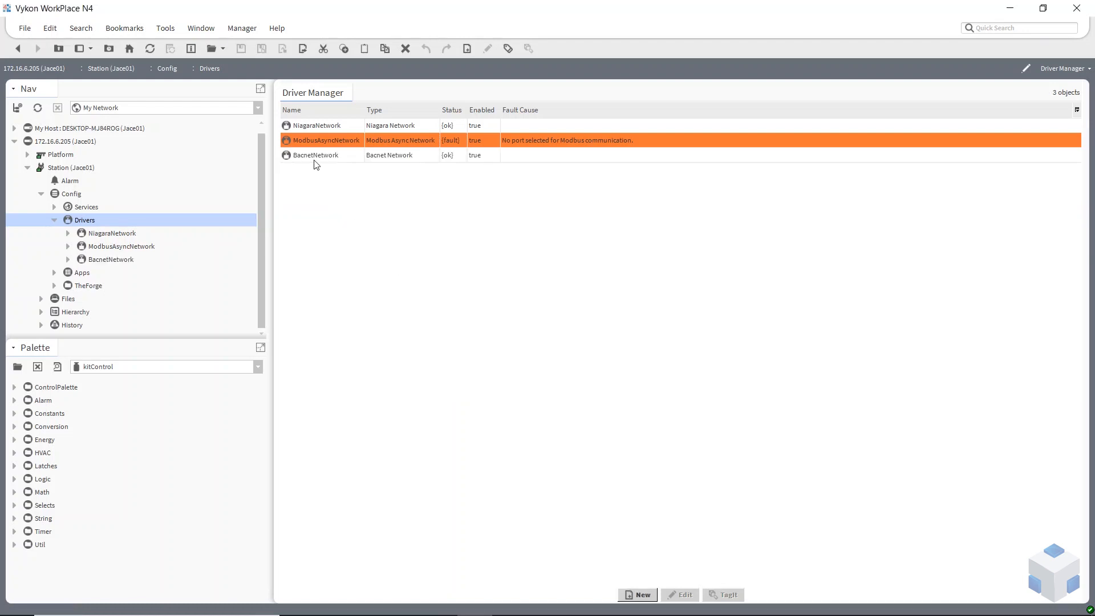
Open the BacnetNetwork row's Bacnet Device Manager from Driver Manager.
click(316, 155)
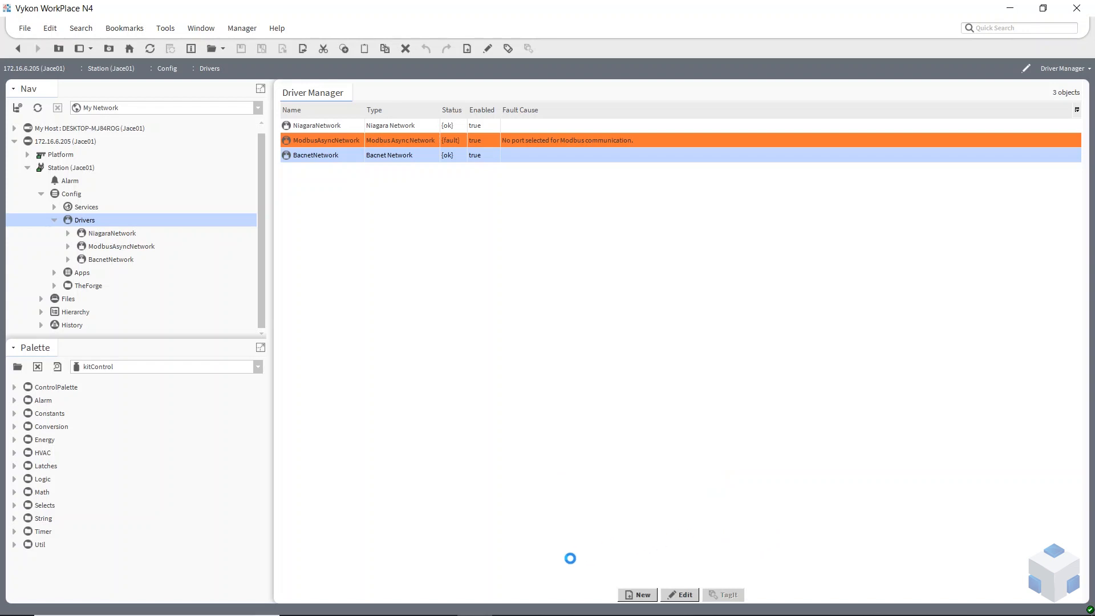
mouse_move(781, 520)
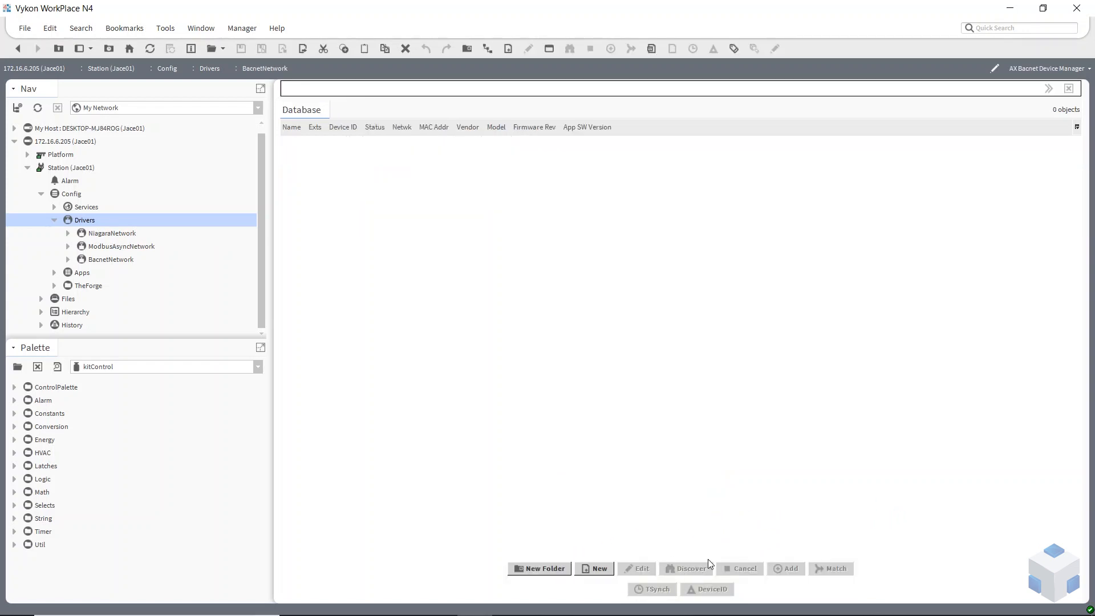
mouse_move(669, 396)
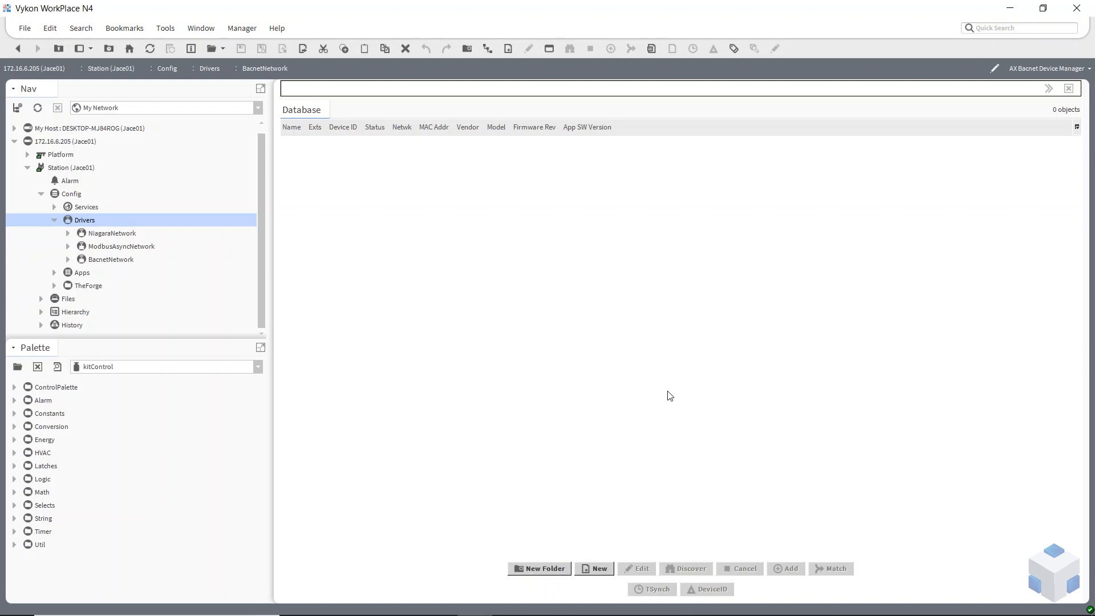
mouse_move(80, 259)
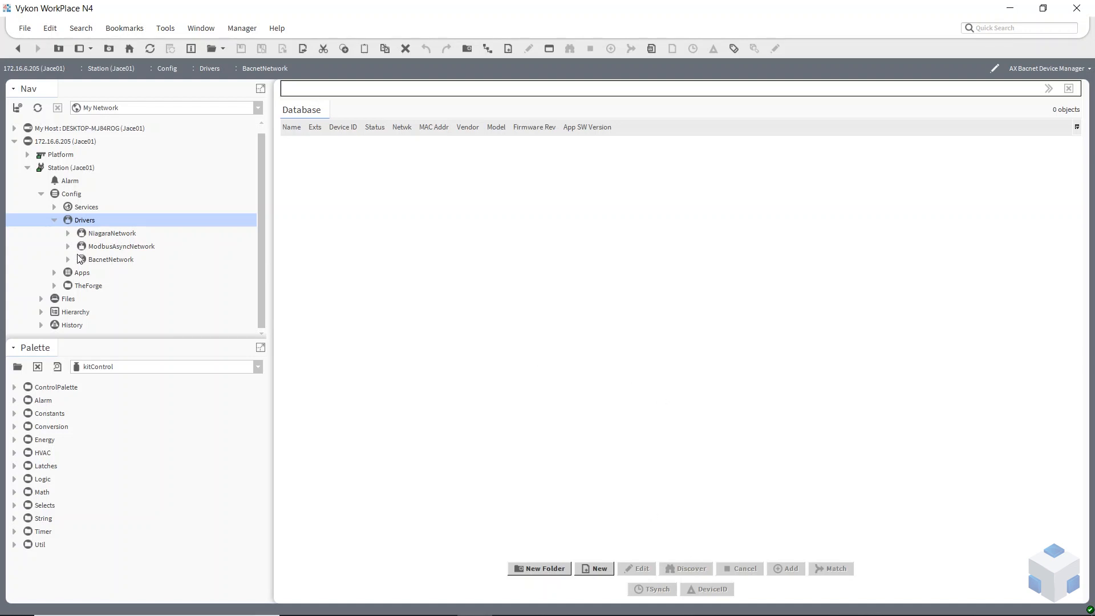
Expand BacnetNetwork and save the Local Device with object ID 6205.
click(69, 259)
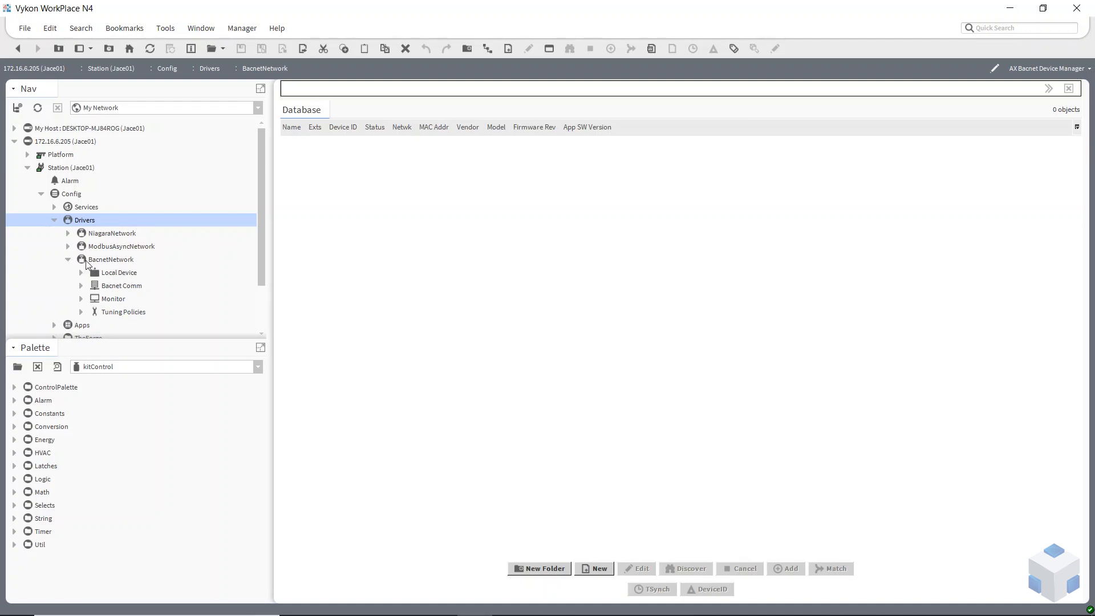
mouse_move(86, 265)
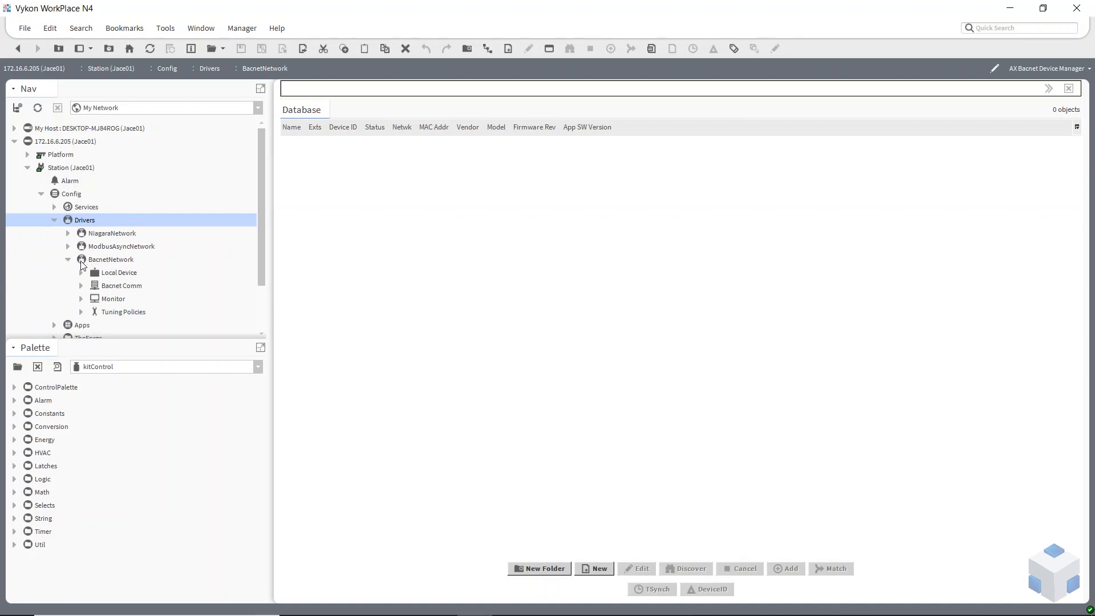
mouse_move(116, 278)
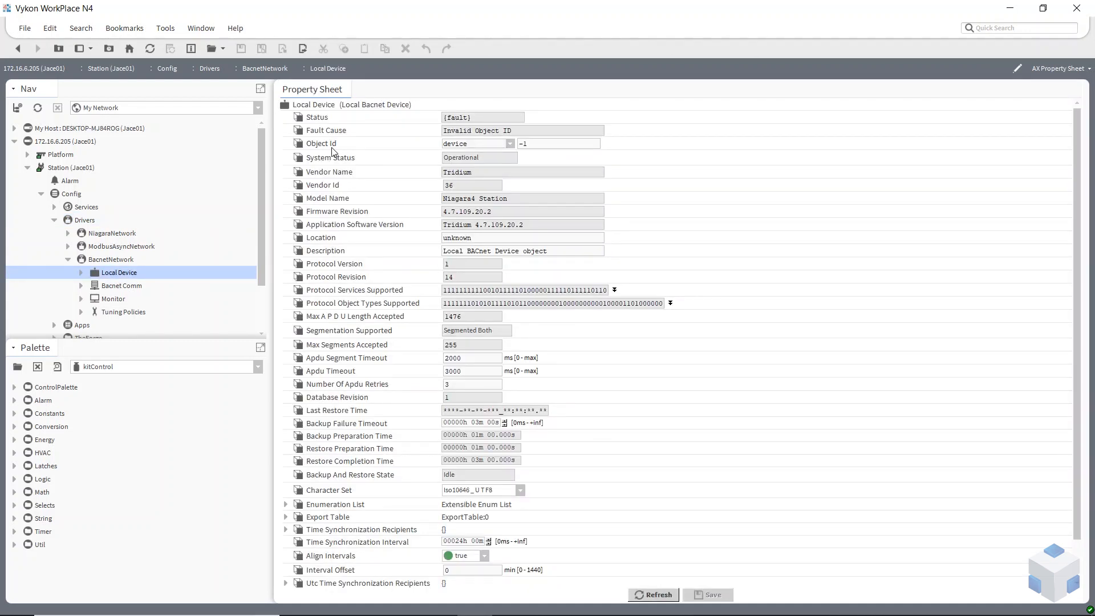
mouse_move(510, 151)
text(6205)
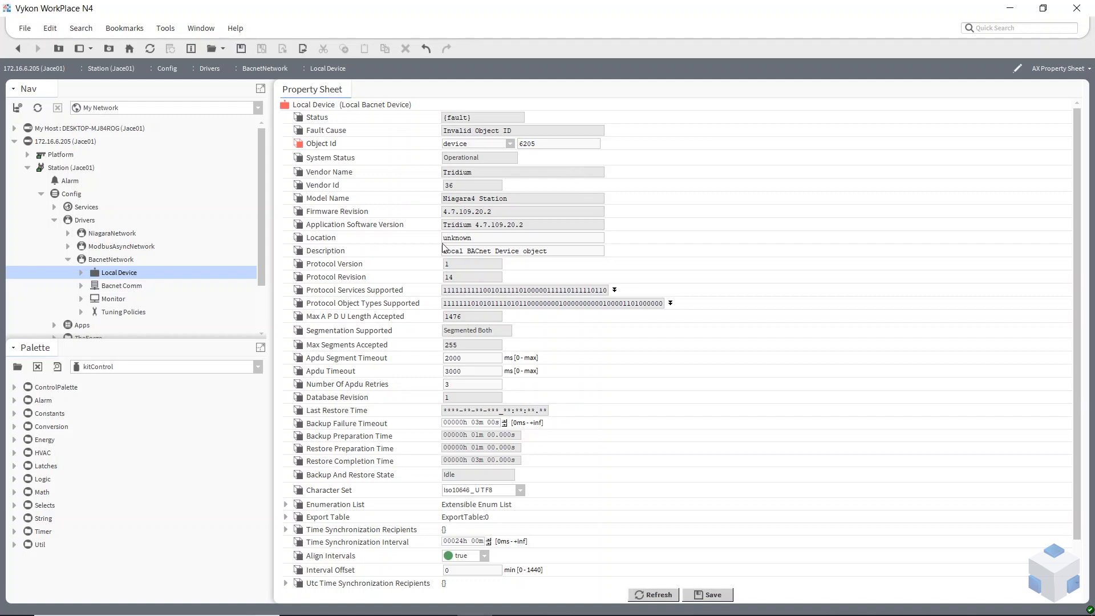
mouse_move(726, 523)
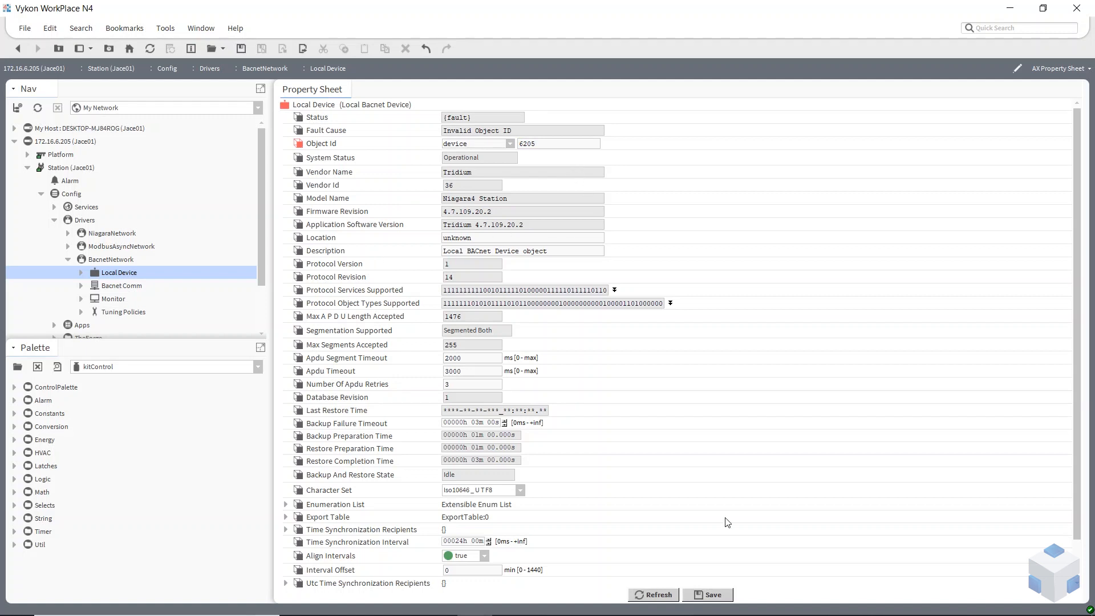
click(653, 595)
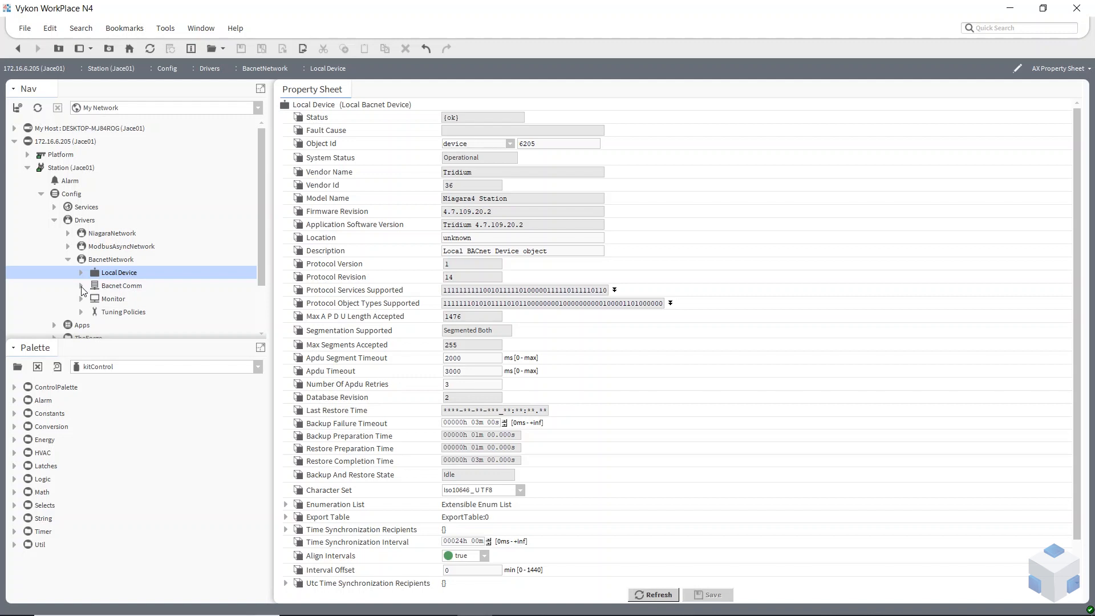
Expand Bacnet Comm and Network, then open the Ip Port property sheet.
click(81, 285)
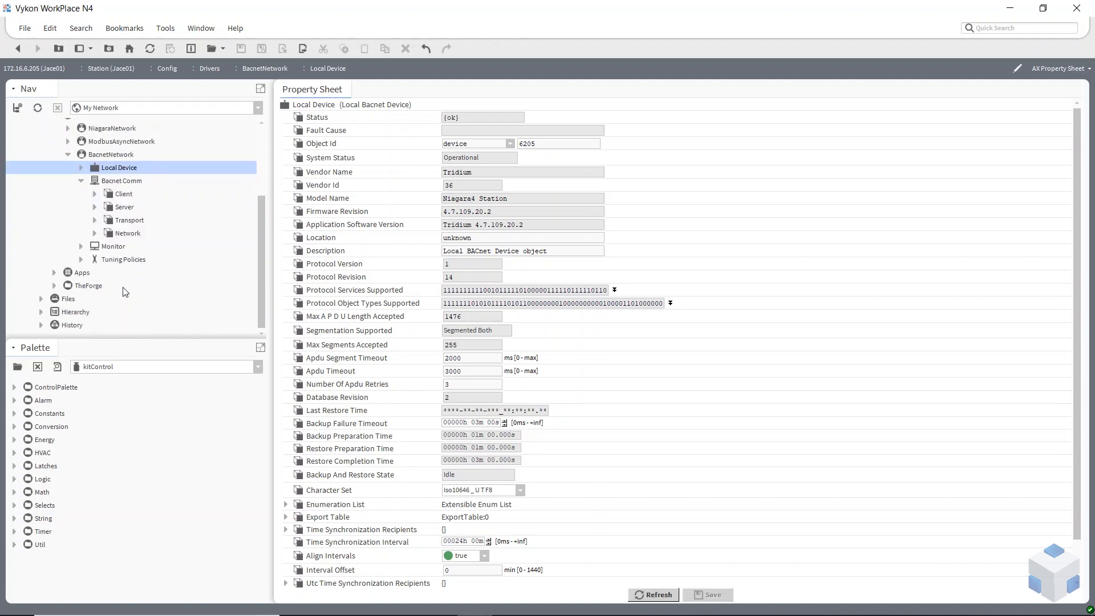
mouse_move(96, 239)
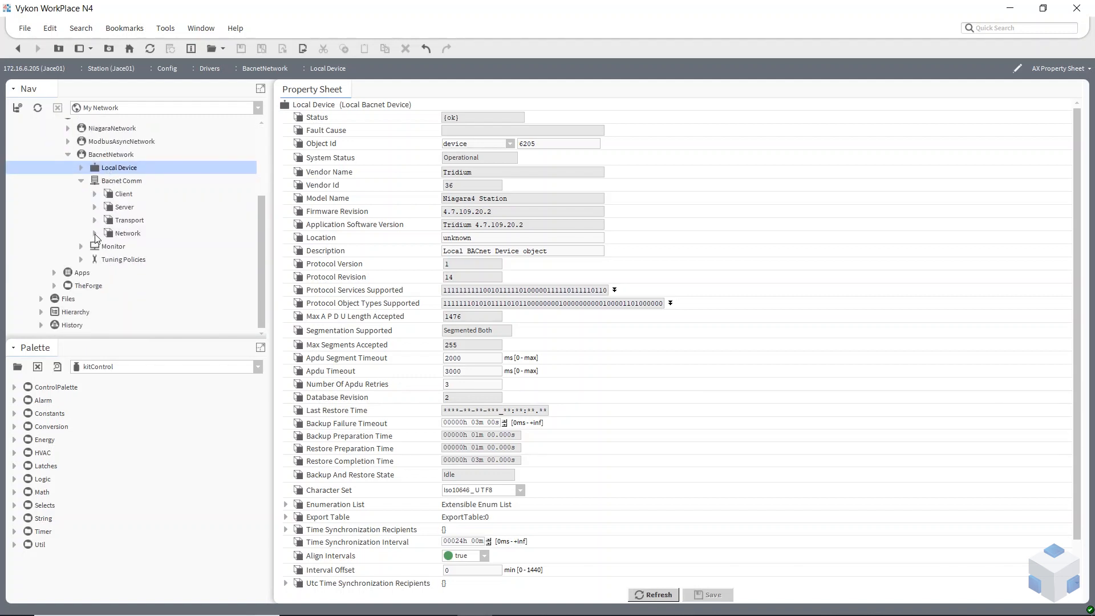
click(94, 233)
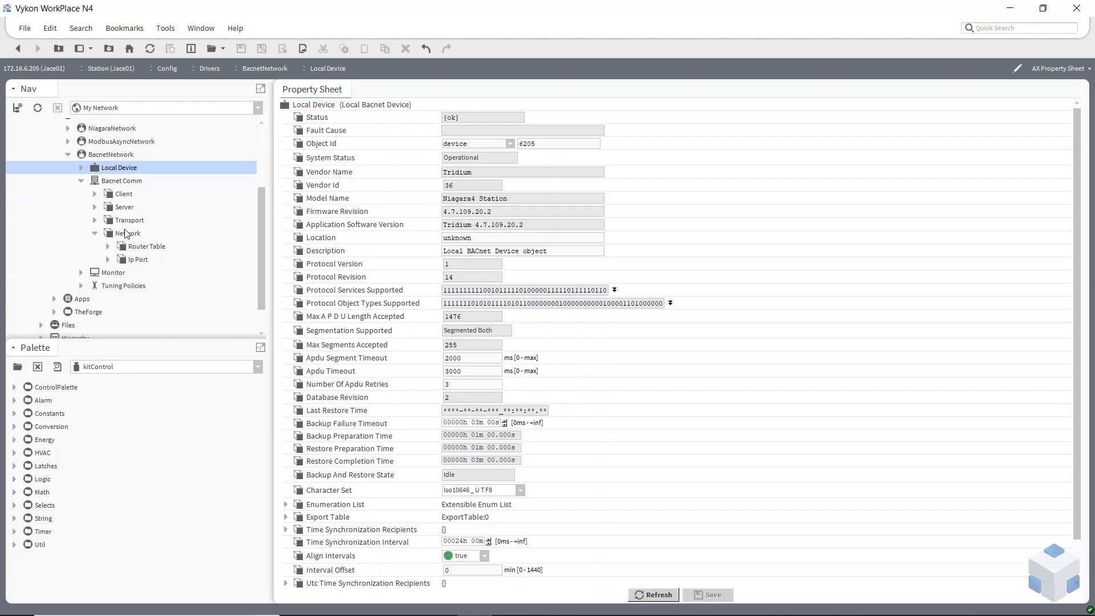
click(138, 259)
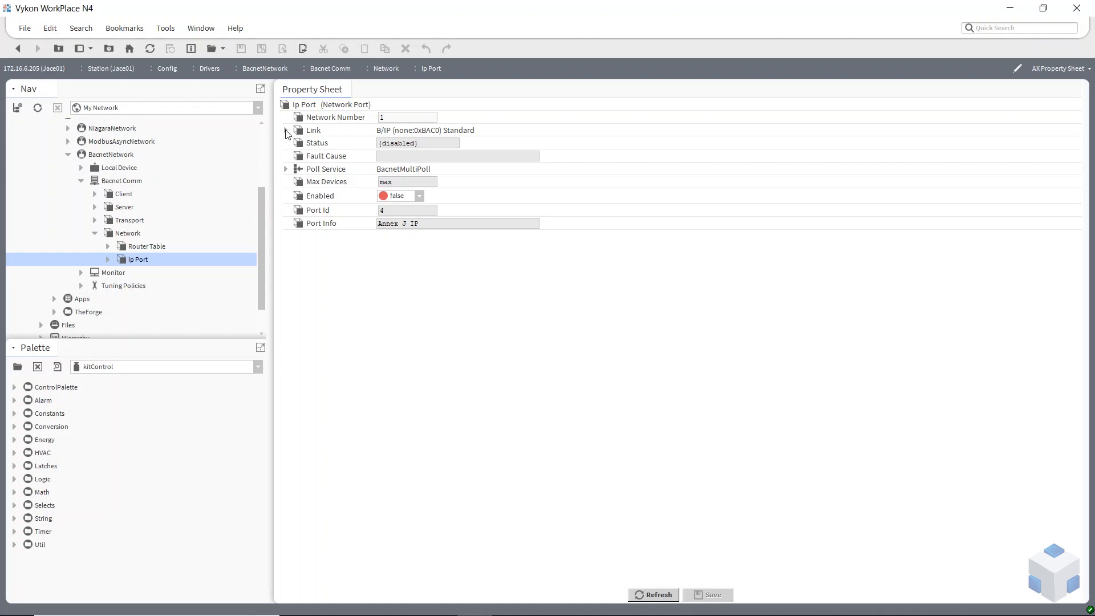
Set the Ip Port link adapter to dm0, Enabled to true, and save.
click(286, 130)
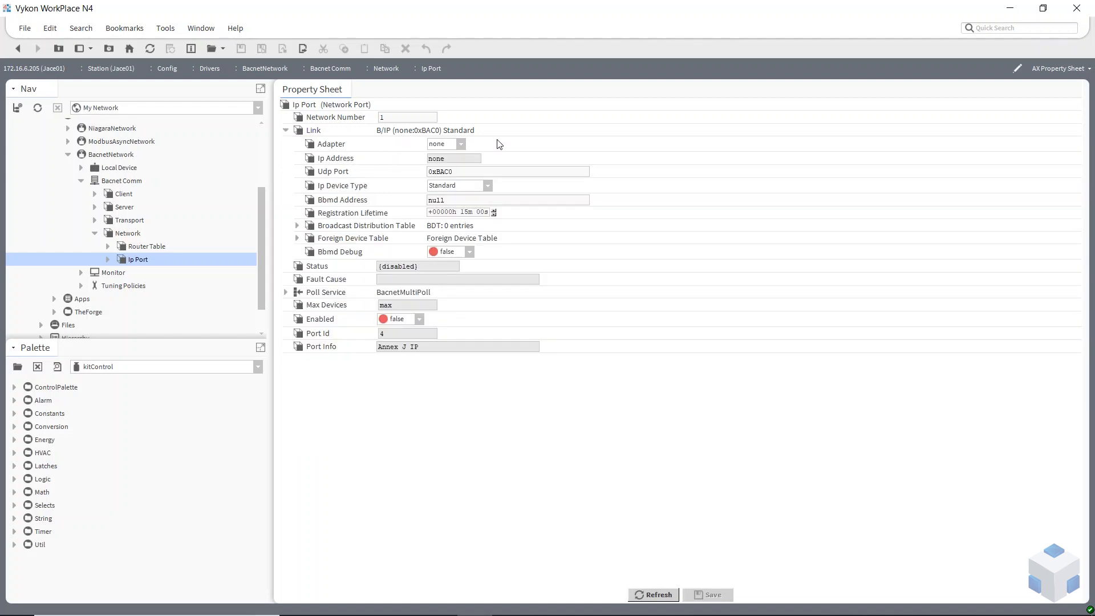
click(460, 144)
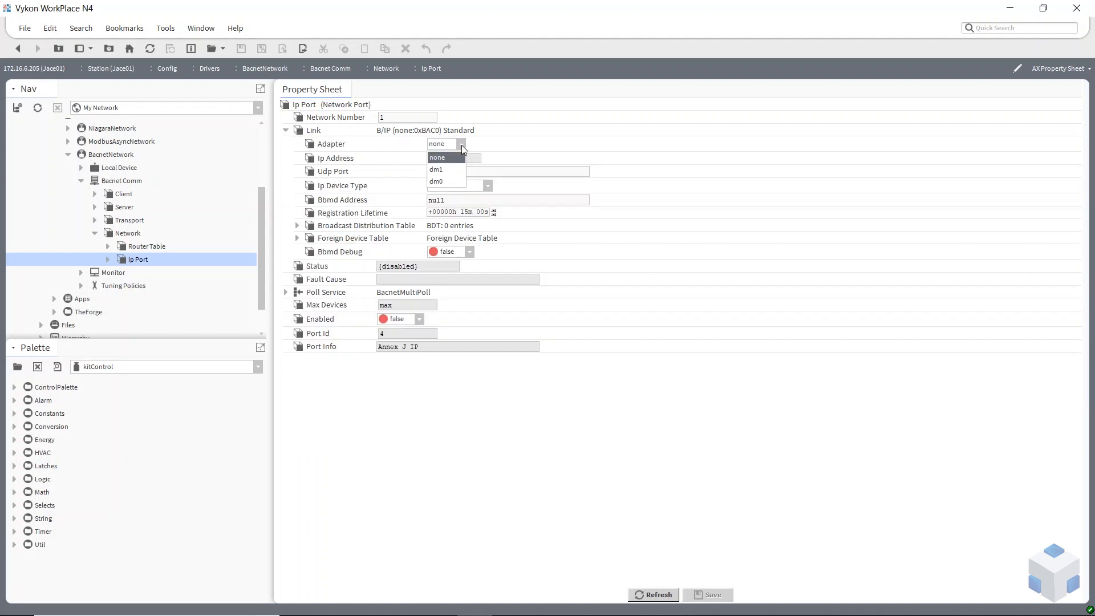
mouse_move(450, 169)
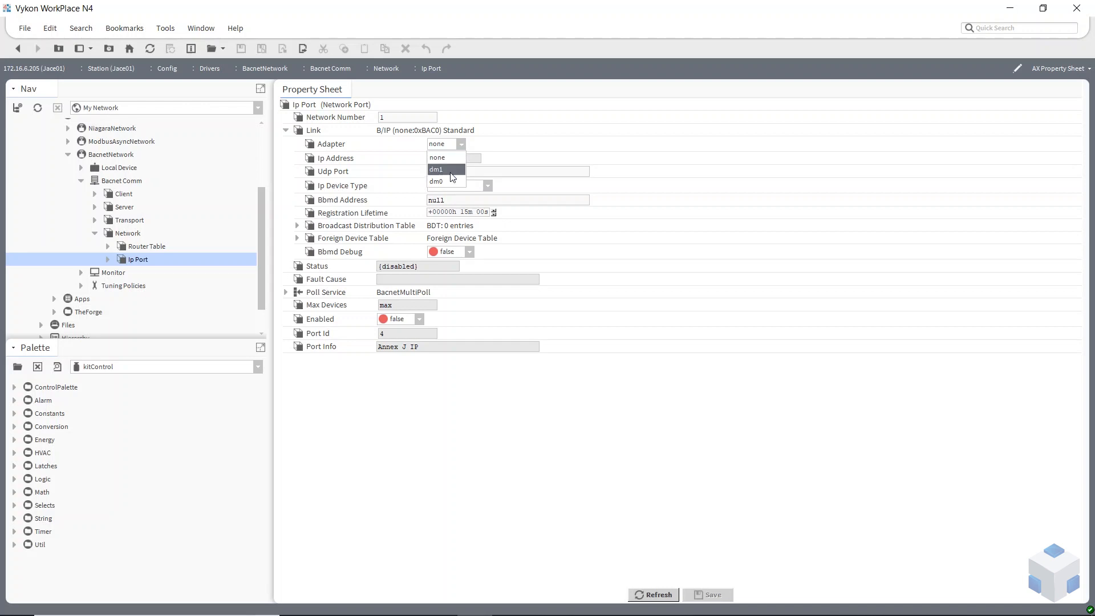
mouse_move(447, 173)
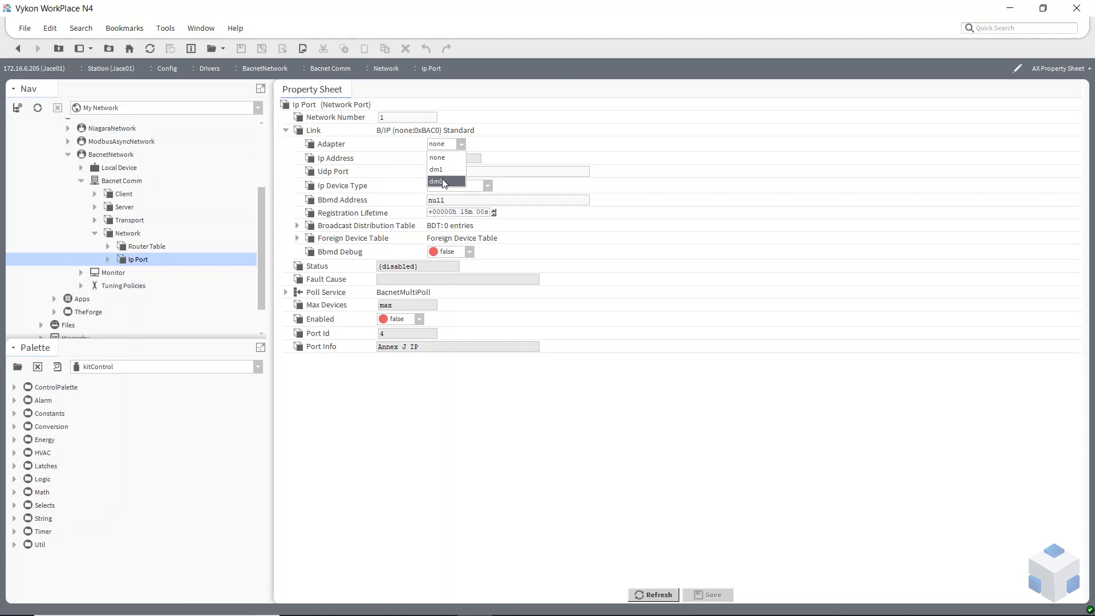
click(436, 182)
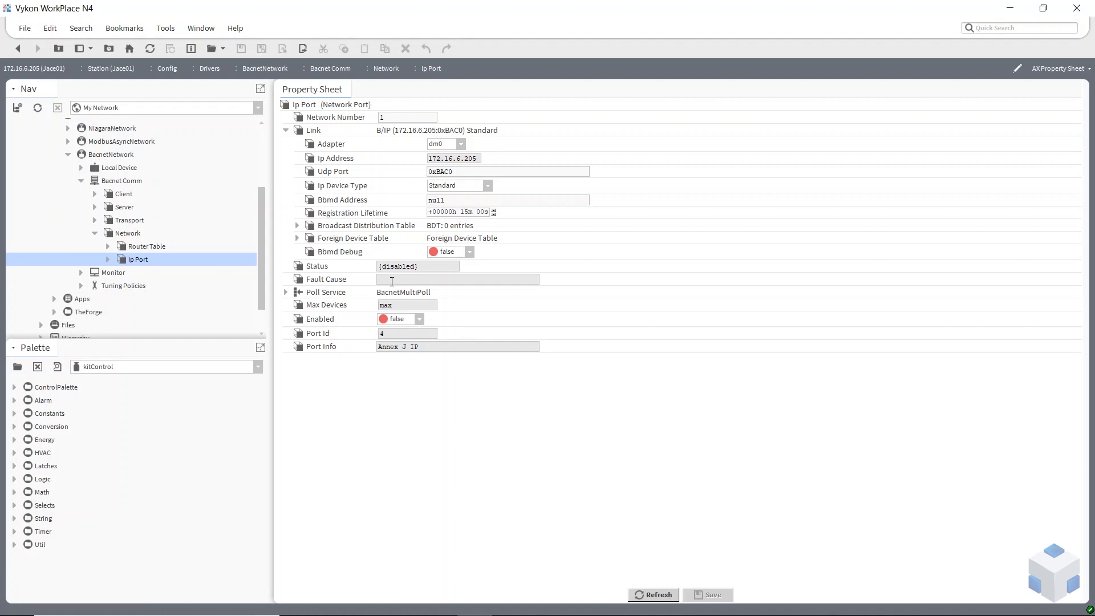
click(418, 319)
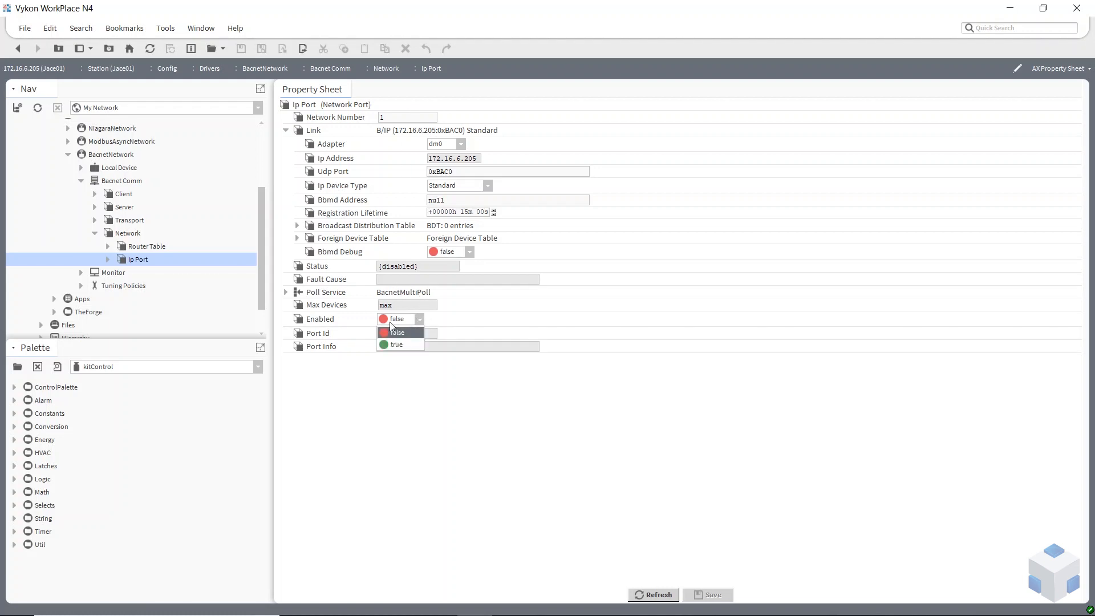
click(396, 345)
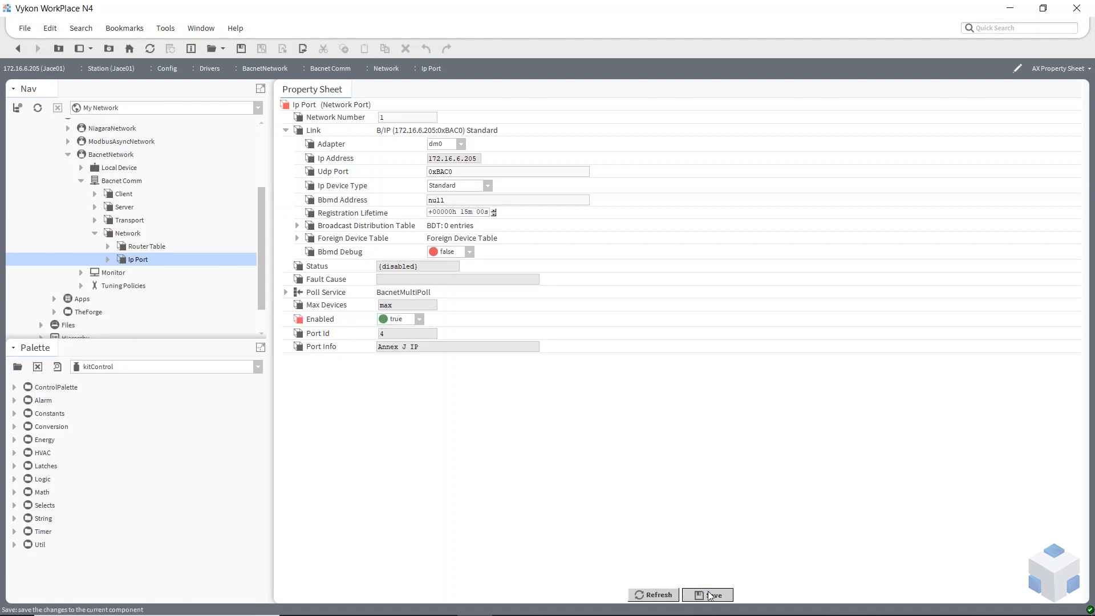
click(707, 595)
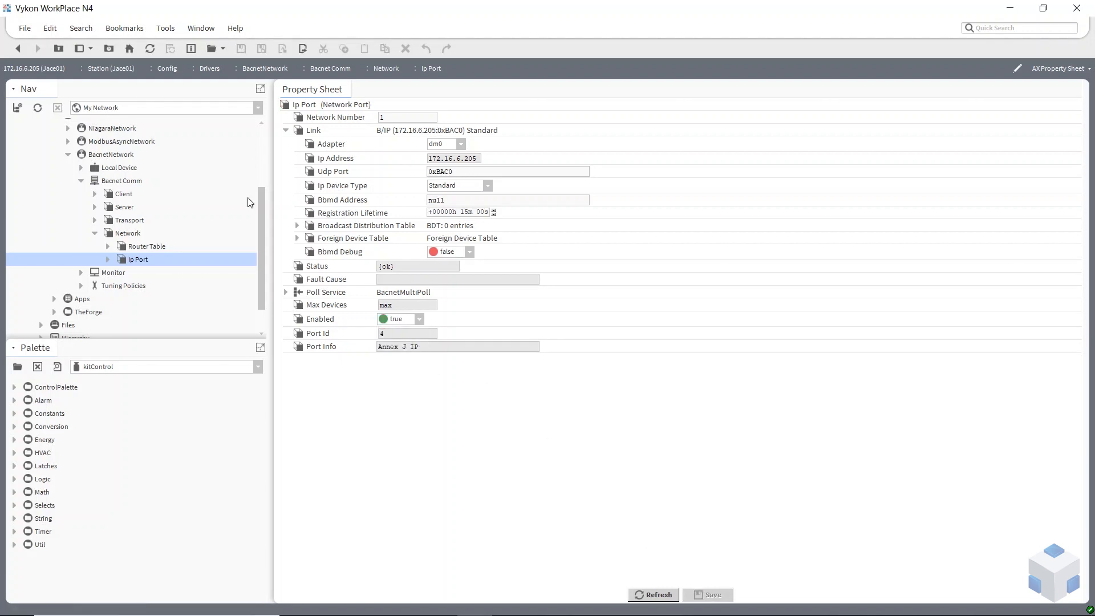
Start a BACnet device discovery, accepting the default discovery range settings.
click(111, 154)
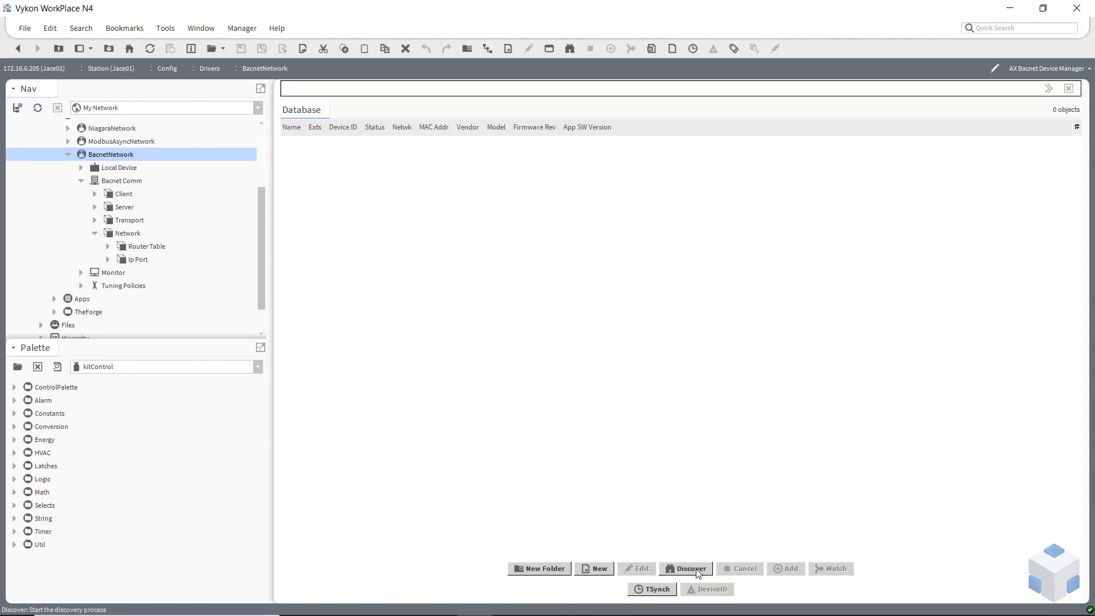
click(685, 568)
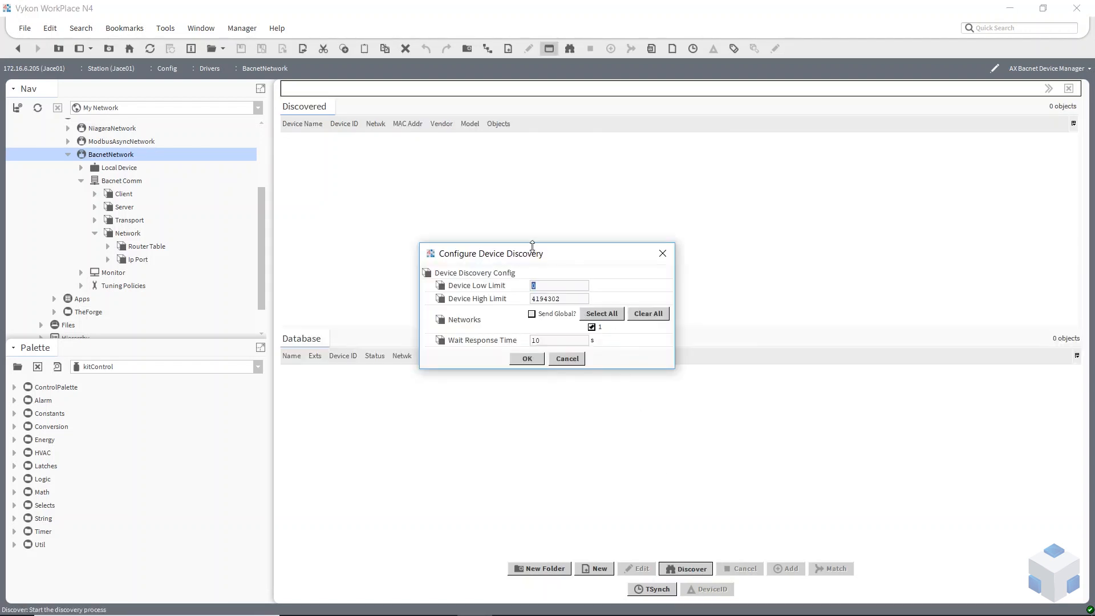
mouse_move(492, 347)
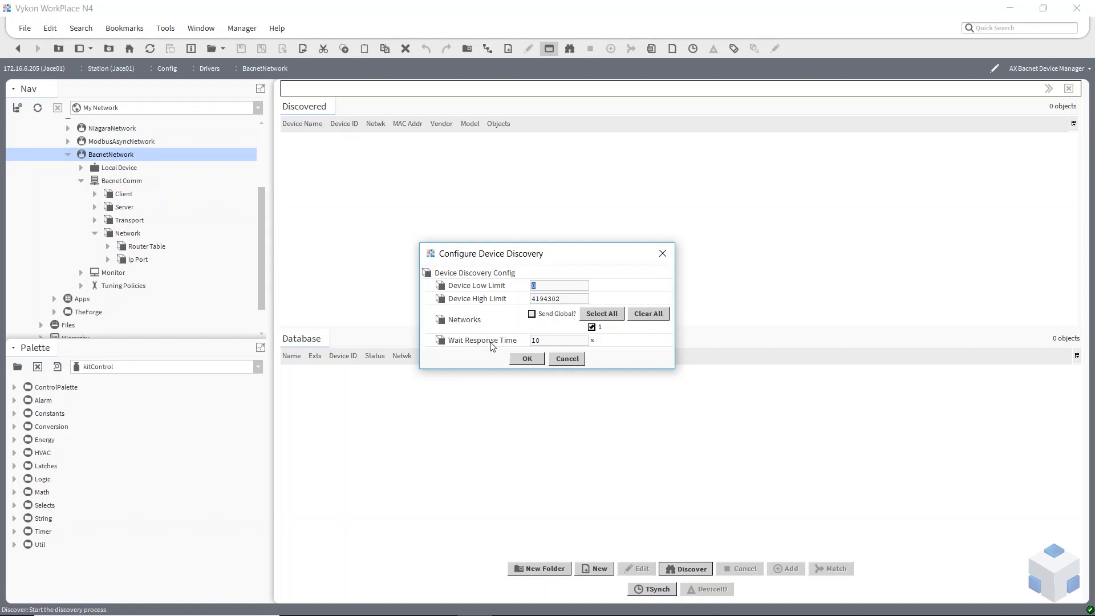
mouse_move(501, 342)
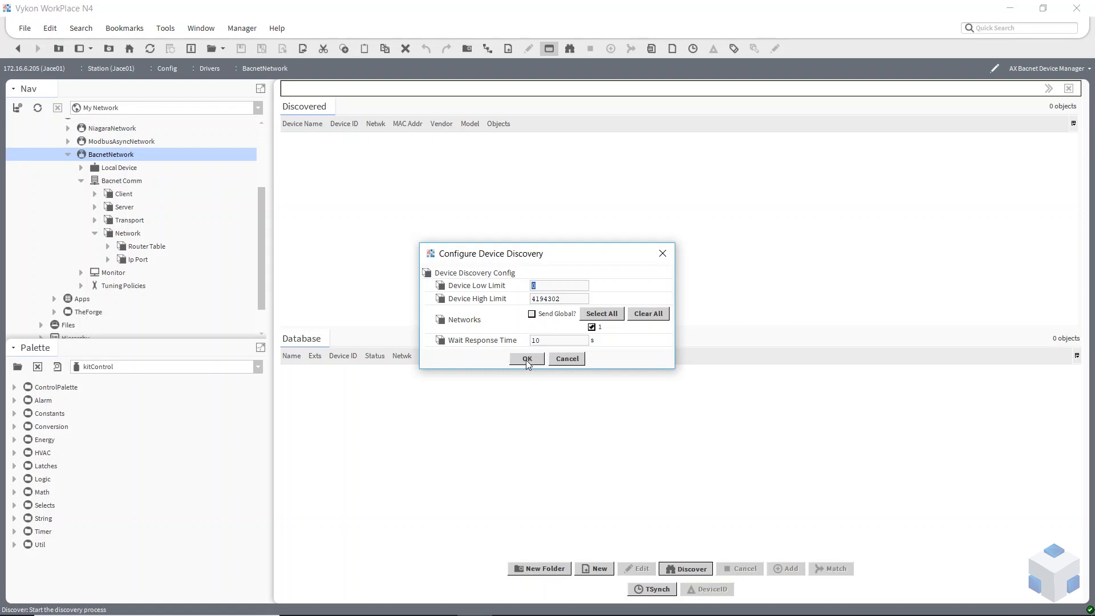
click(527, 359)
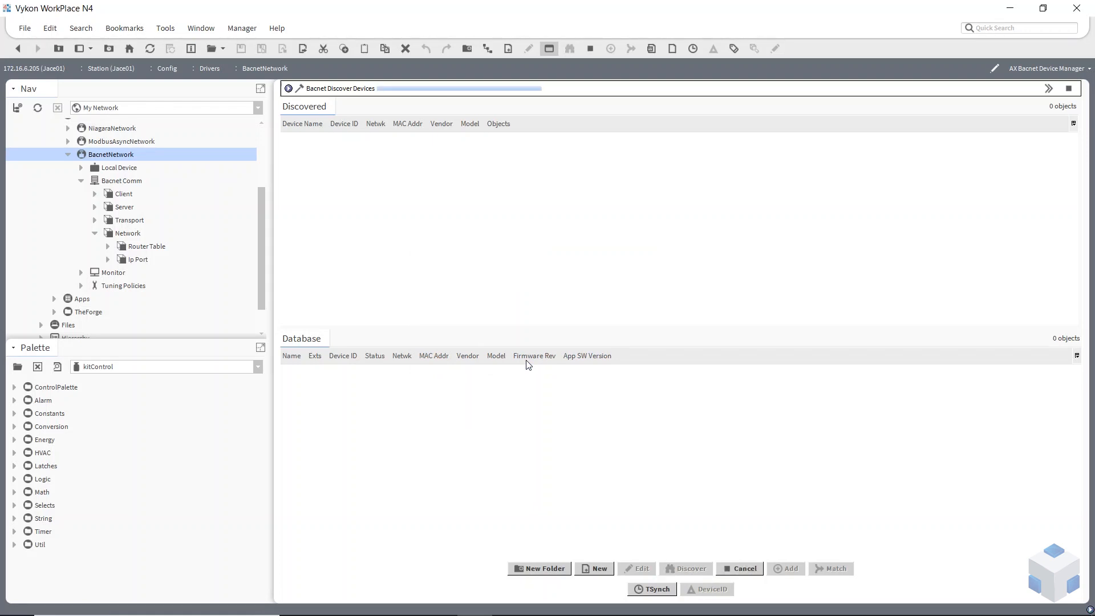
mouse_move(670, 213)
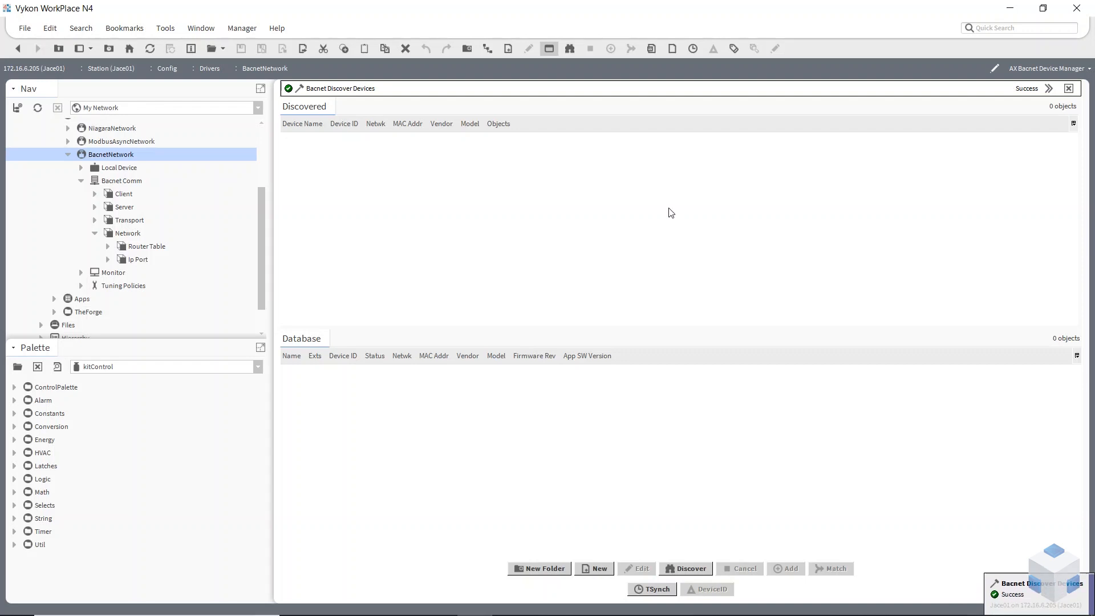
Add the discovered AHU_BACnet_AX_05_10005 (device:10005) to the BacnetNetwork database.
click(686, 568)
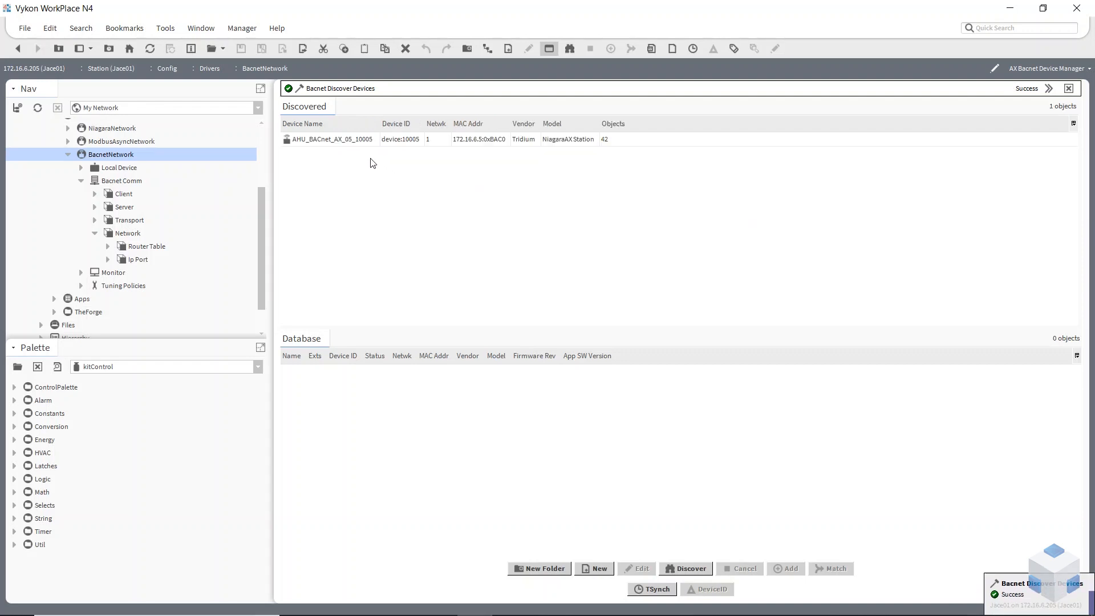
mouse_move(363, 186)
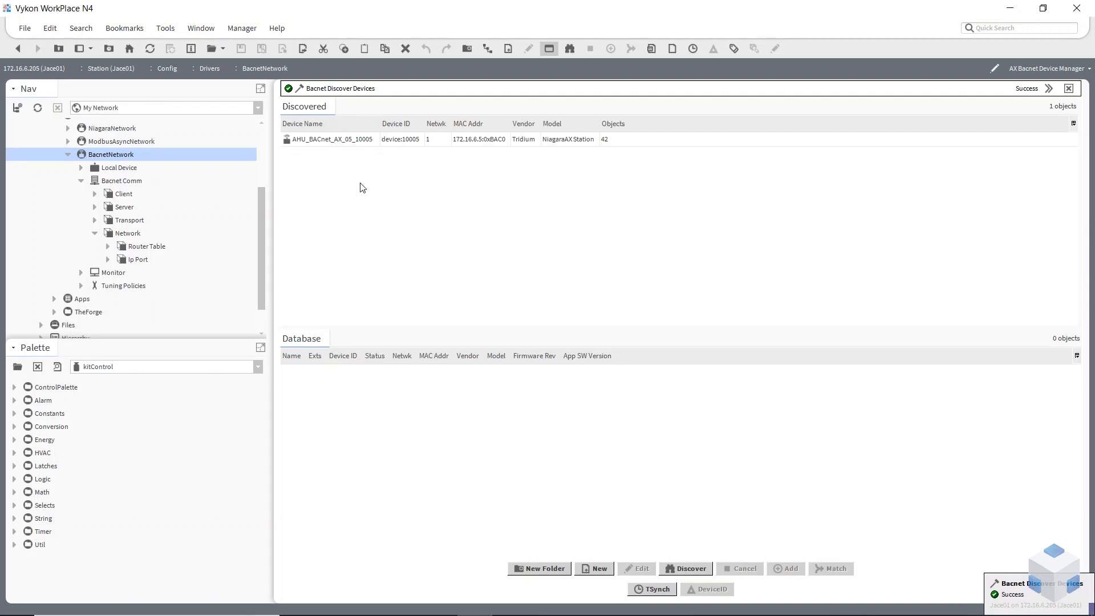
click(785, 568)
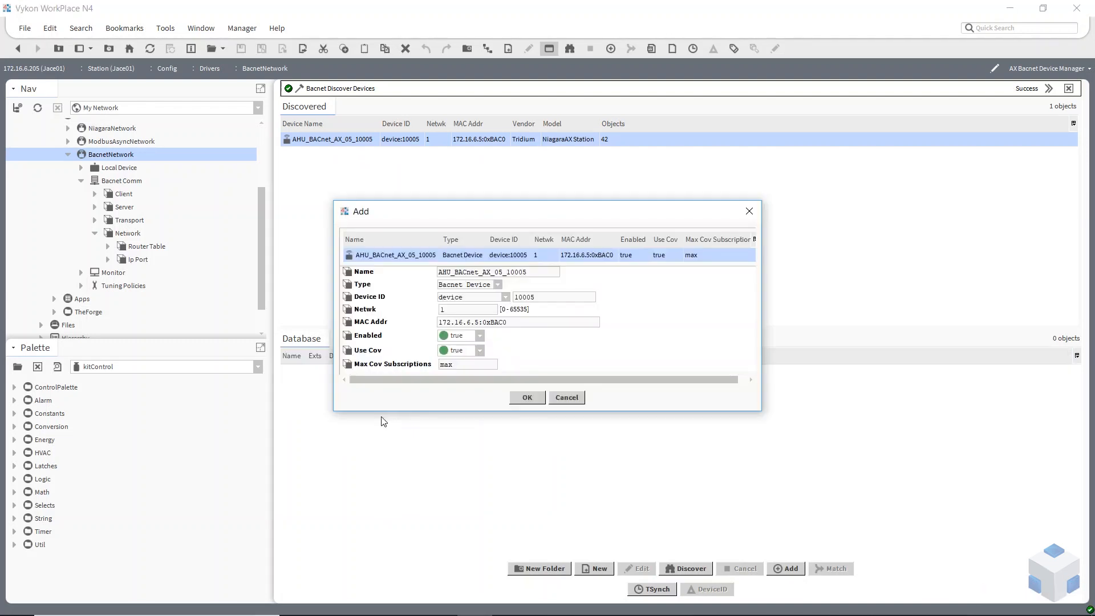
click(526, 397)
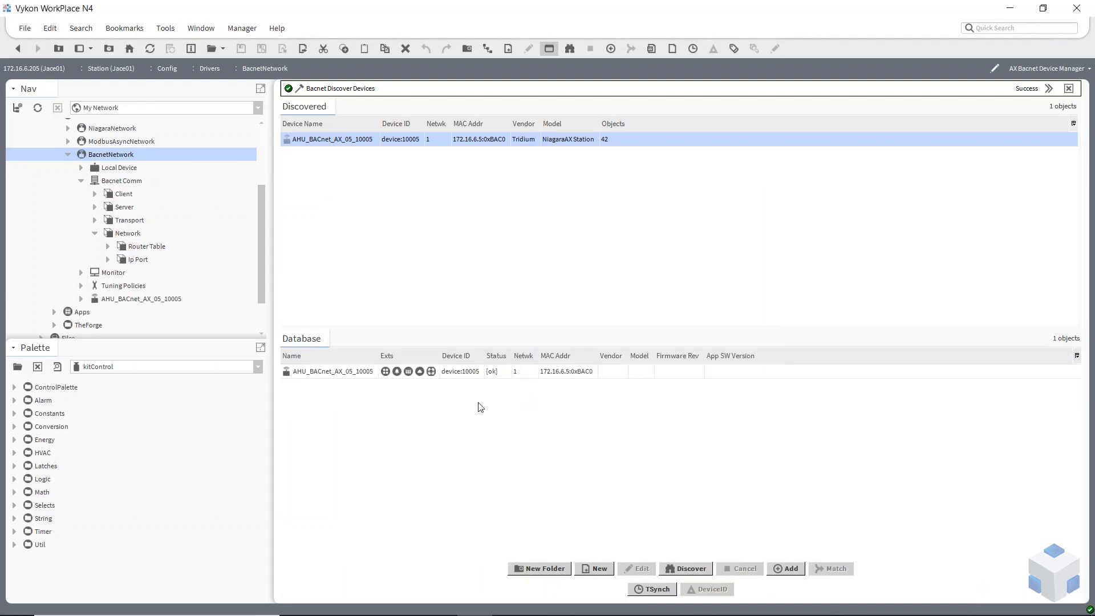
mouse_move(385, 376)
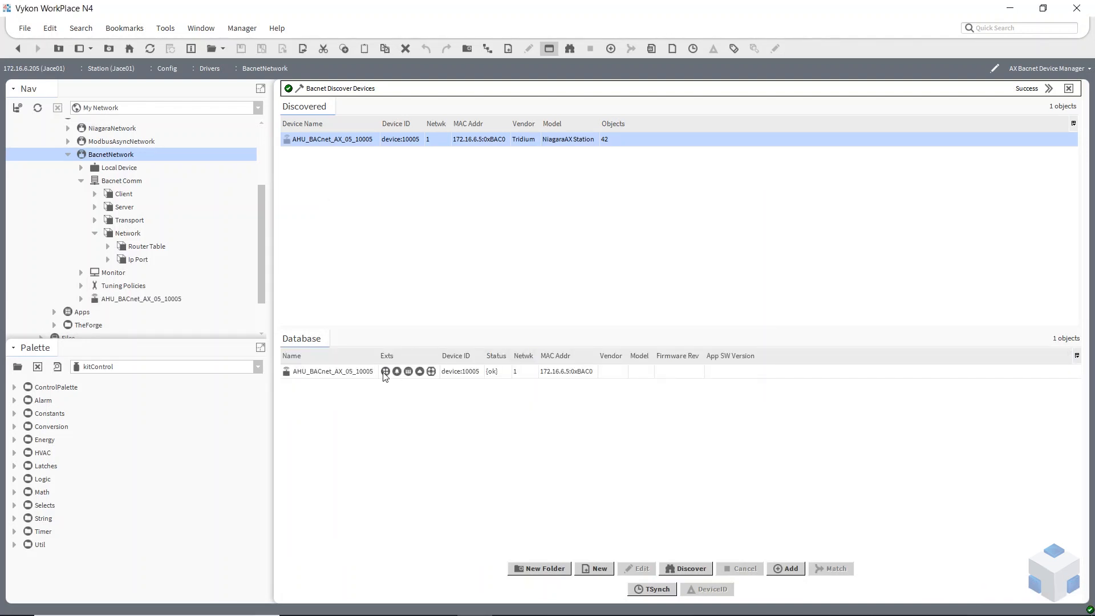
mouse_move(933, 196)
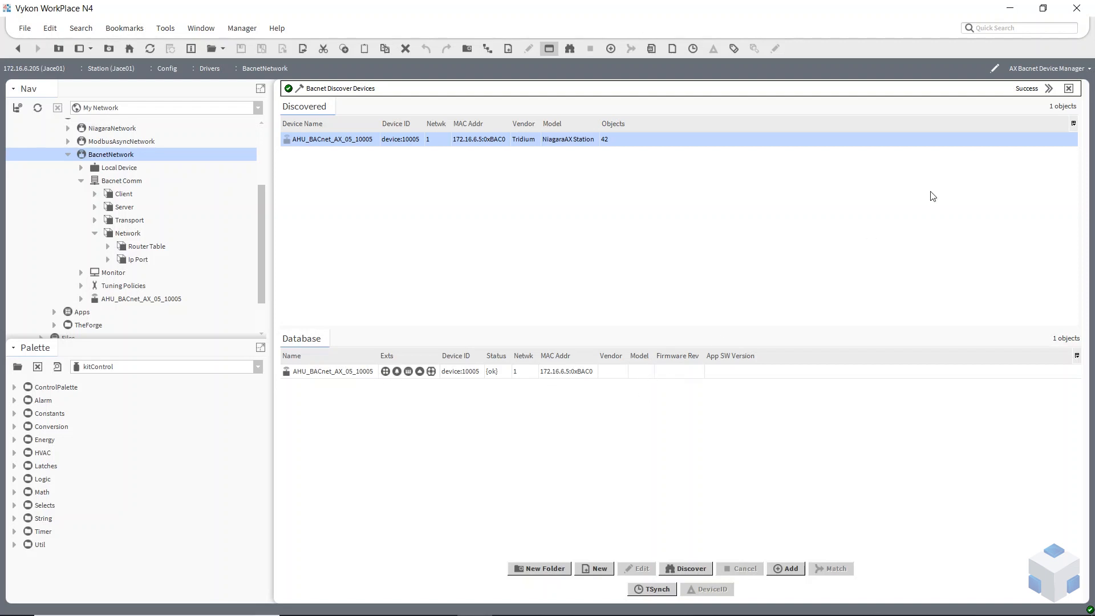
mouse_move(388, 379)
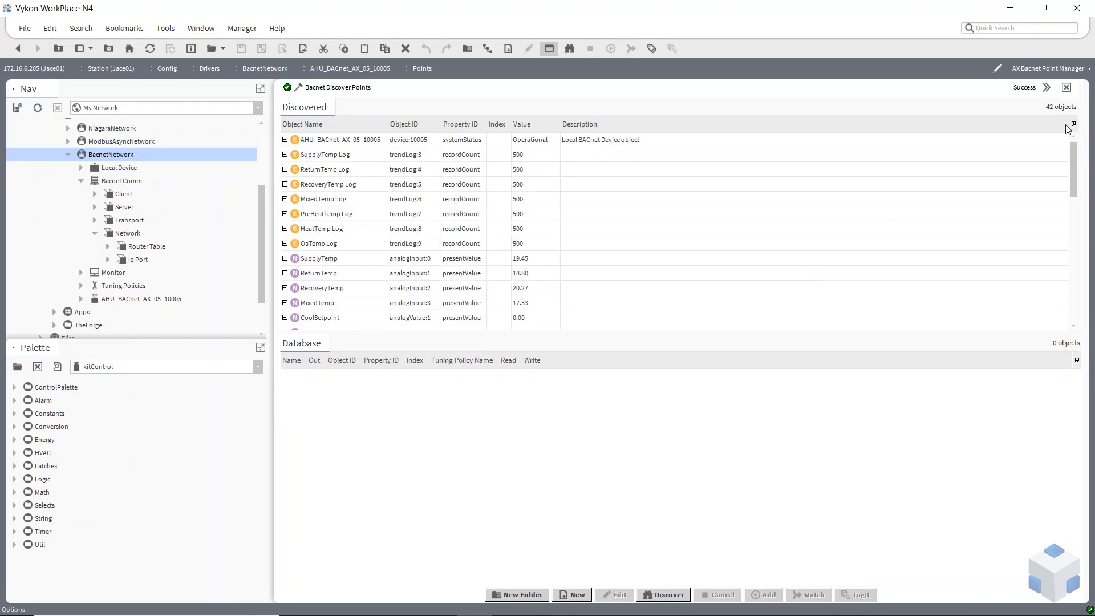
mouse_move(508, 351)
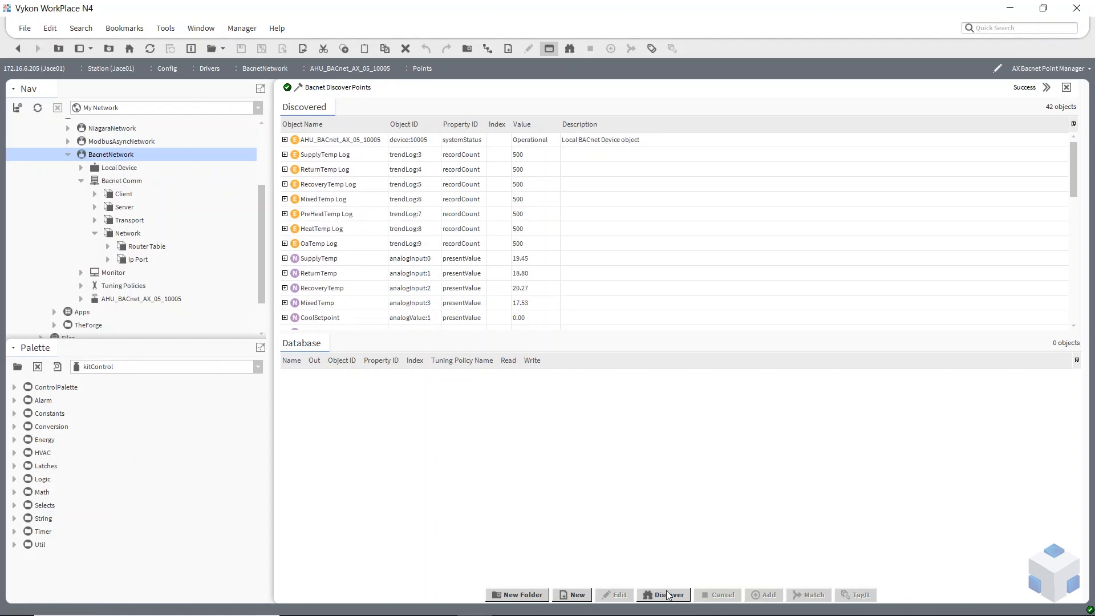
Rediscover the AHU device's points and scroll through the 42 discovered objects.
click(663, 595)
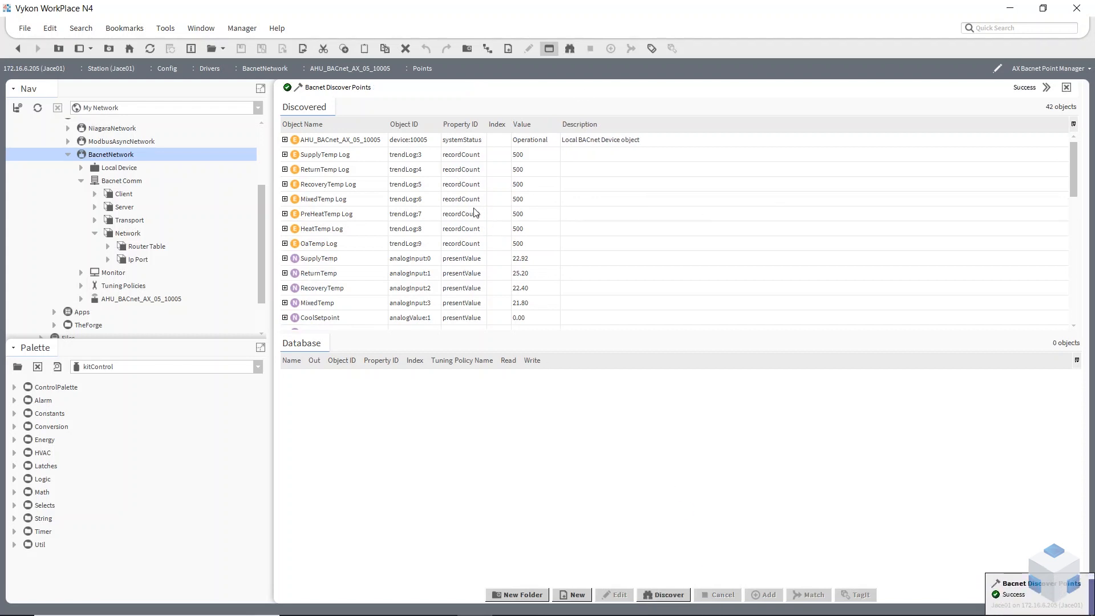
scroll(down, 3)
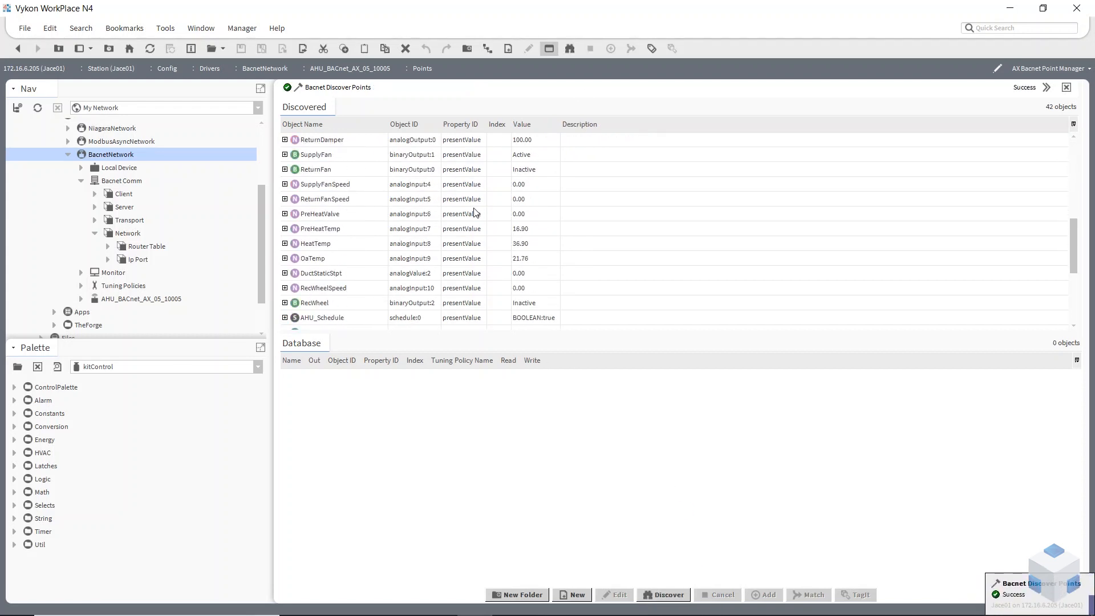
scroll(down, 3)
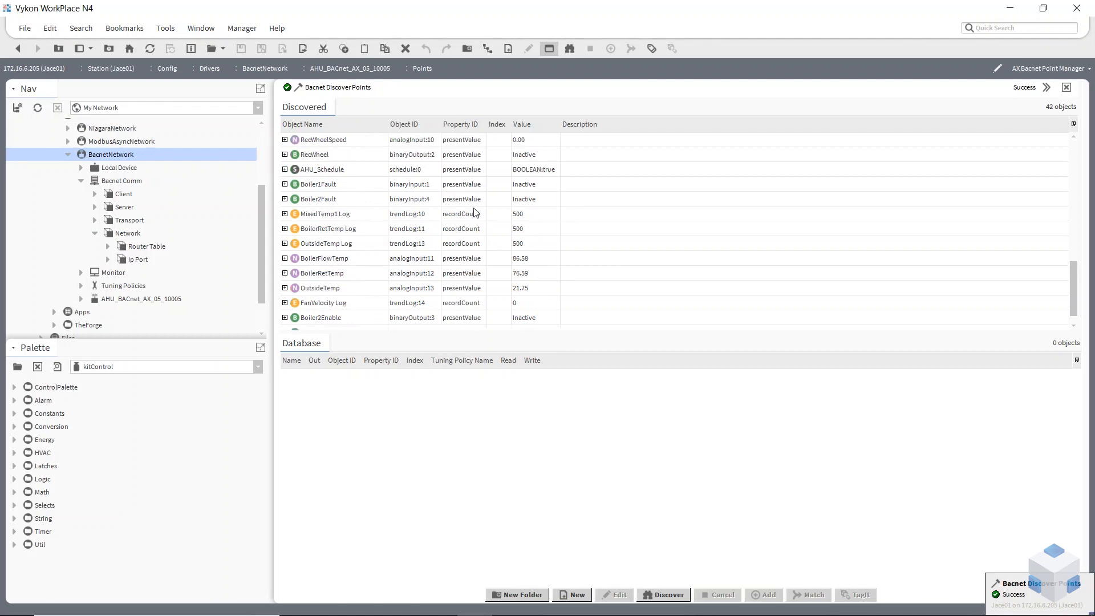
scroll(up, 3)
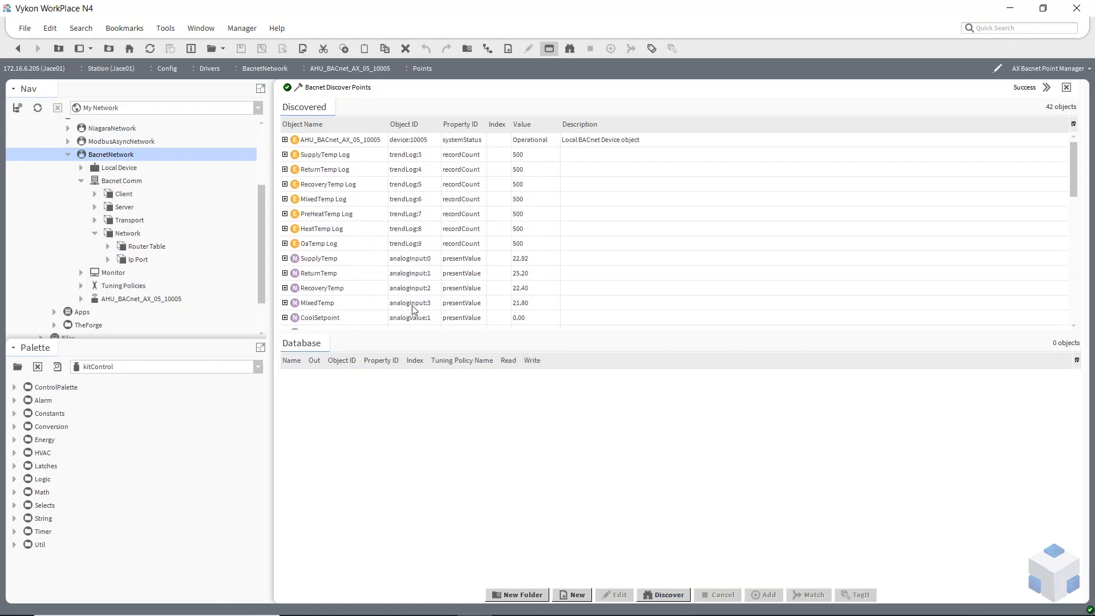
mouse_move(409, 128)
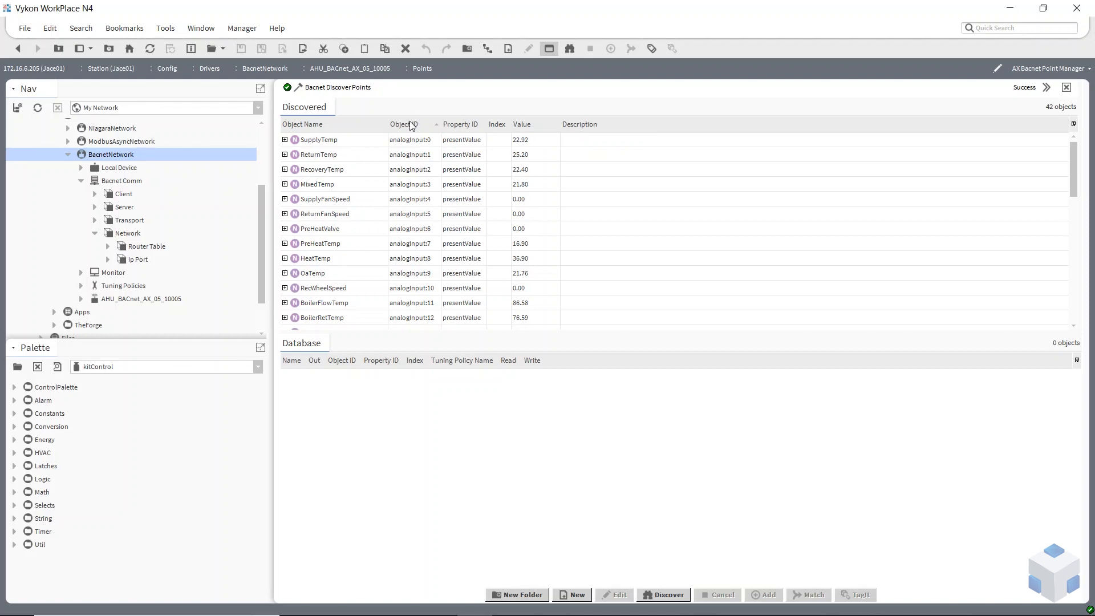
mouse_move(417, 144)
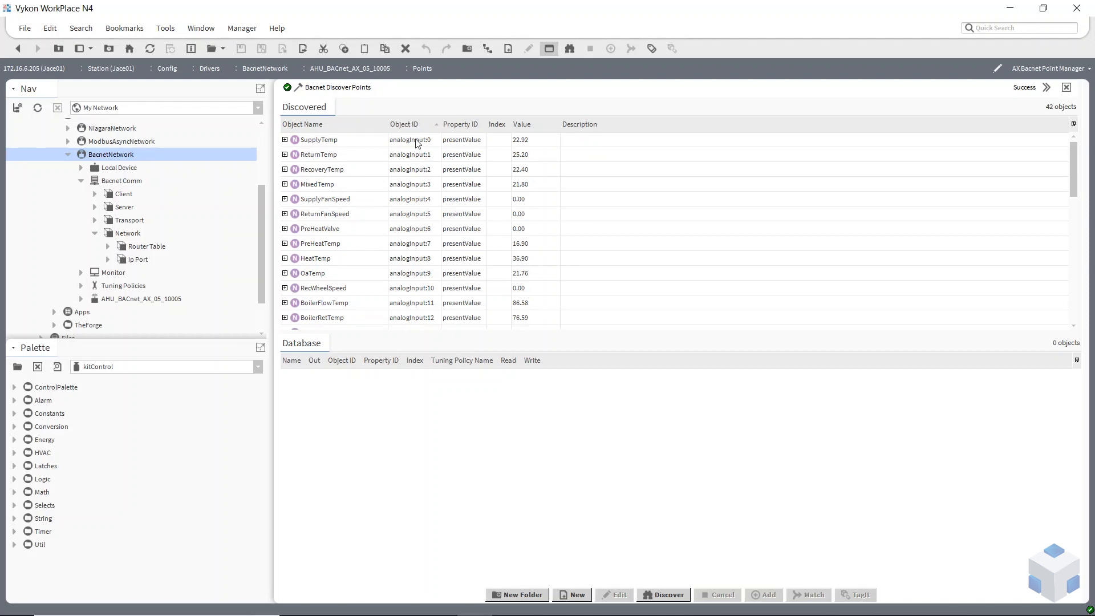
mouse_move(401, 354)
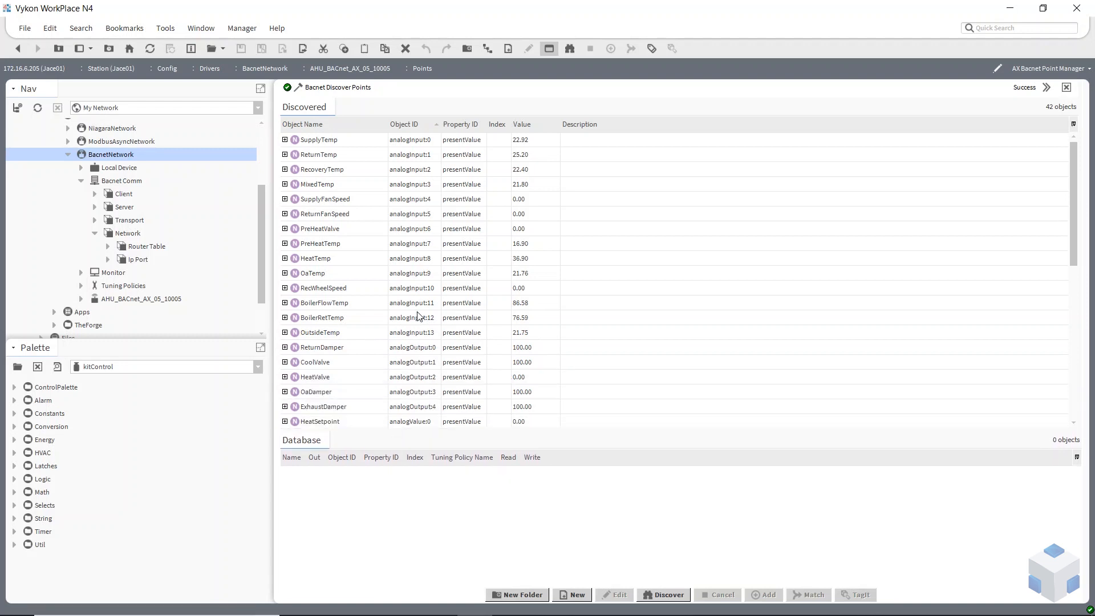
Select analogInput 0–13 (SupplyTemp to OutsideTemp) and add them to the points database.
click(318, 140)
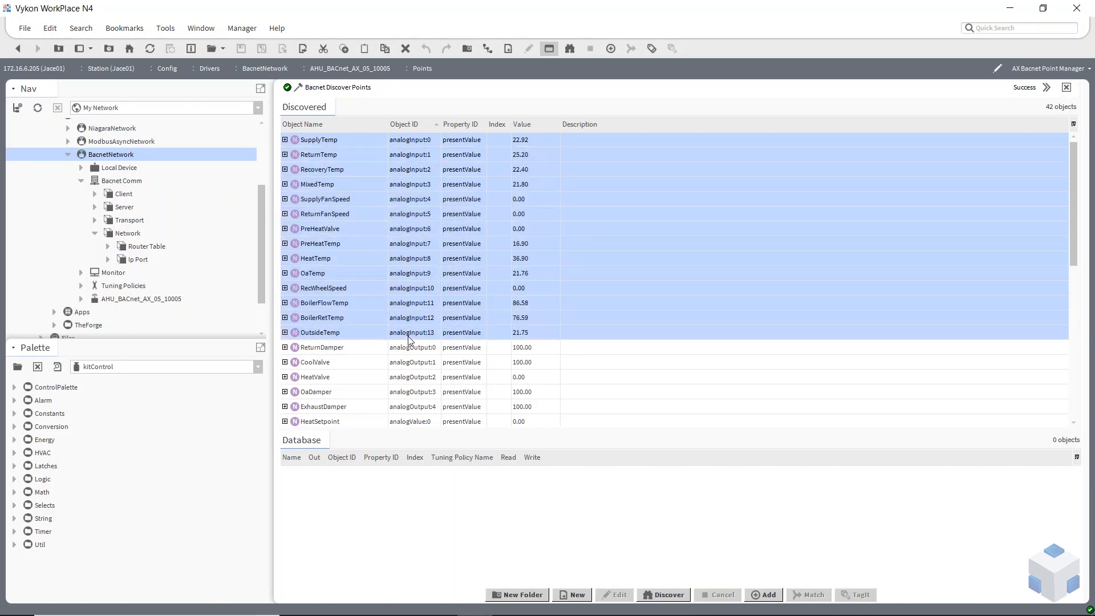
mouse_move(412, 167)
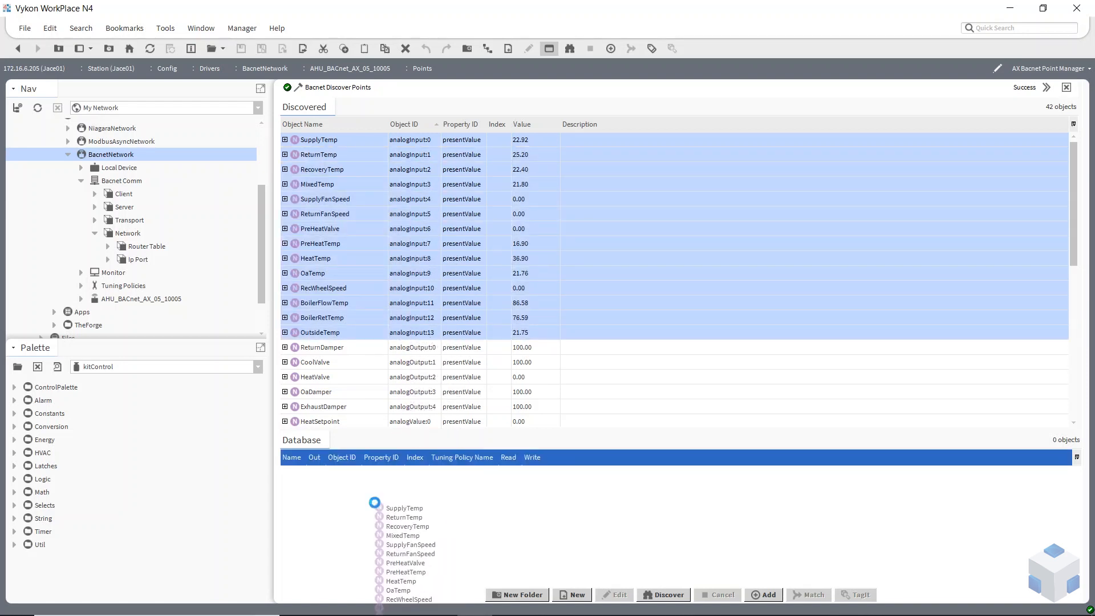
click(763, 594)
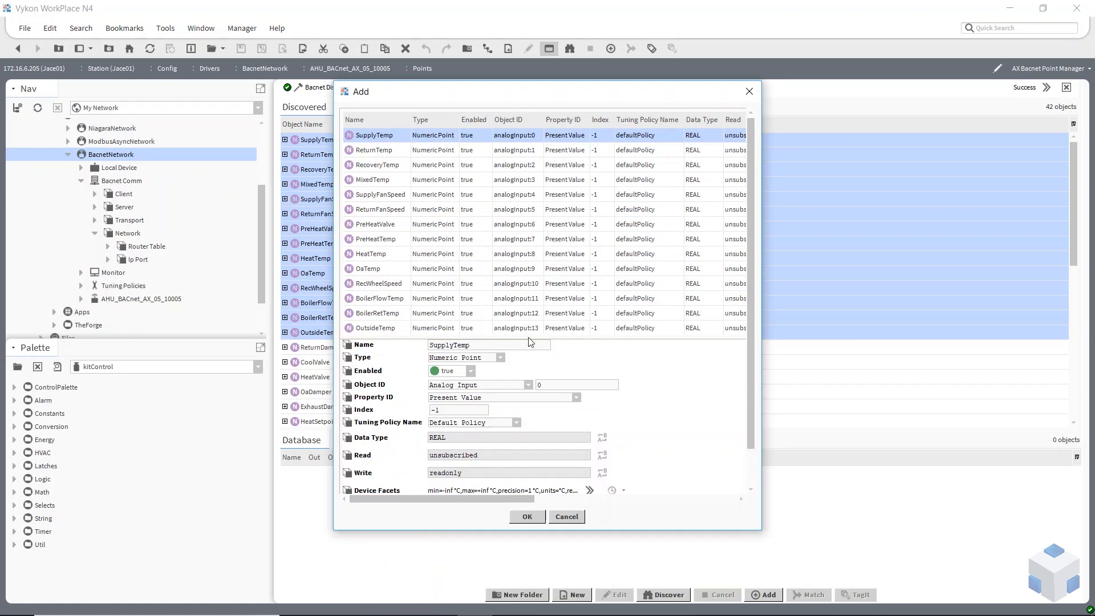
mouse_move(424, 209)
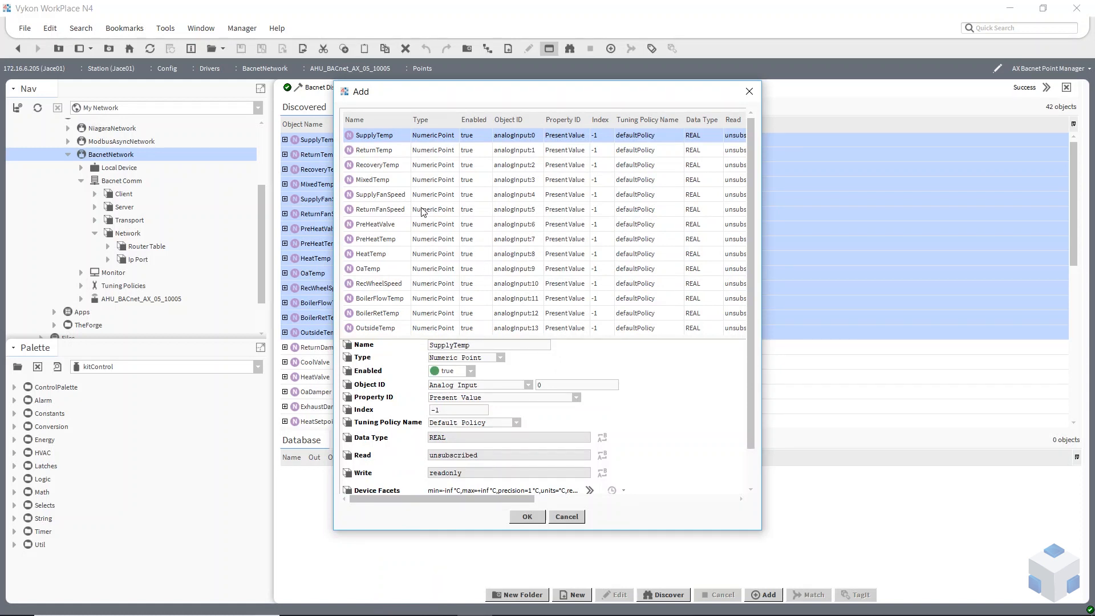
mouse_move(444, 355)
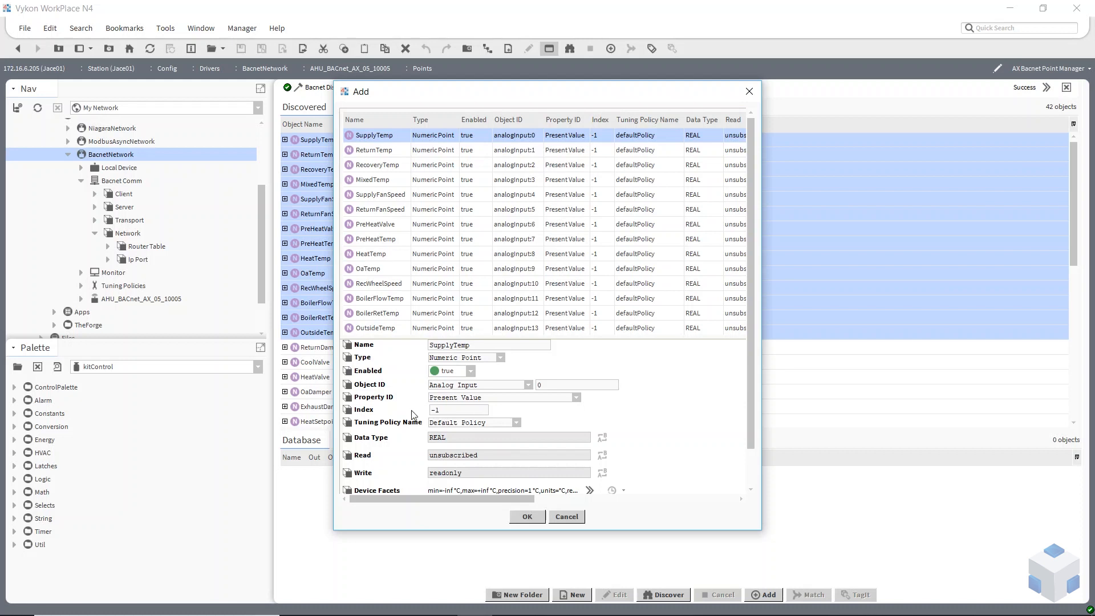
mouse_move(478, 423)
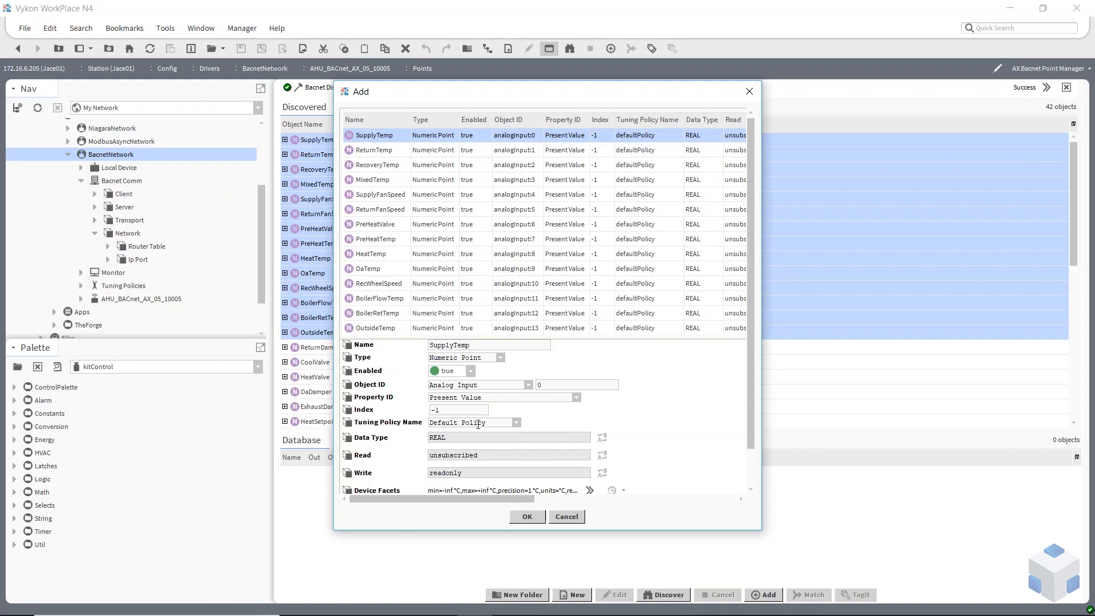
mouse_move(505, 421)
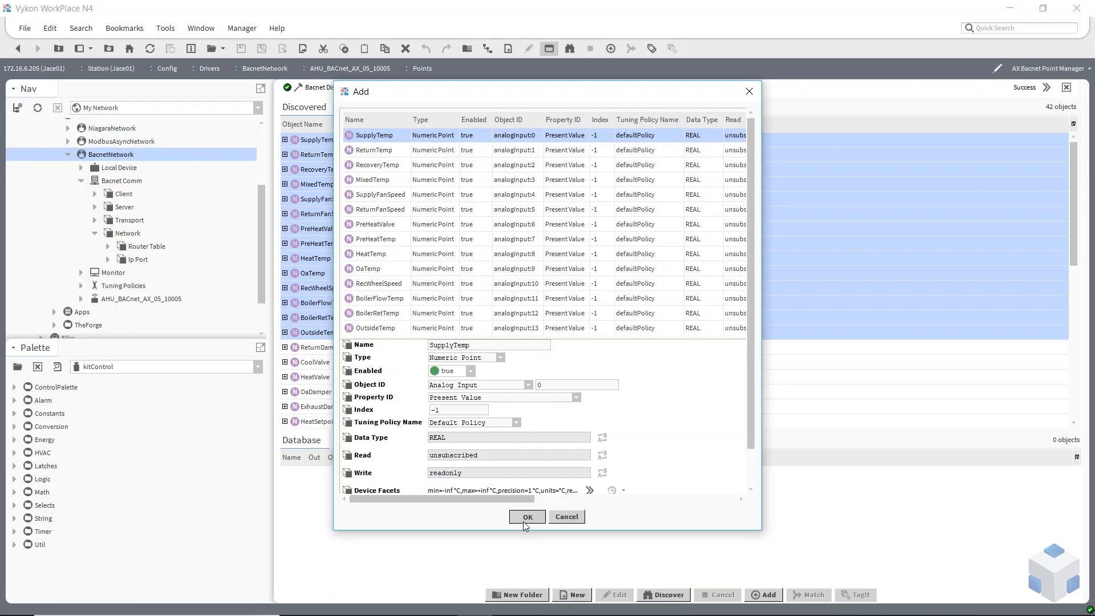
click(527, 517)
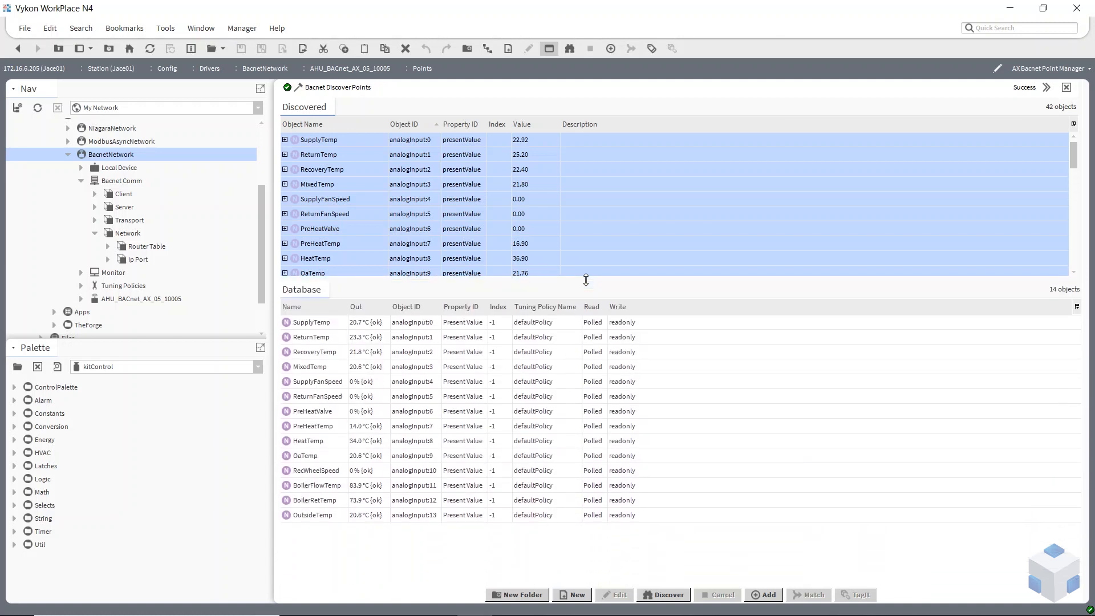
mouse_move(538, 440)
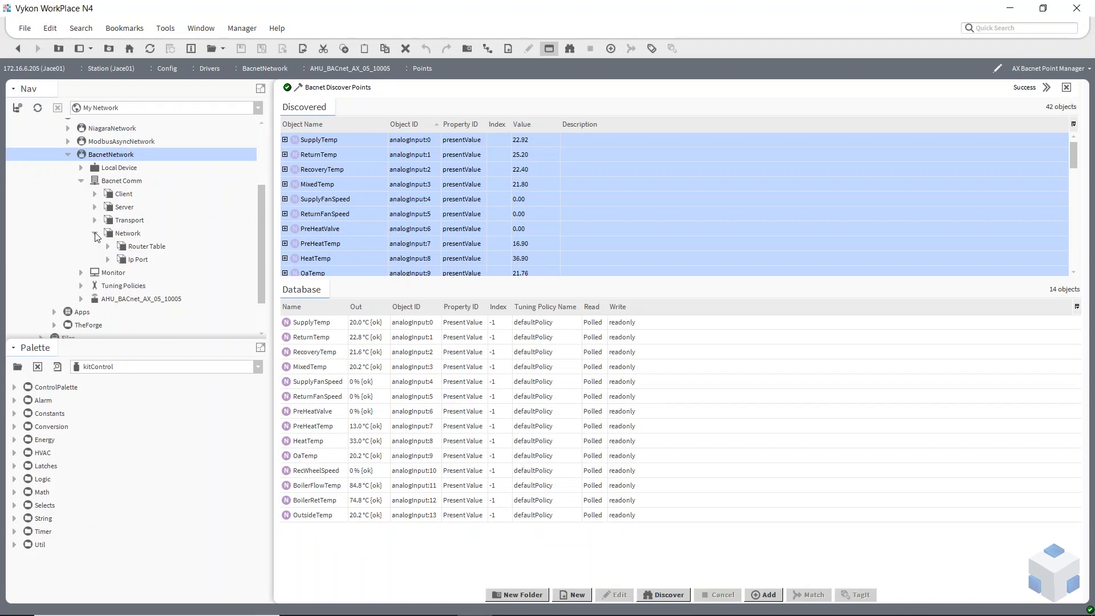
mouse_move(75, 162)
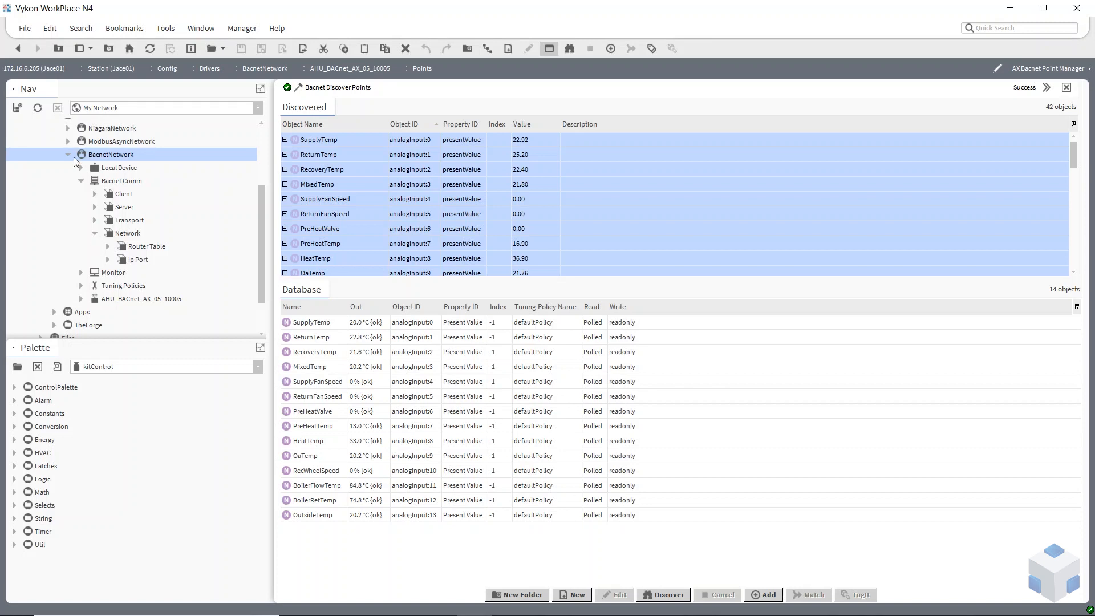
mouse_move(106, 267)
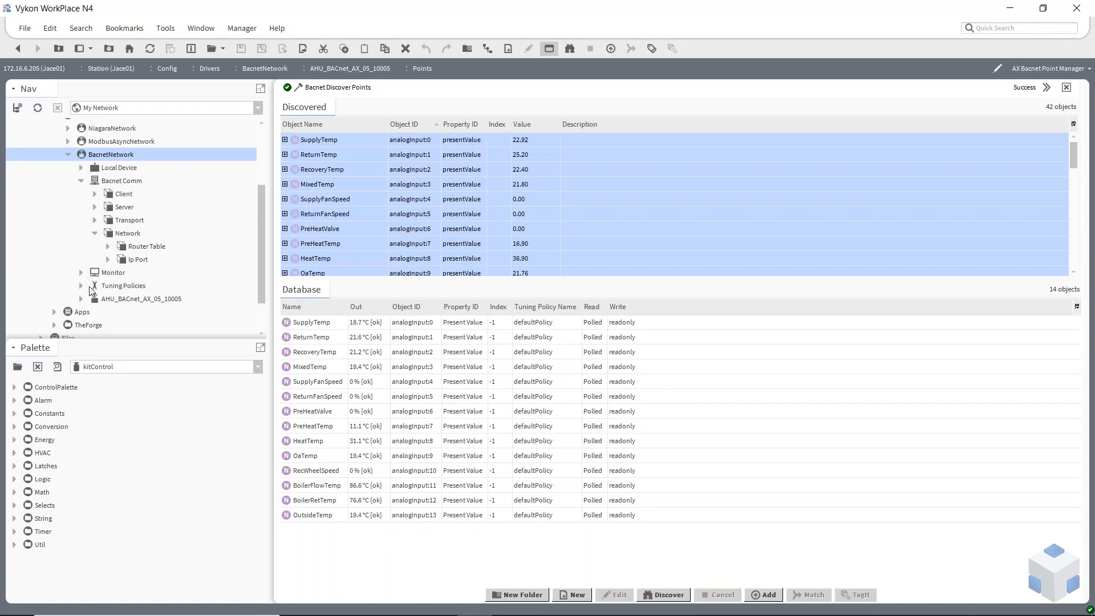
Select Default Policy under Tuning Policies and open its property sheet.
click(81, 286)
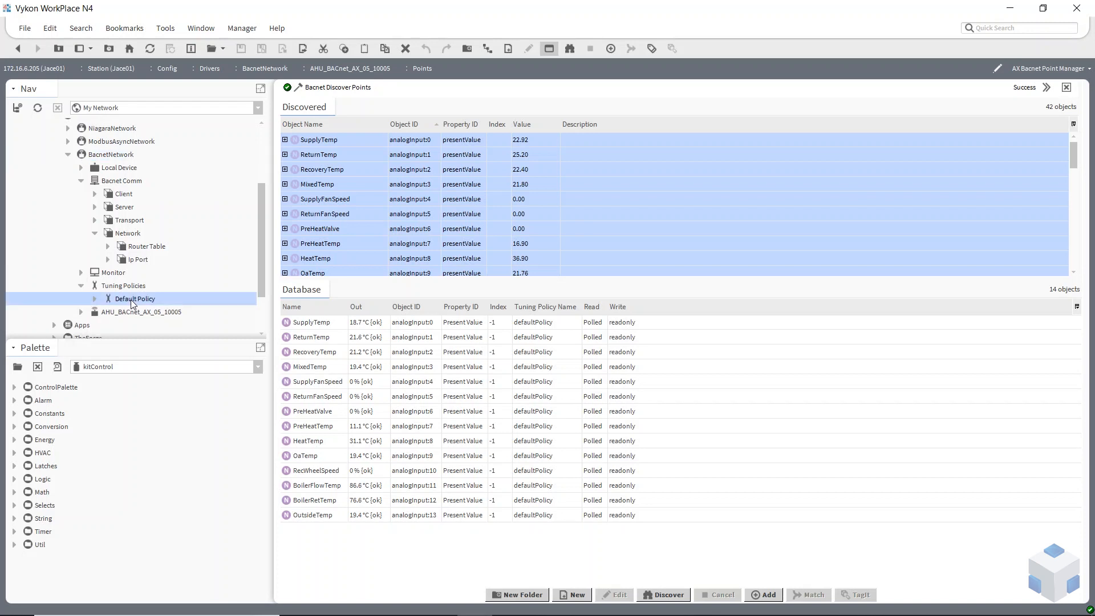
double_click(134, 298)
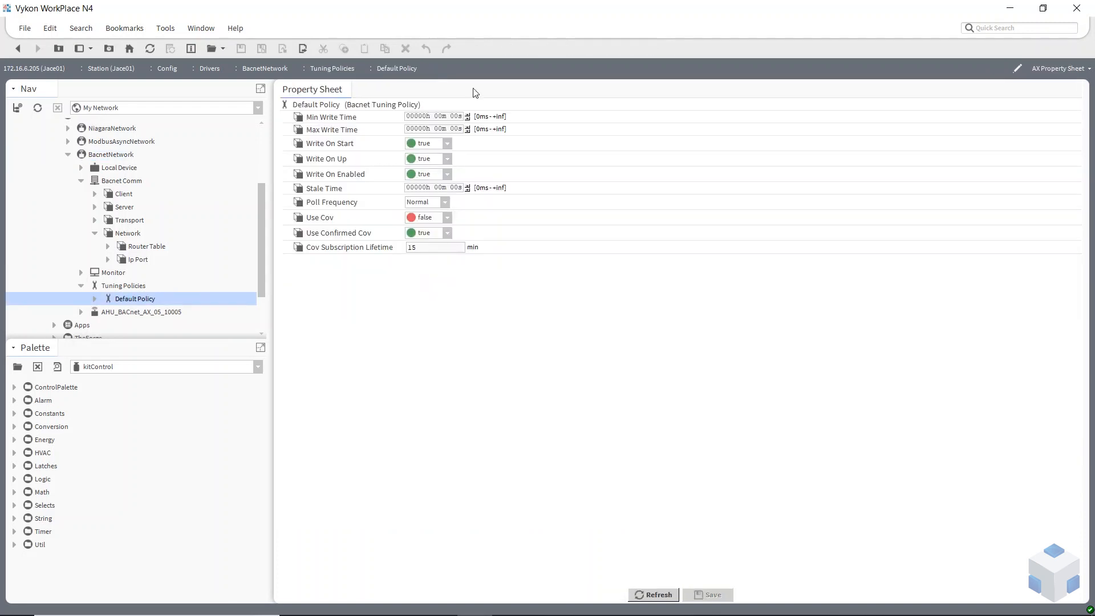
mouse_move(490, 331)
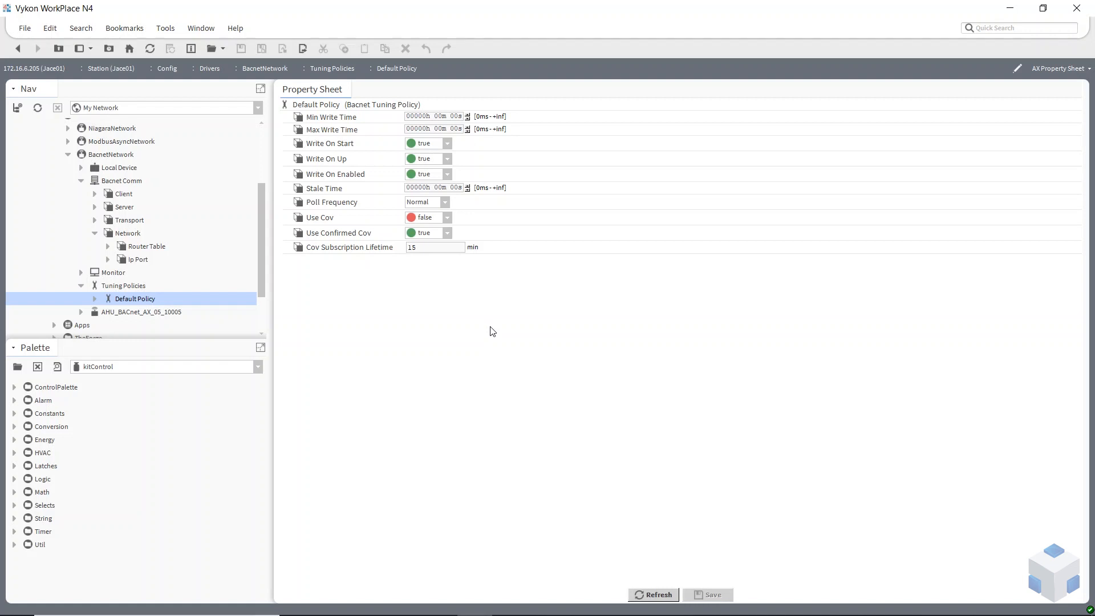
mouse_move(161, 293)
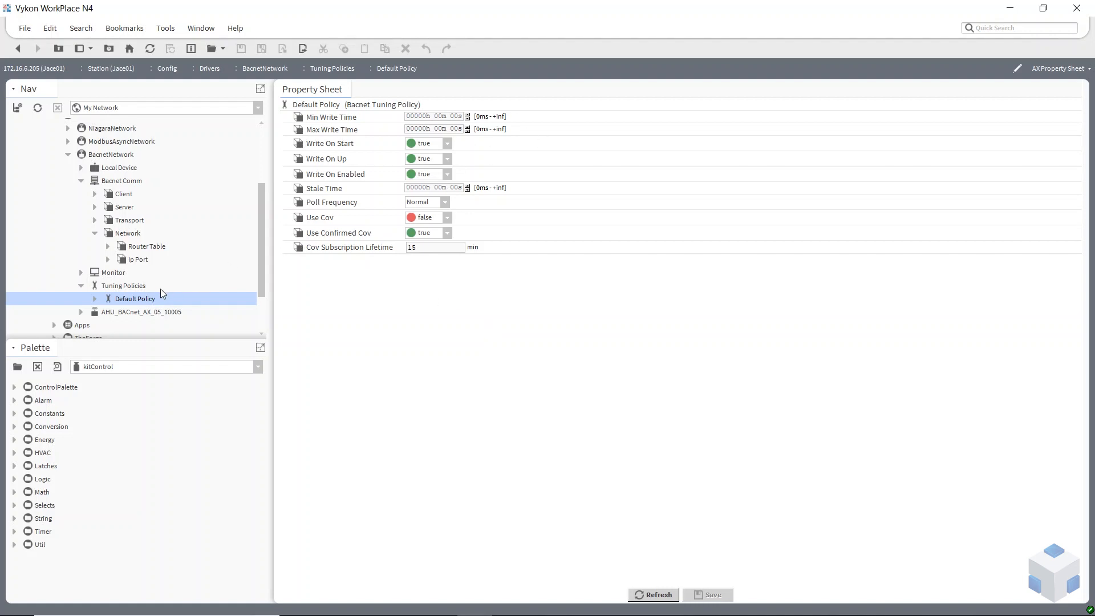
Duplicate the Default Policy as a new tuning policy named fast.
right_click(135, 298)
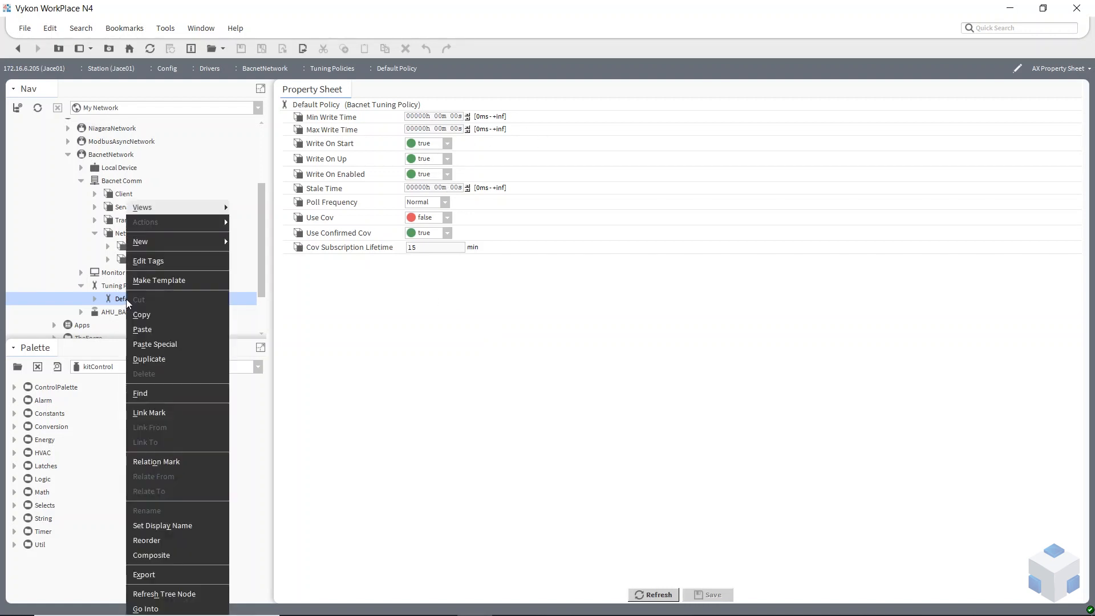
mouse_move(149, 358)
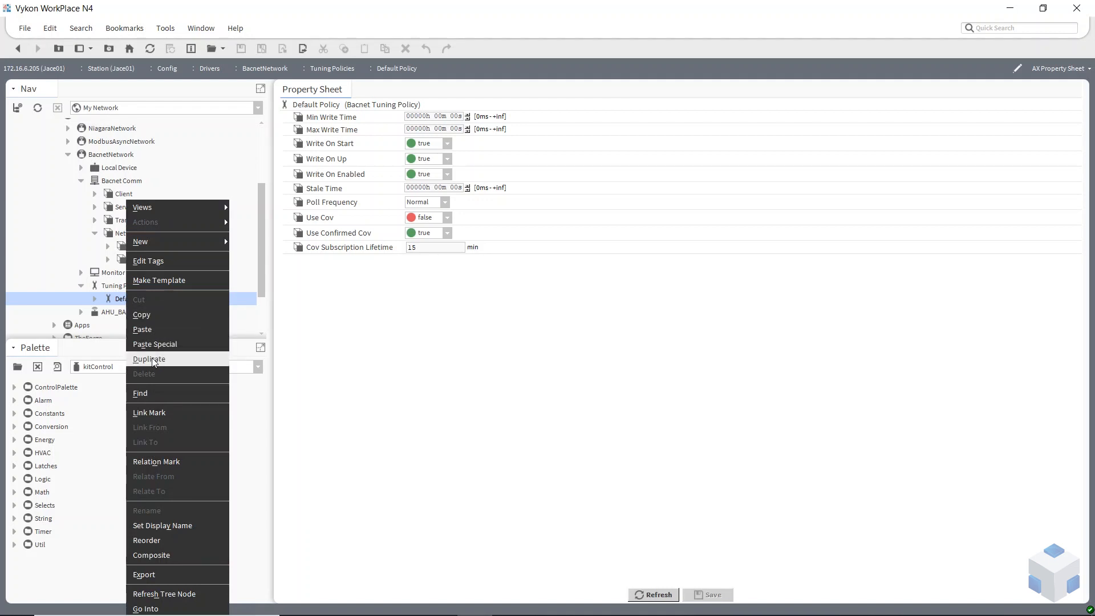
click(149, 358)
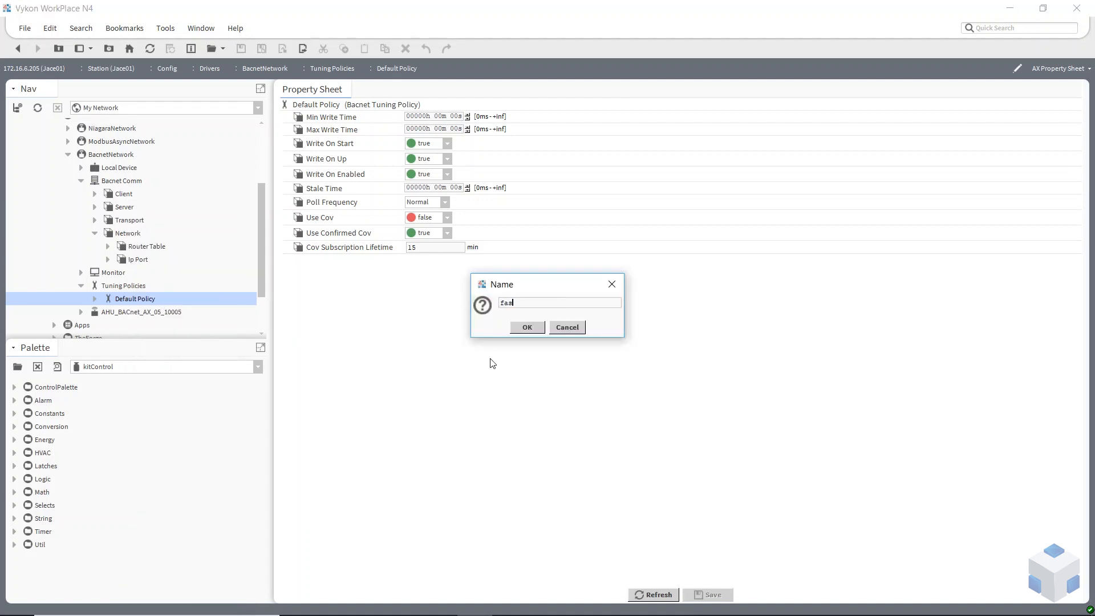
click(527, 327)
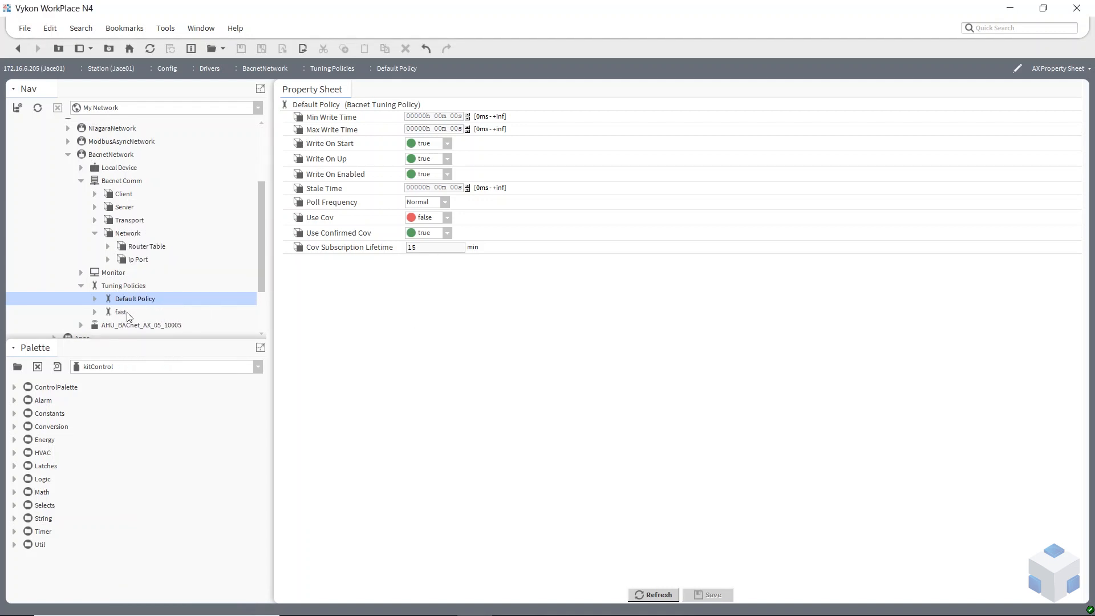
Set the fast policy's poll frequency to Fast and save it.
click(121, 311)
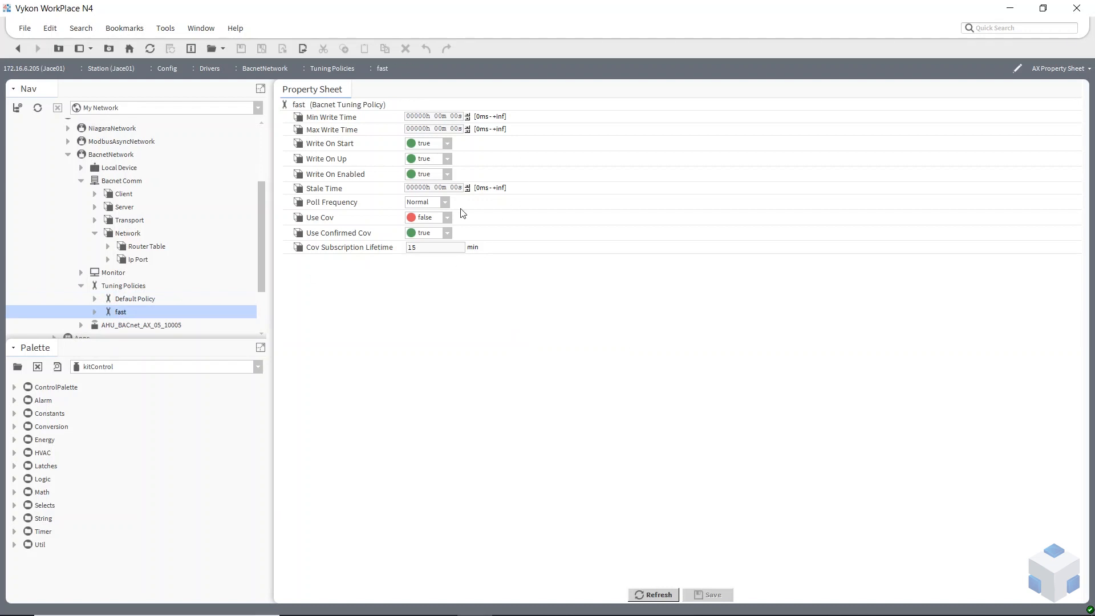
click(445, 202)
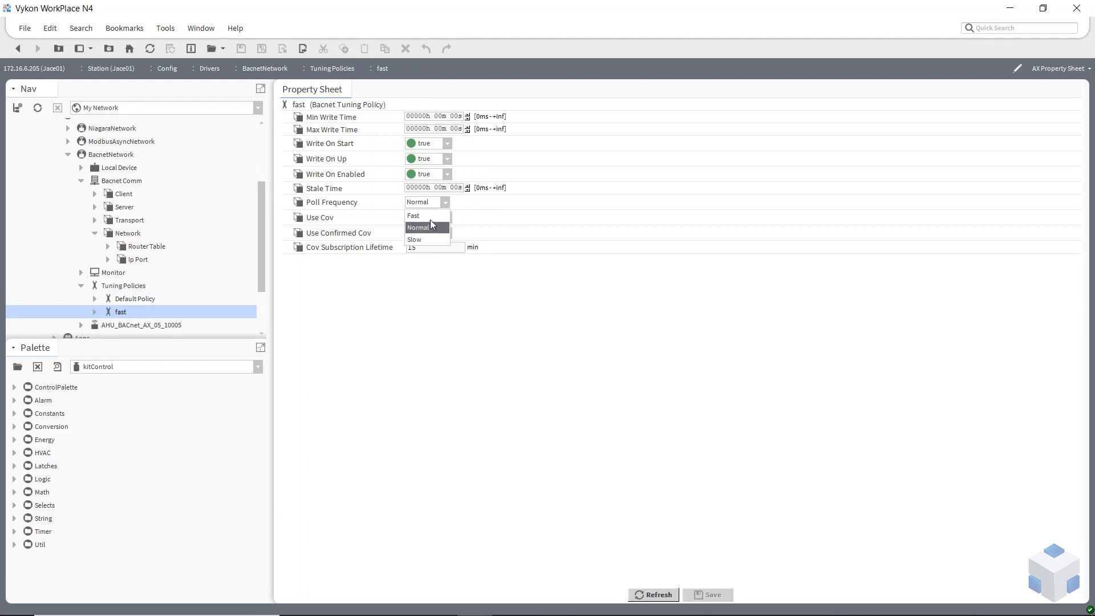
click(413, 216)
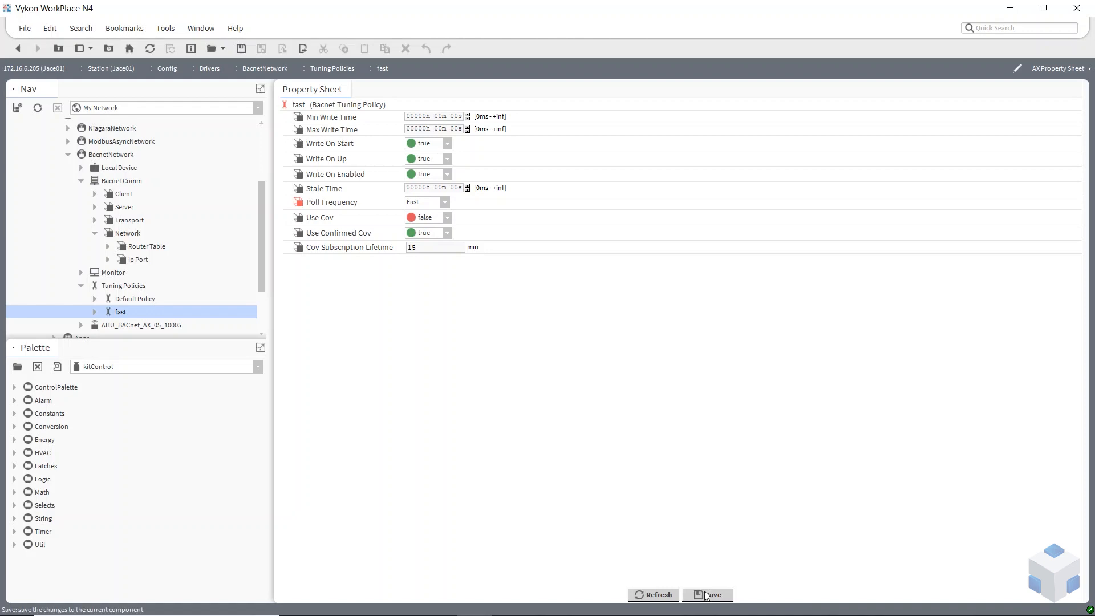
click(713, 595)
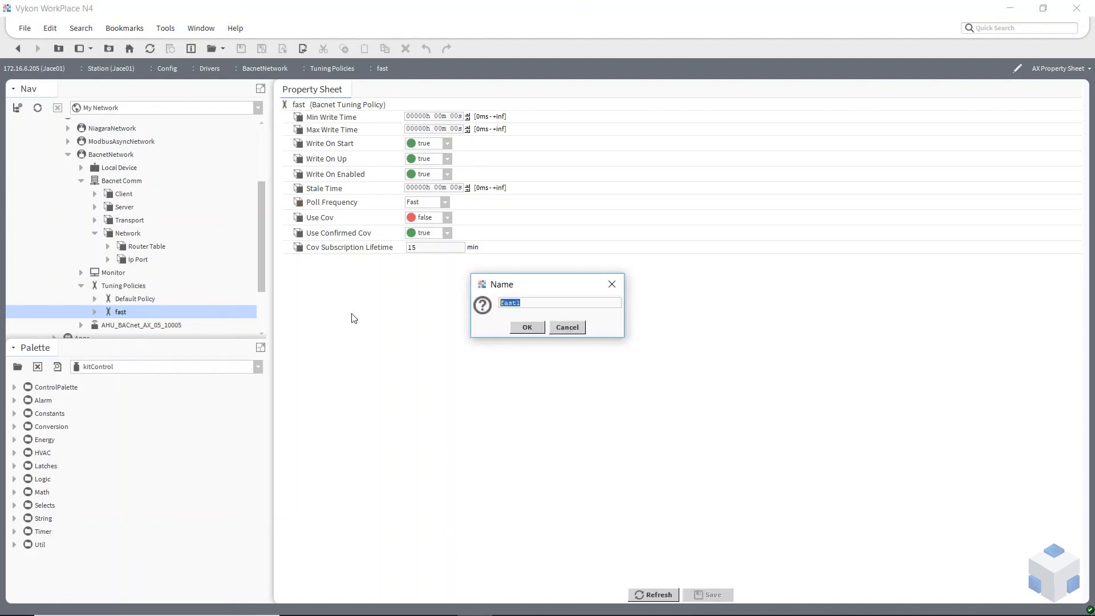
Name the copied policy slow and set its poll frequency to Slow.
text(slow)
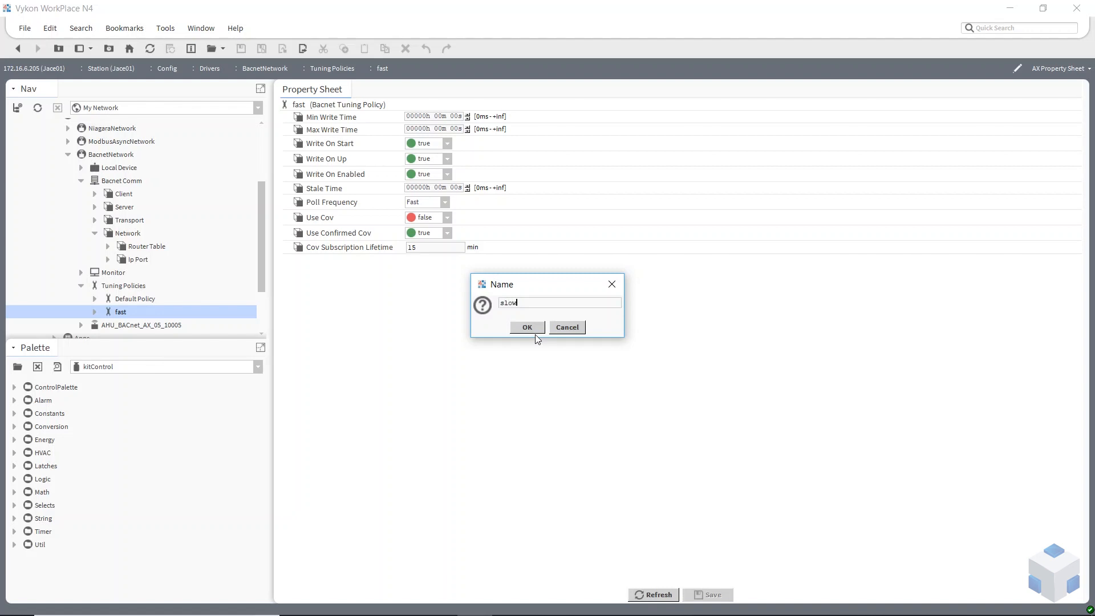
click(527, 326)
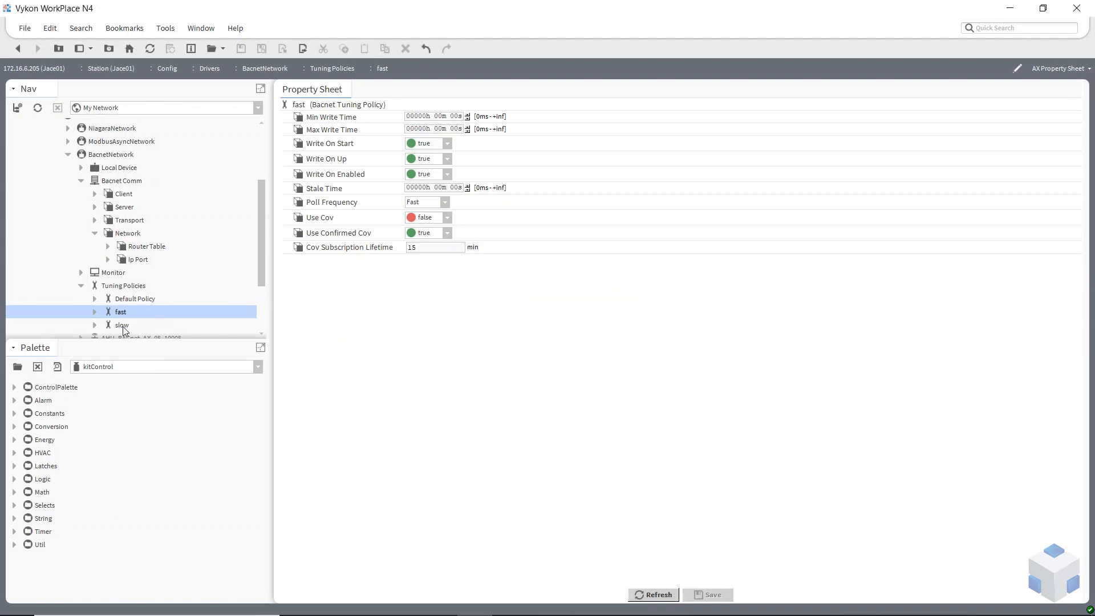
click(121, 325)
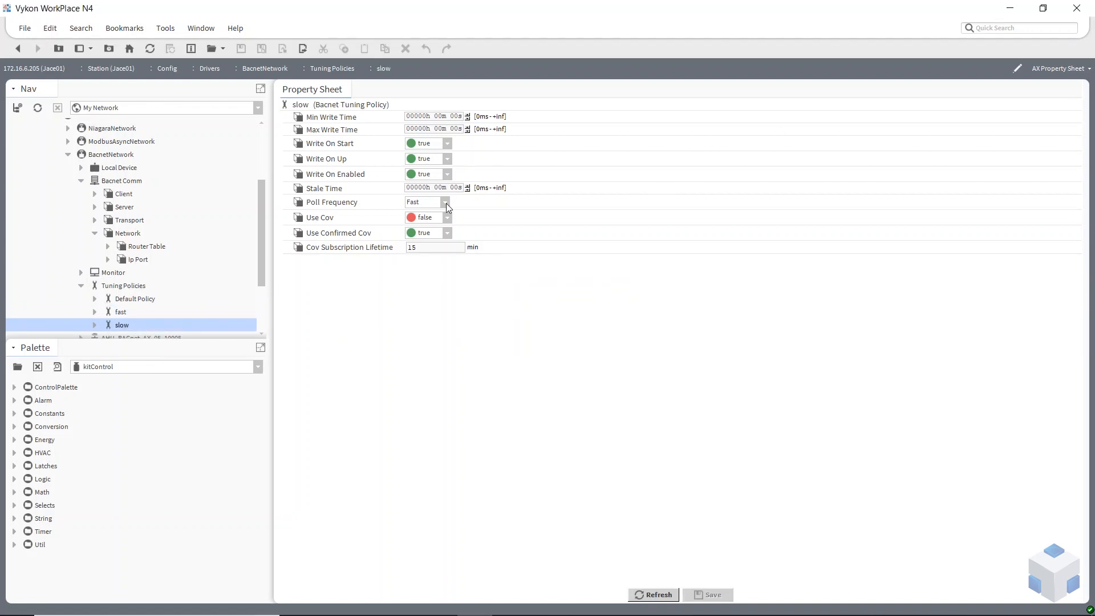
click(423, 202)
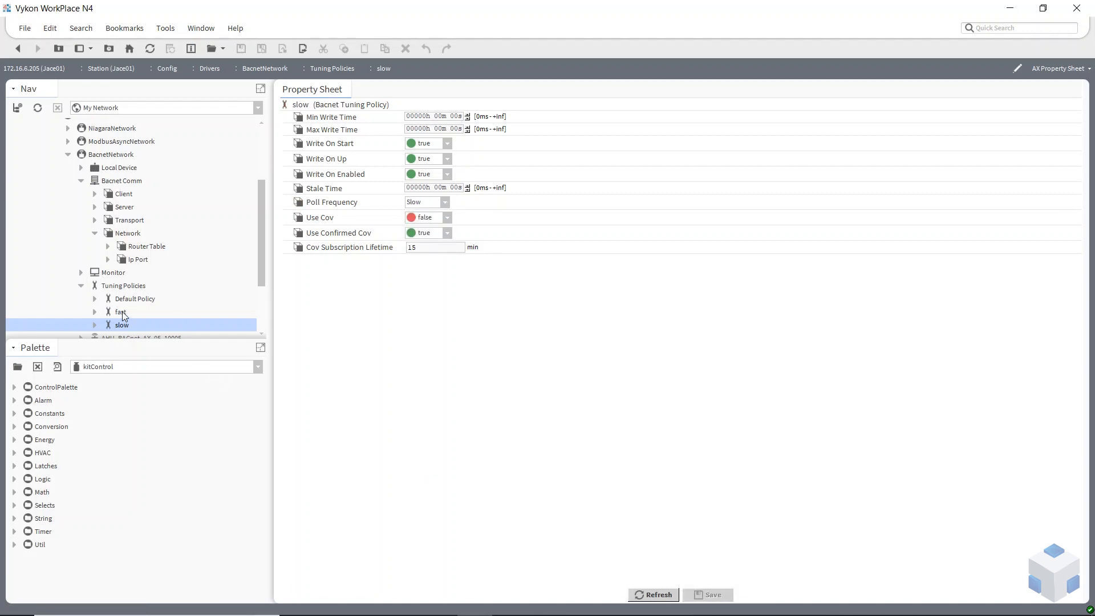
Duplicate the slow policy as a new policy named cov.
right_click(121, 324)
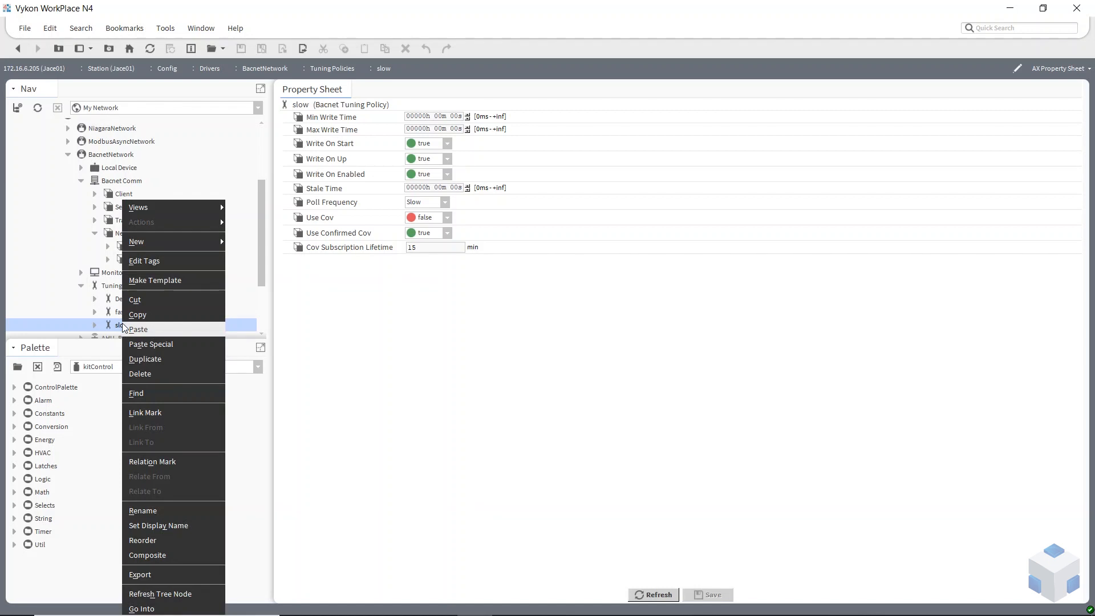
mouse_move(151, 344)
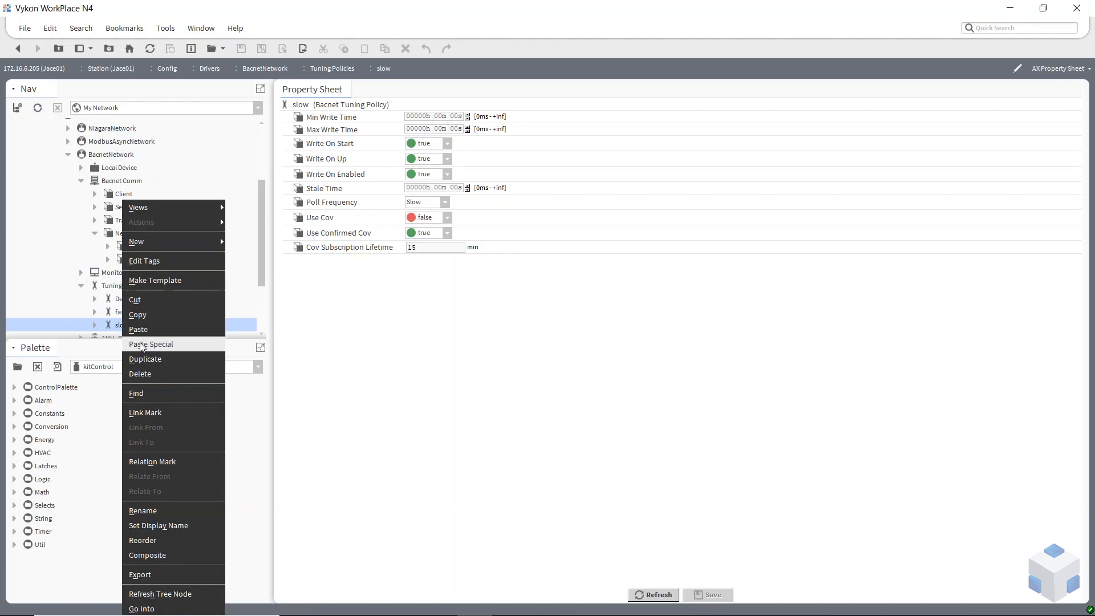
click(143, 510)
text(co)
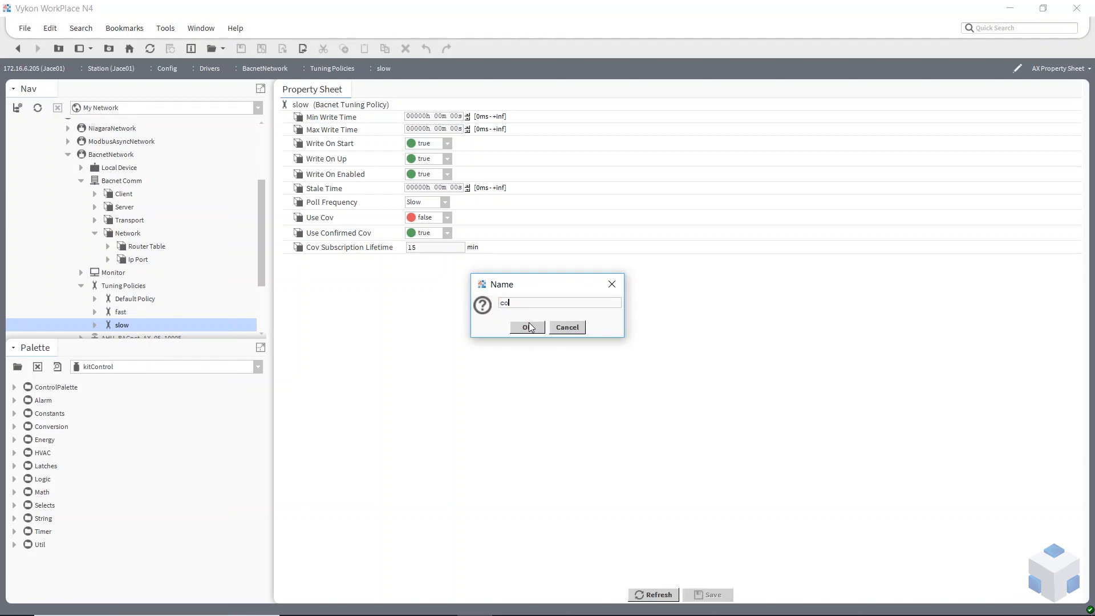
click(524, 327)
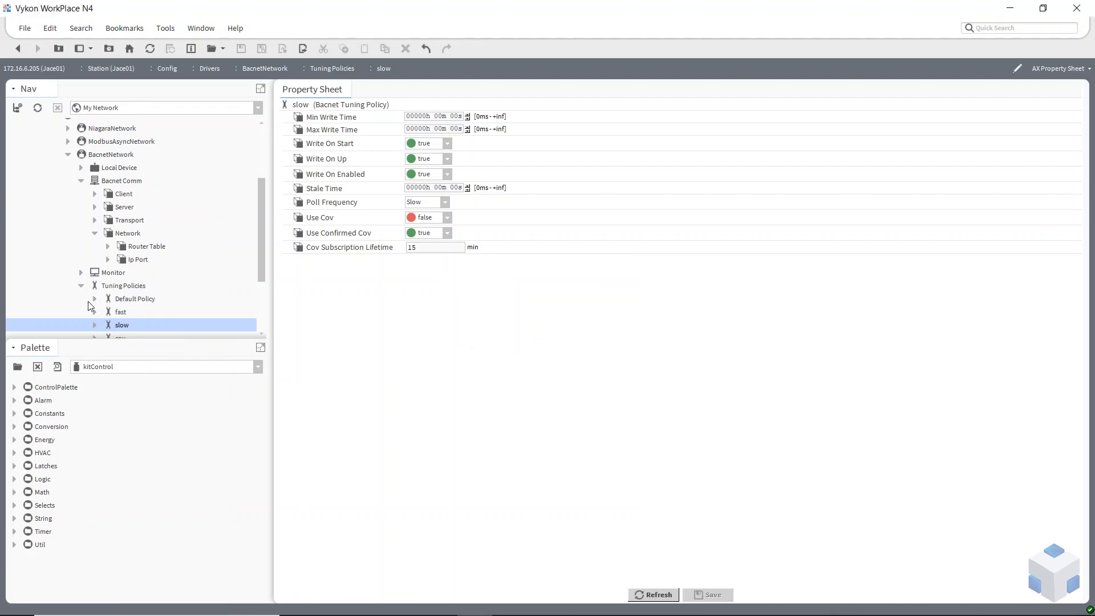
Set cov's Use Cov to true and Use Confirmed Cov to false.
scroll(down, 3)
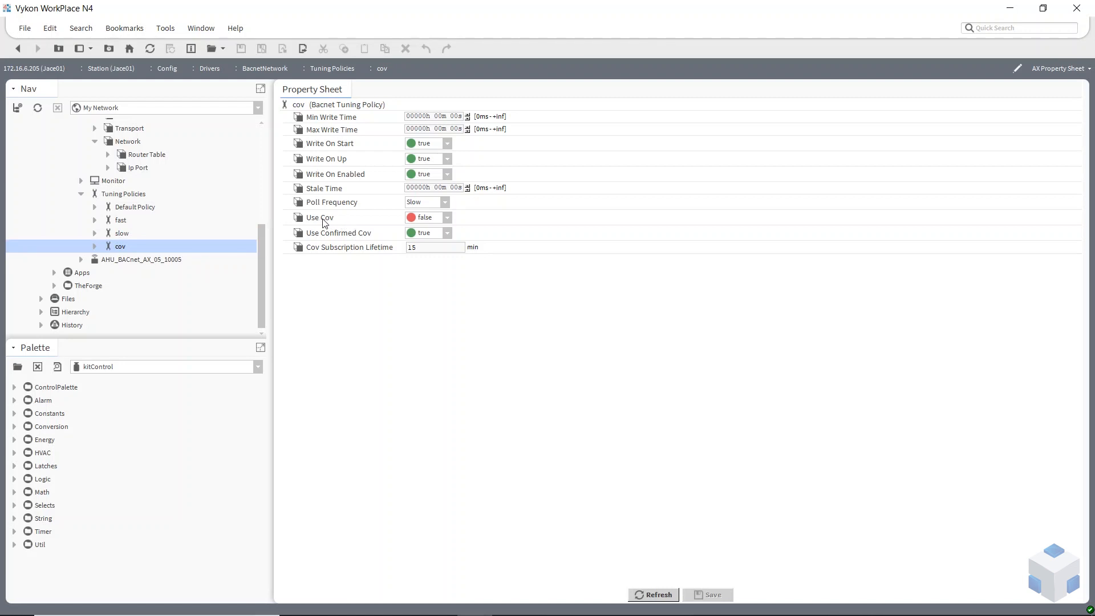
mouse_move(448, 221)
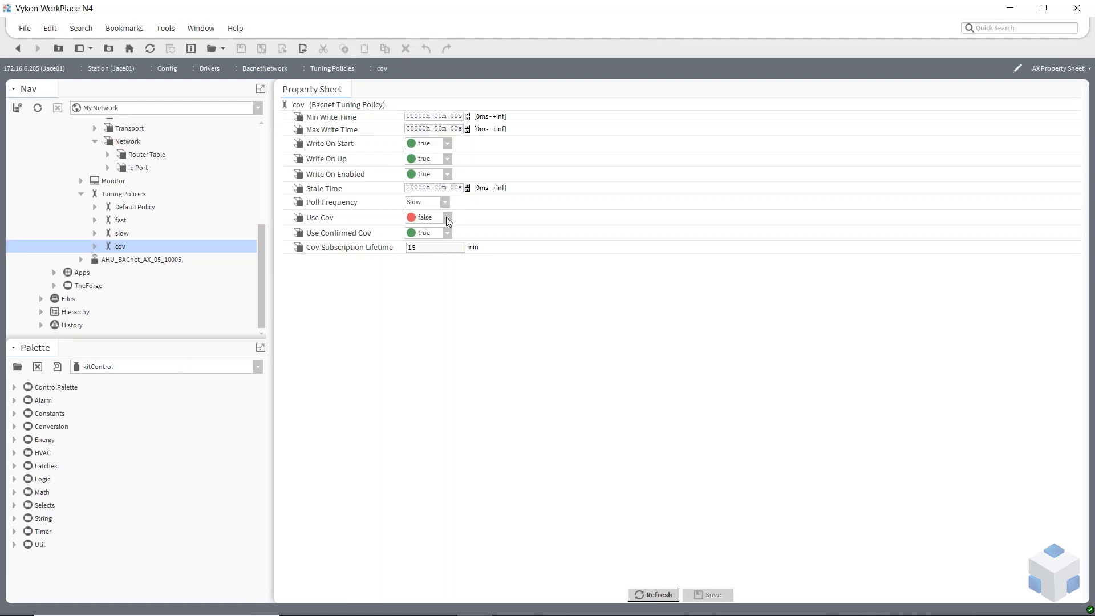
click(445, 218)
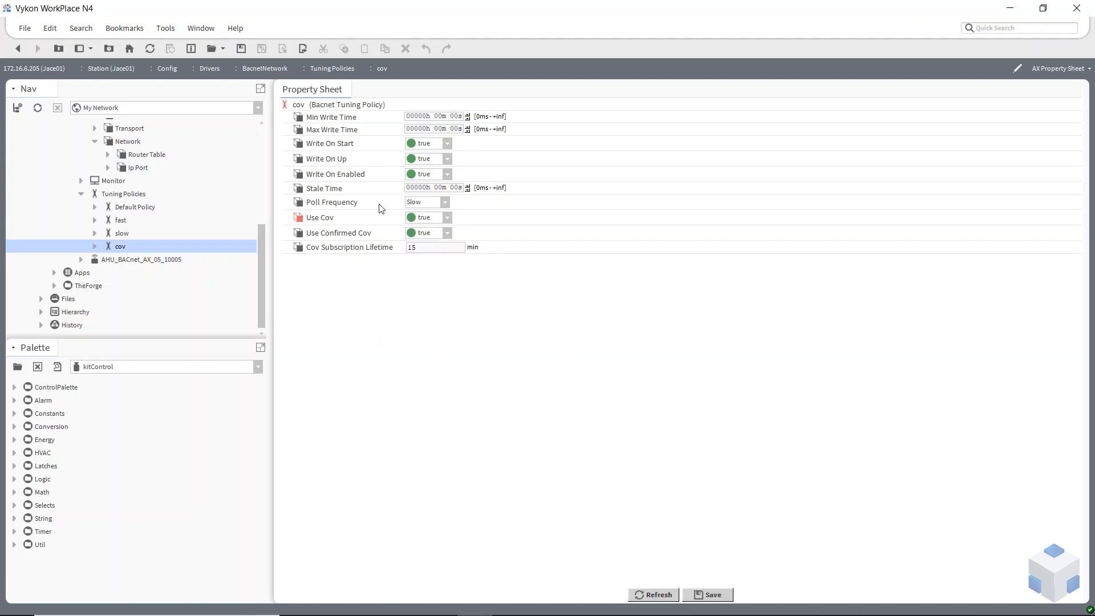
mouse_move(431, 209)
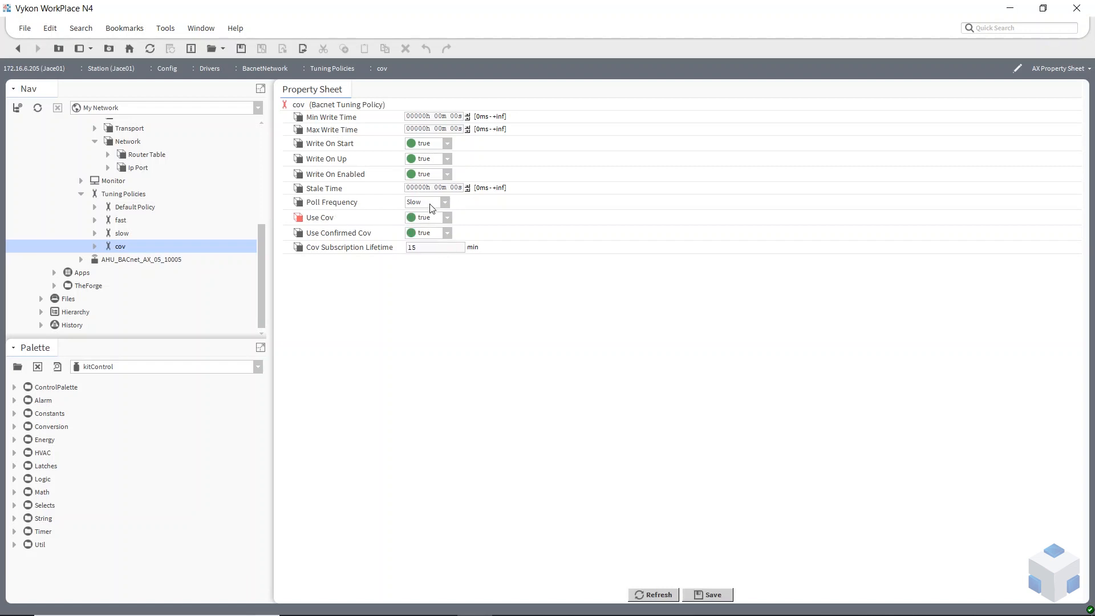
mouse_move(439, 203)
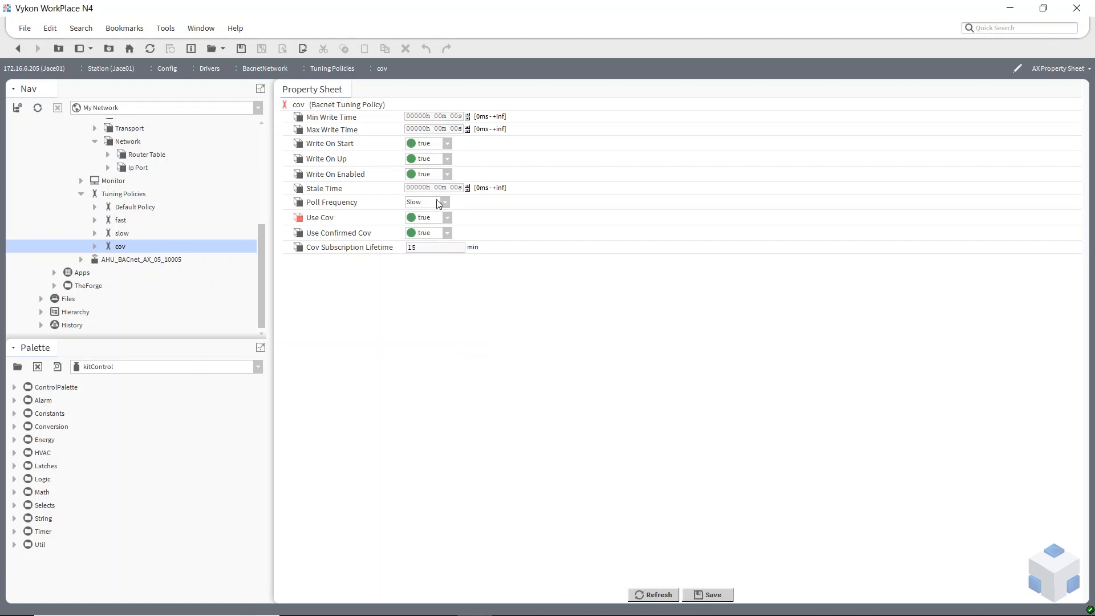
mouse_move(443, 222)
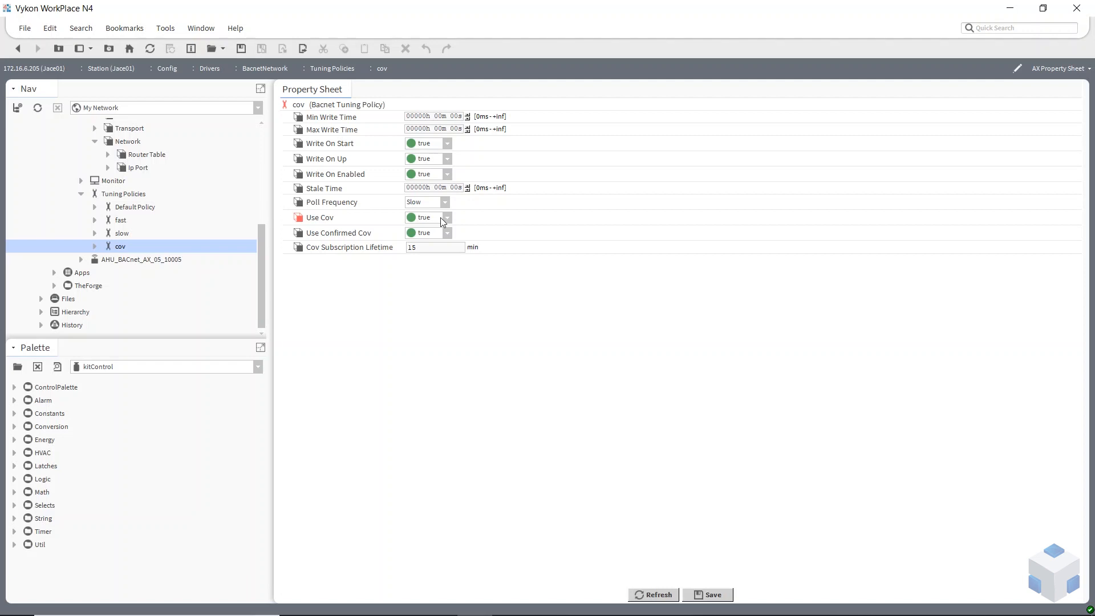
mouse_move(337, 240)
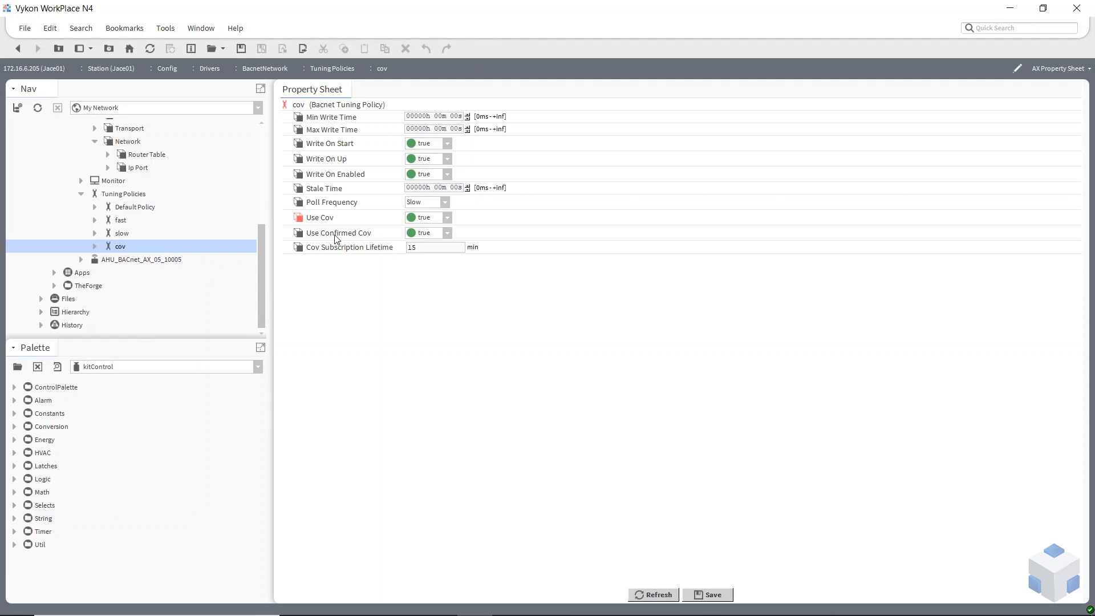
click(448, 233)
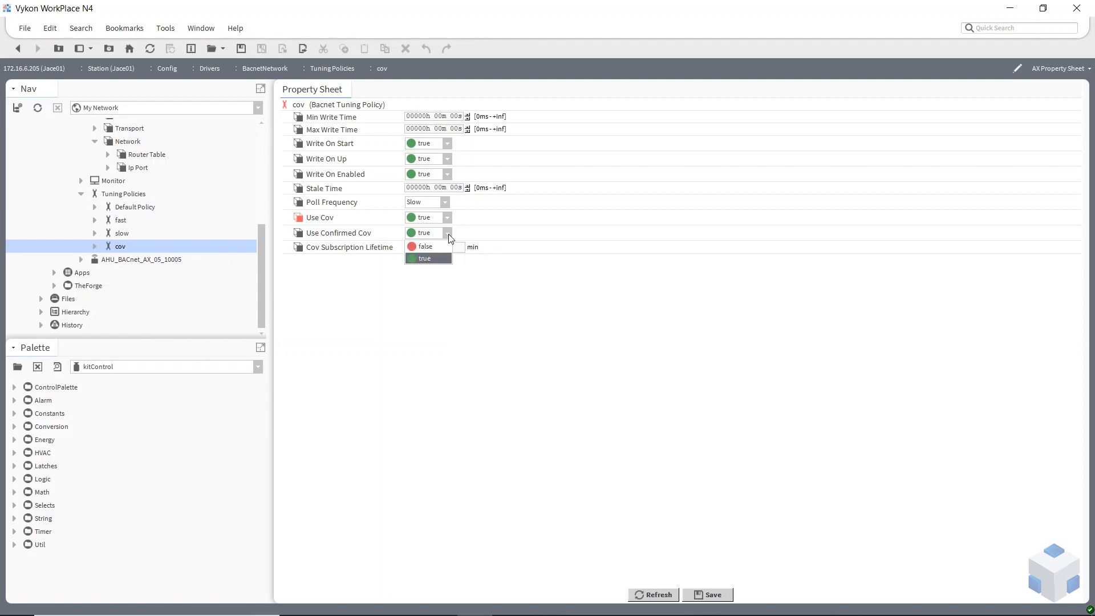
click(423, 246)
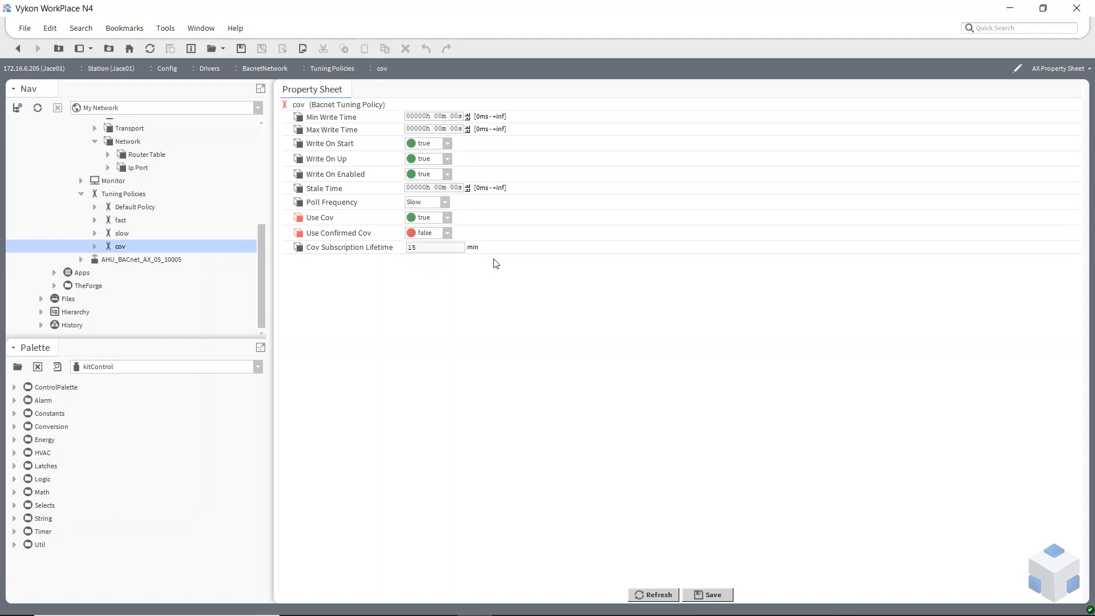
mouse_move(507, 311)
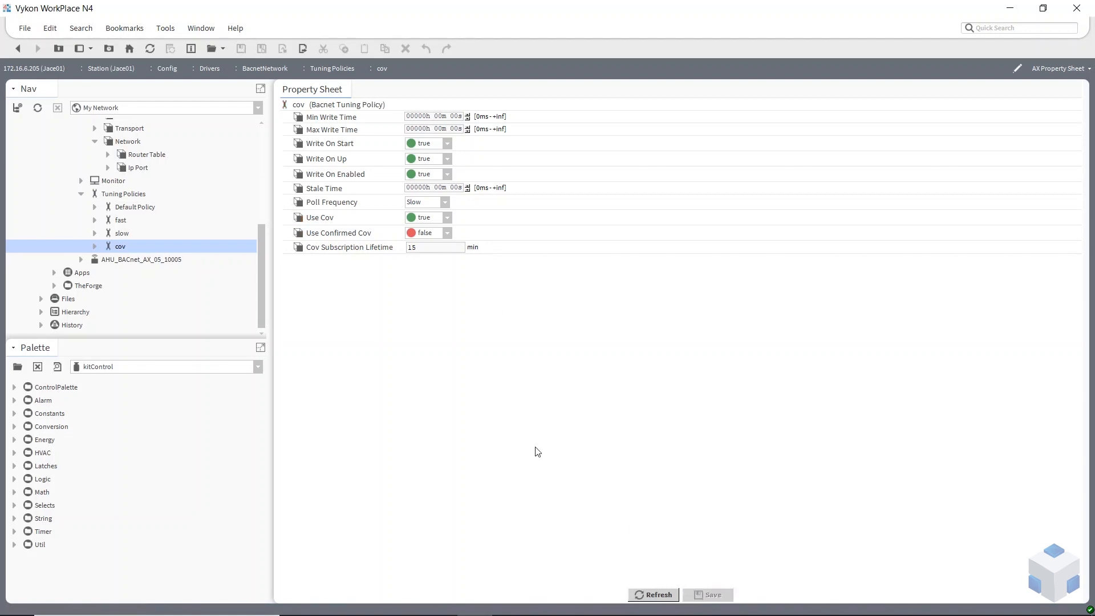
mouse_move(451, 293)
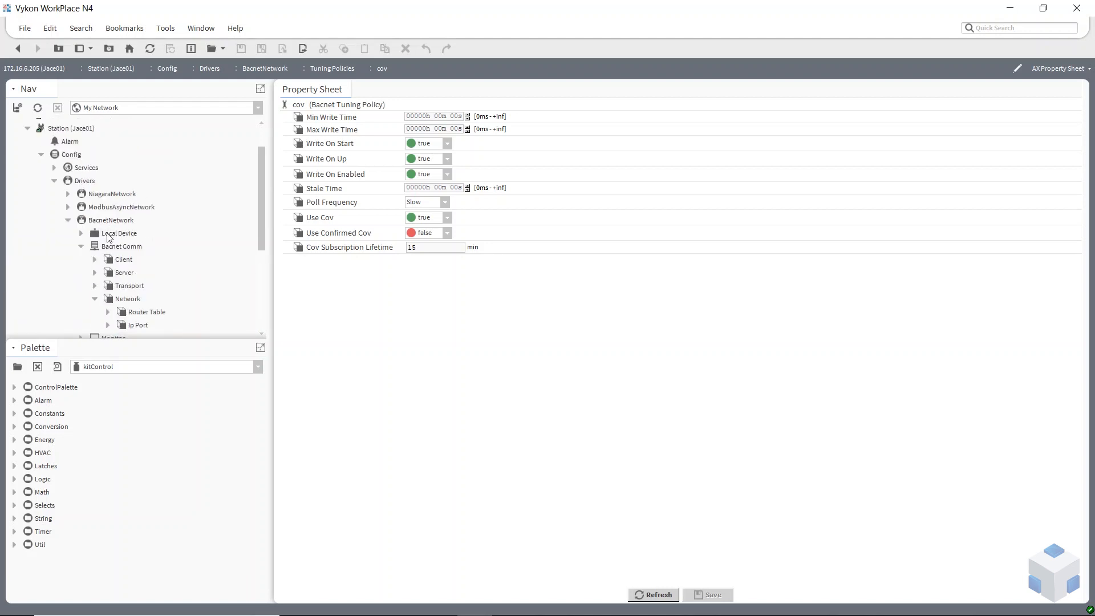
Open the BacnetNetwork driver's device list from the Nav tree.
click(110, 221)
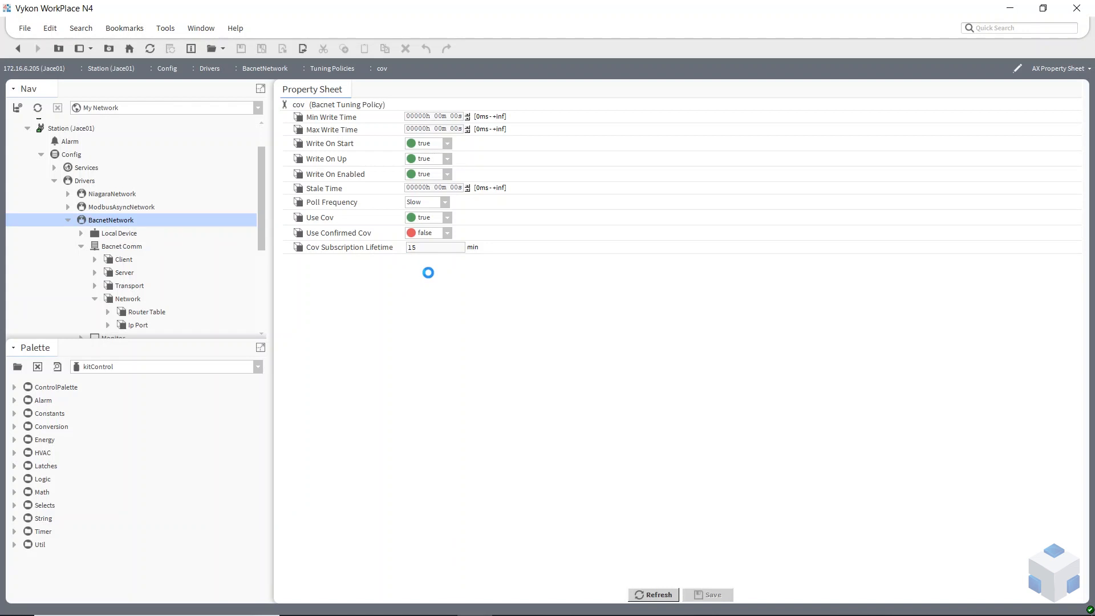
click(110, 219)
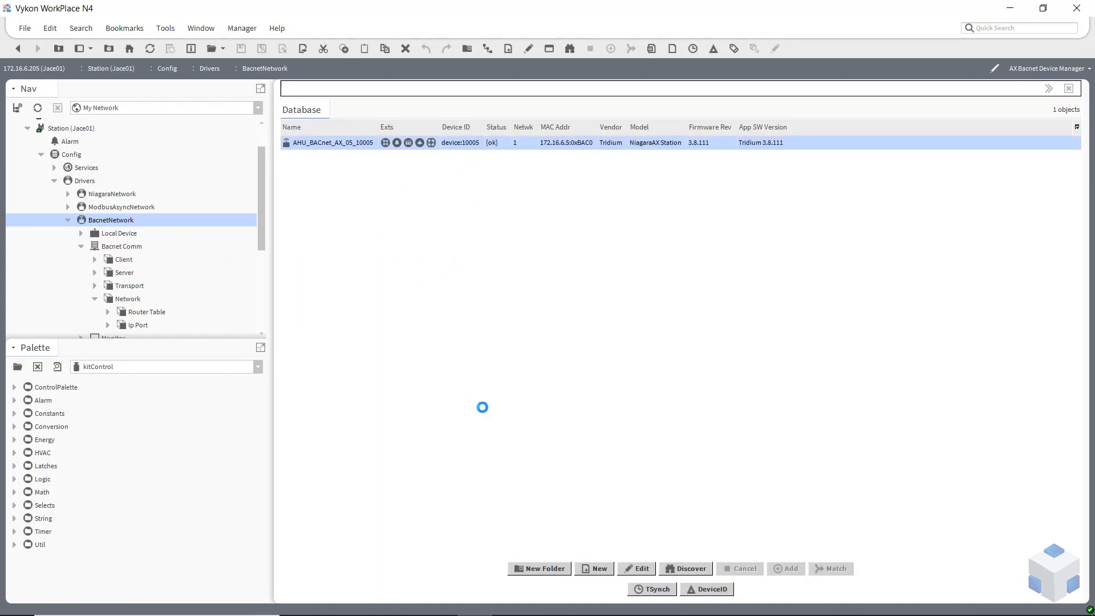
Open the AHU device's points and assign MixedTemp and ReturnTemp the slow tuning policy.
click(689, 568)
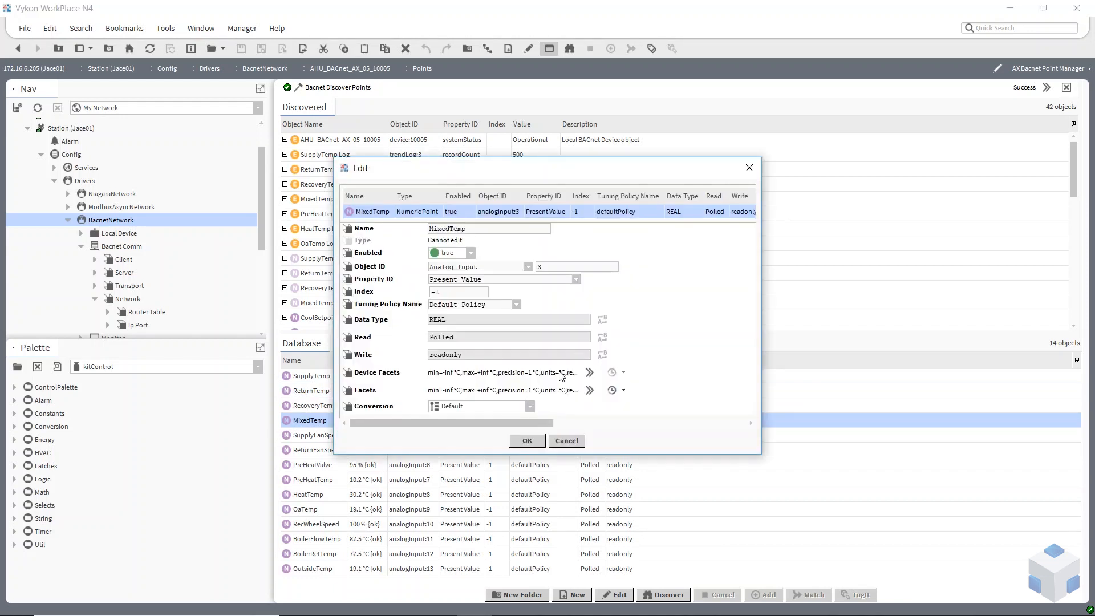
mouse_move(496, 284)
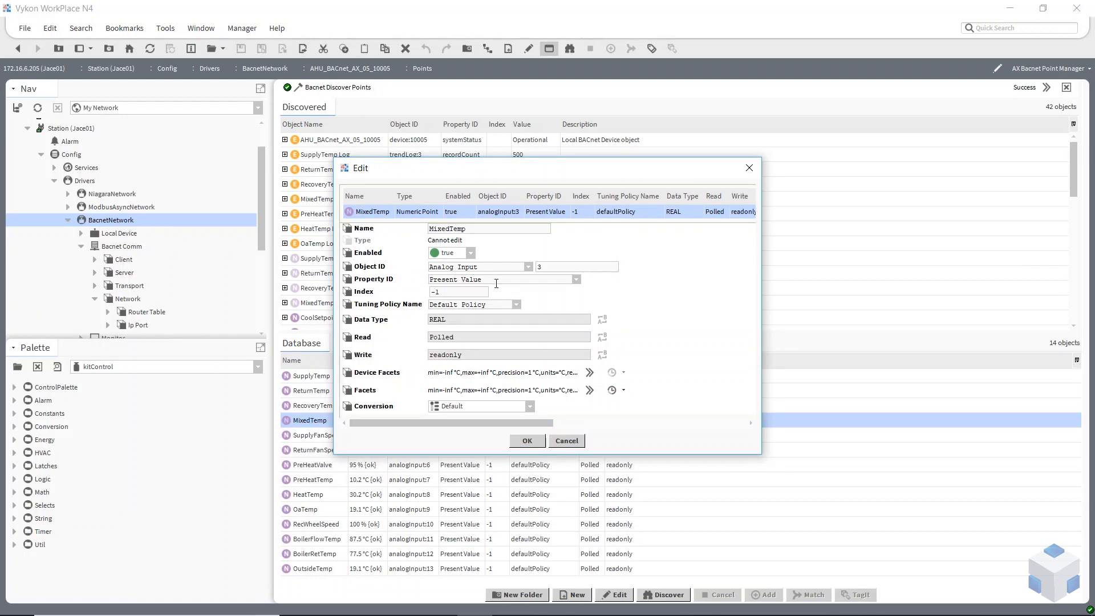
click(516, 304)
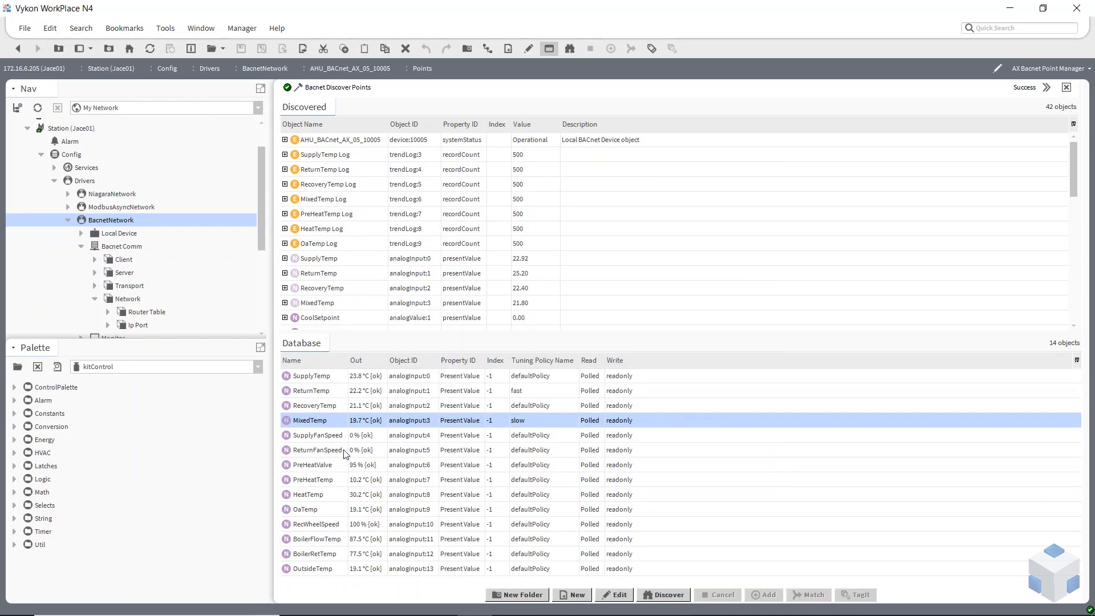
click(316, 450)
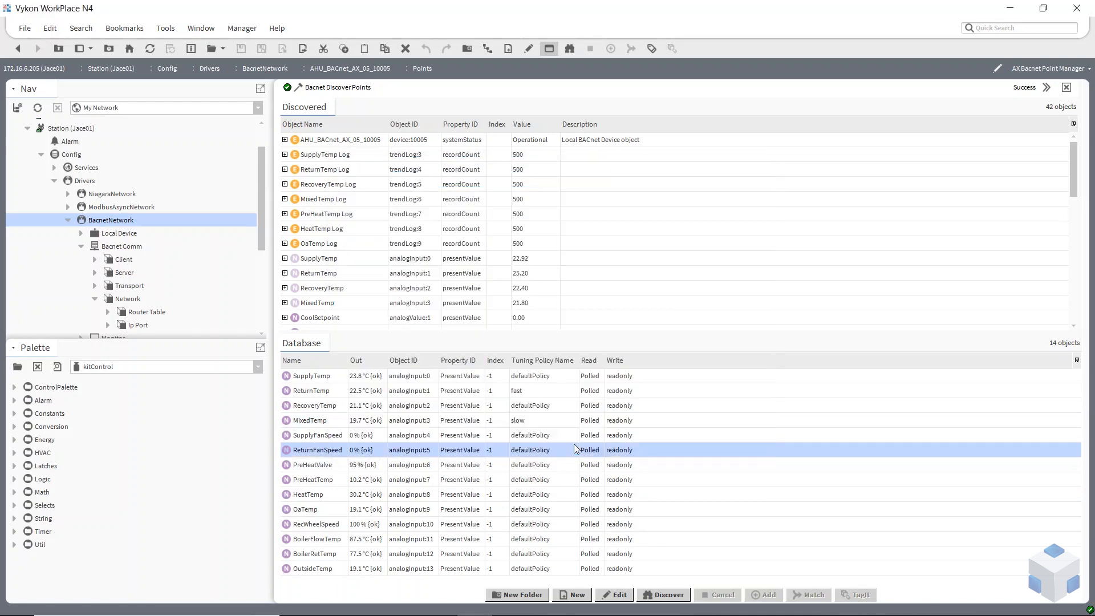
mouse_move(516, 399)
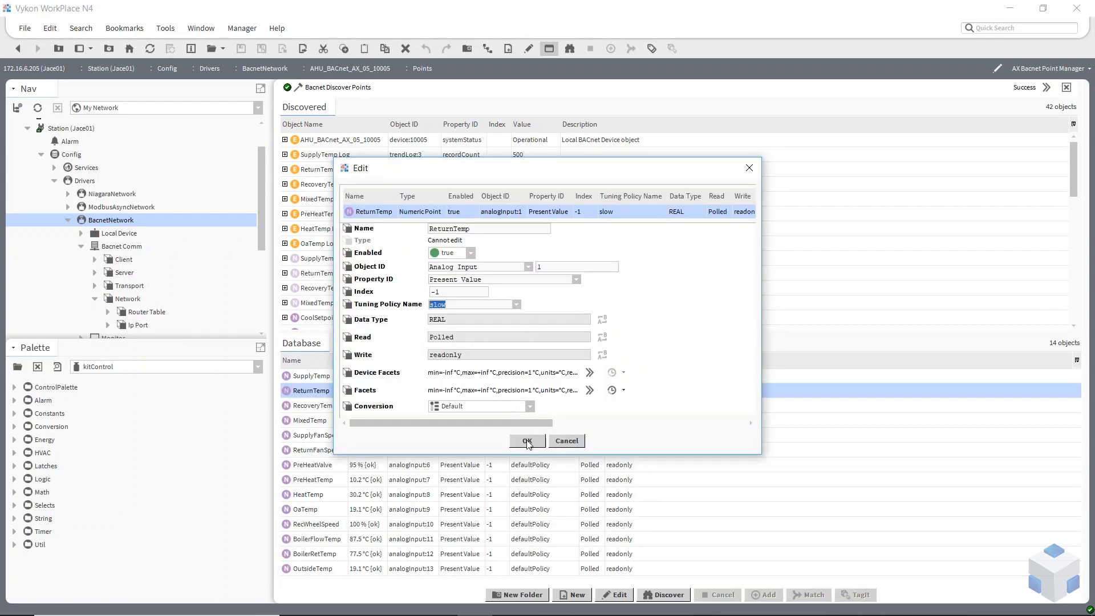
click(527, 441)
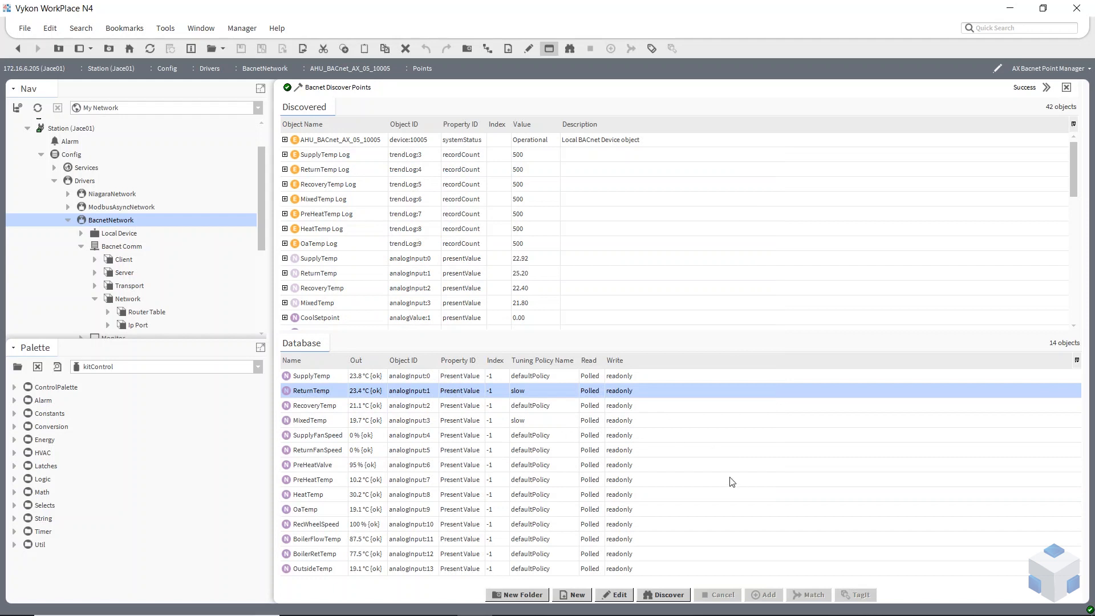
Add CoolSetpoint and HeatSetpoint as enabled Numeric Writable points with the cov tuning policy.
scroll(down, 3)
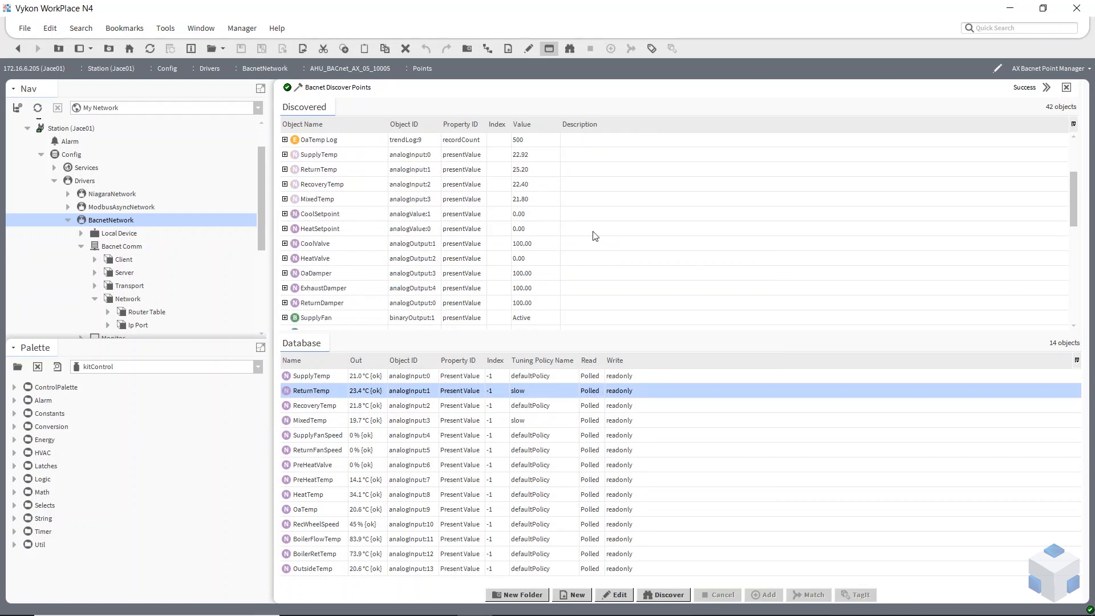
click(320, 199)
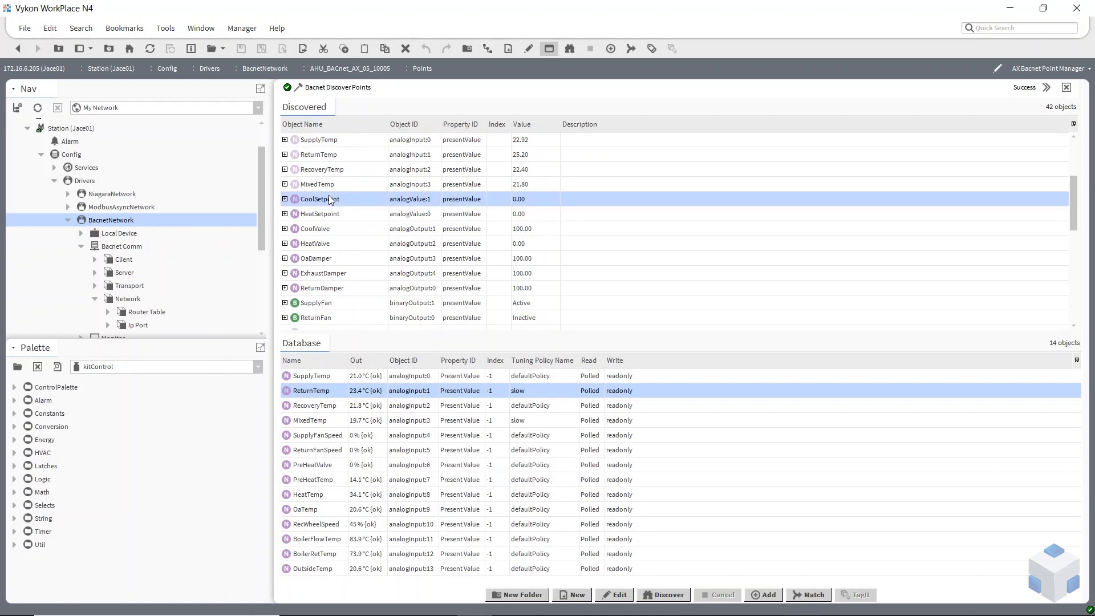
mouse_move(331, 217)
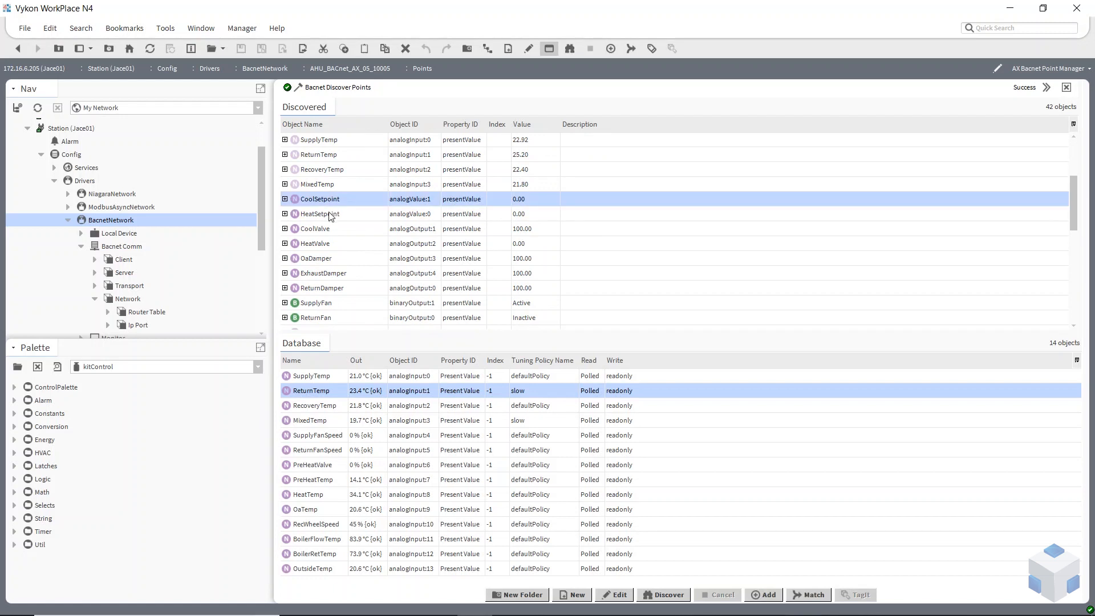
click(319, 214)
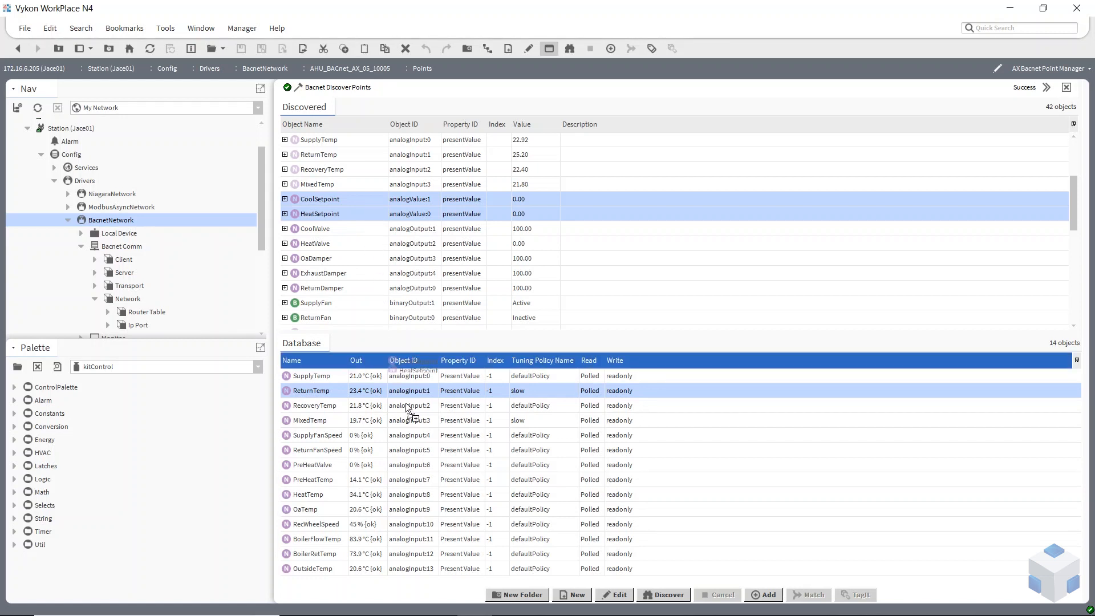
click(763, 594)
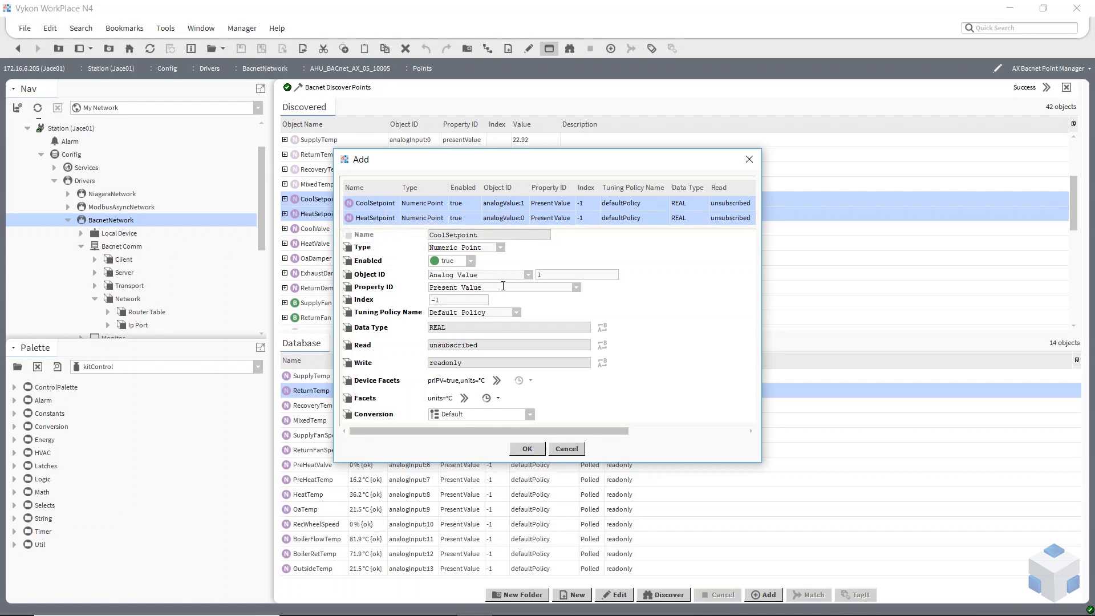
click(530, 312)
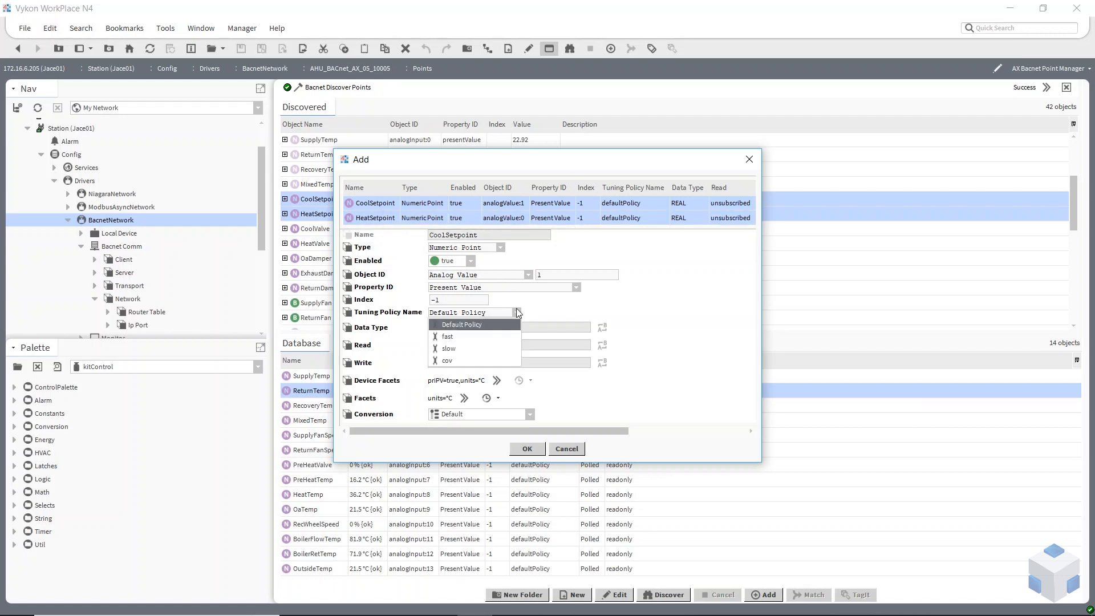
mouse_move(479, 348)
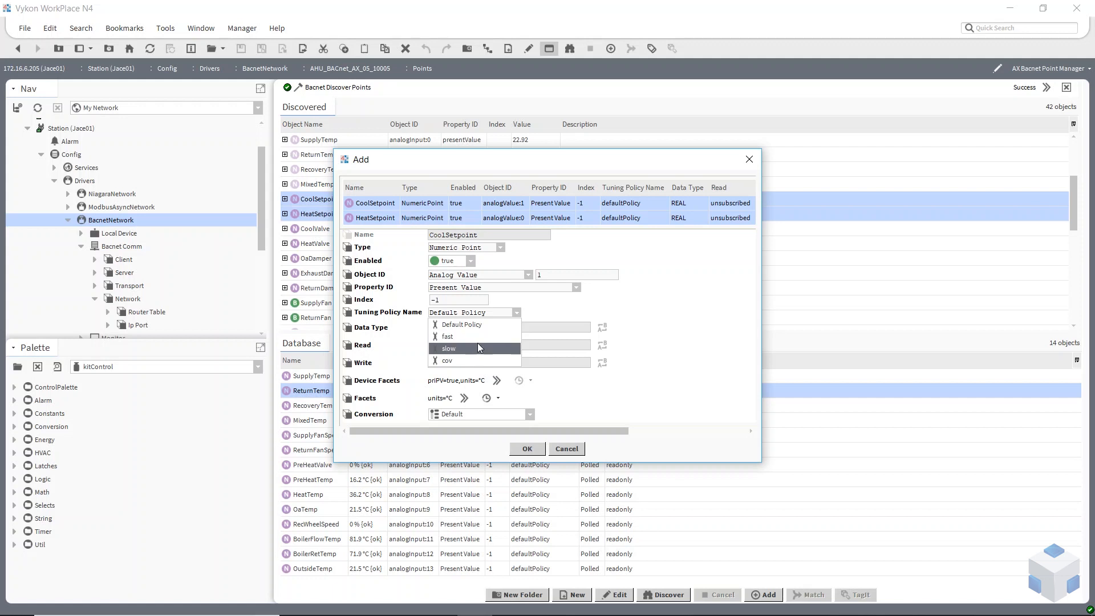
mouse_move(473, 360)
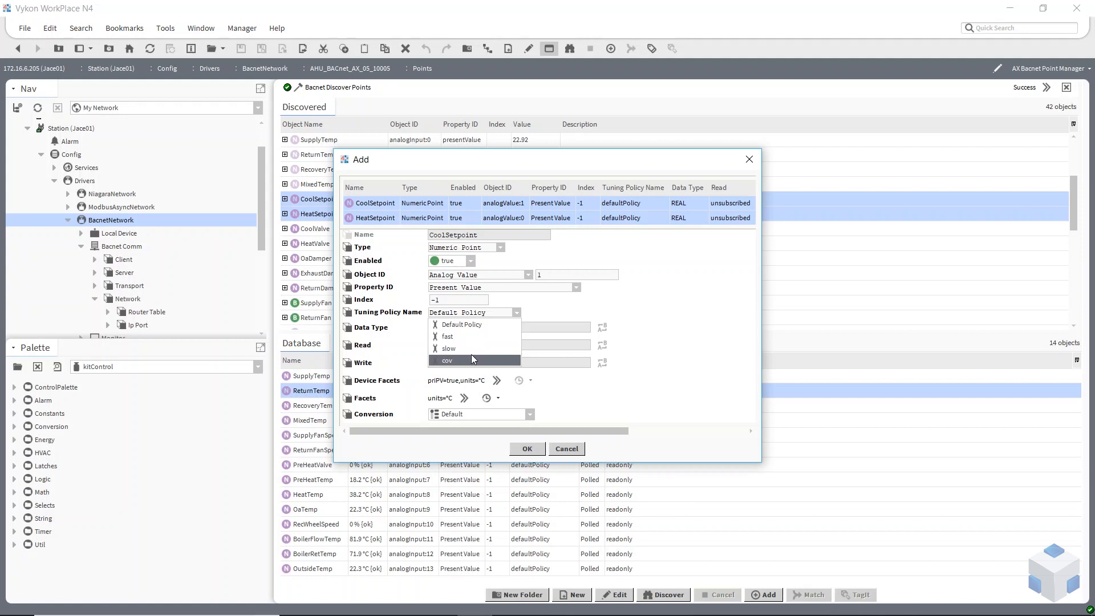
click(448, 360)
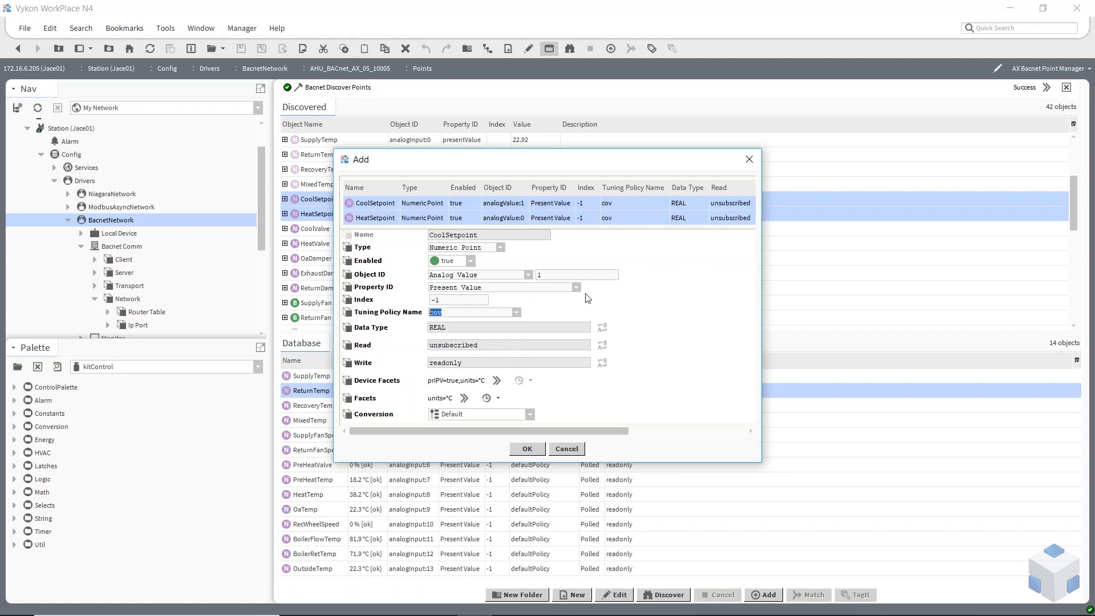
mouse_move(494, 300)
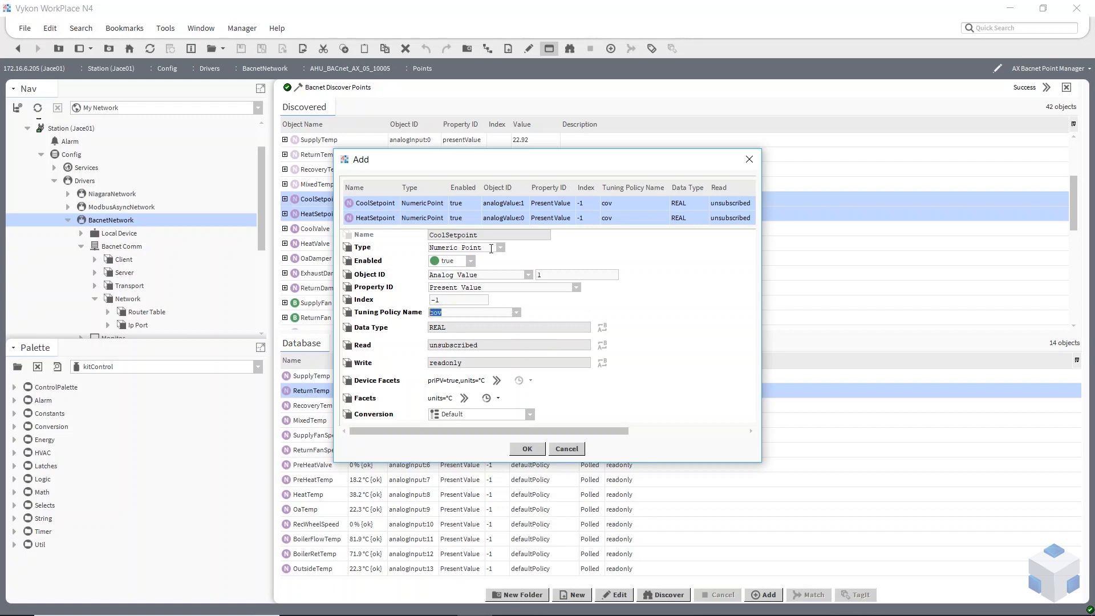
mouse_move(503, 252)
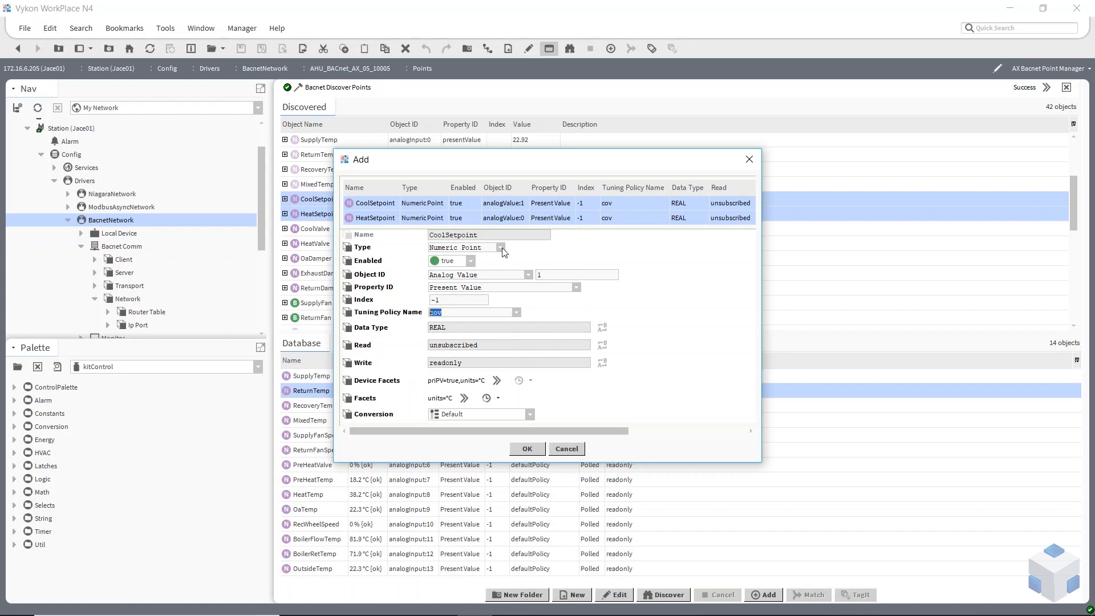
click(501, 247)
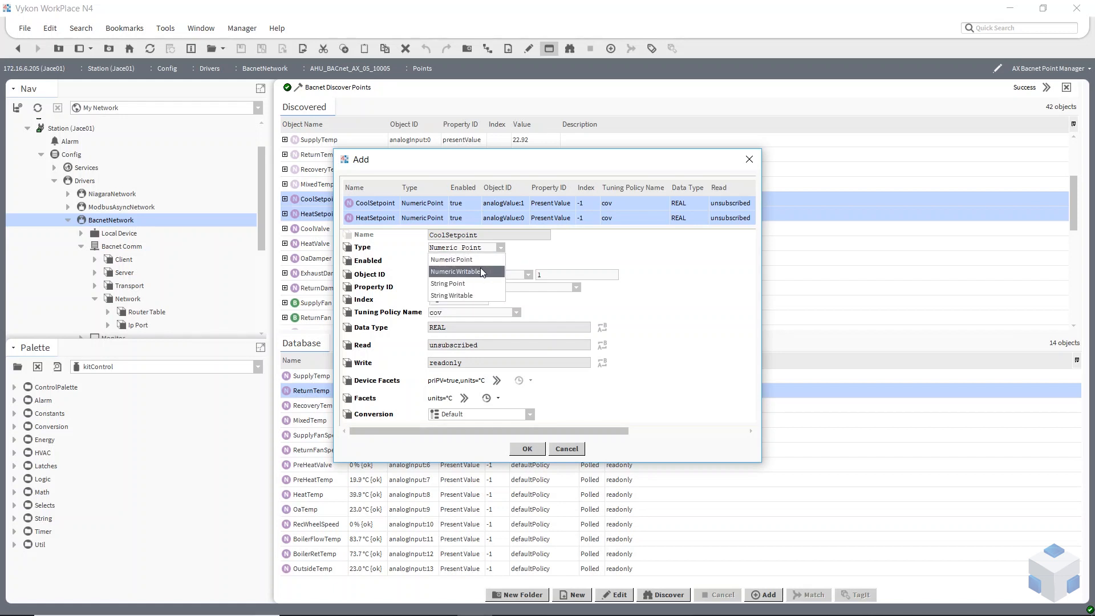
click(463, 271)
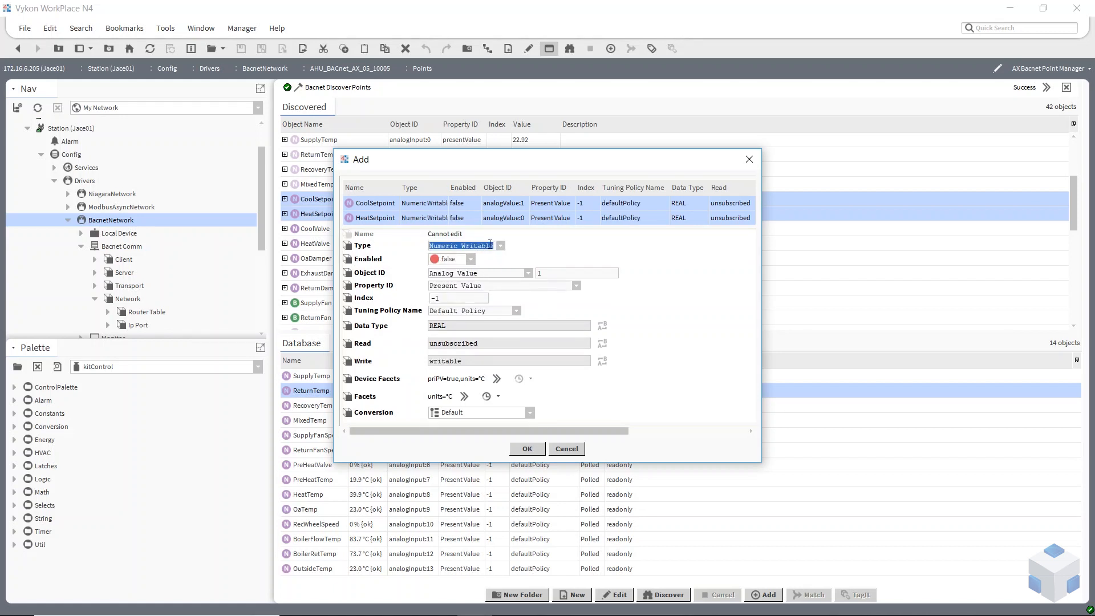
mouse_move(369, 265)
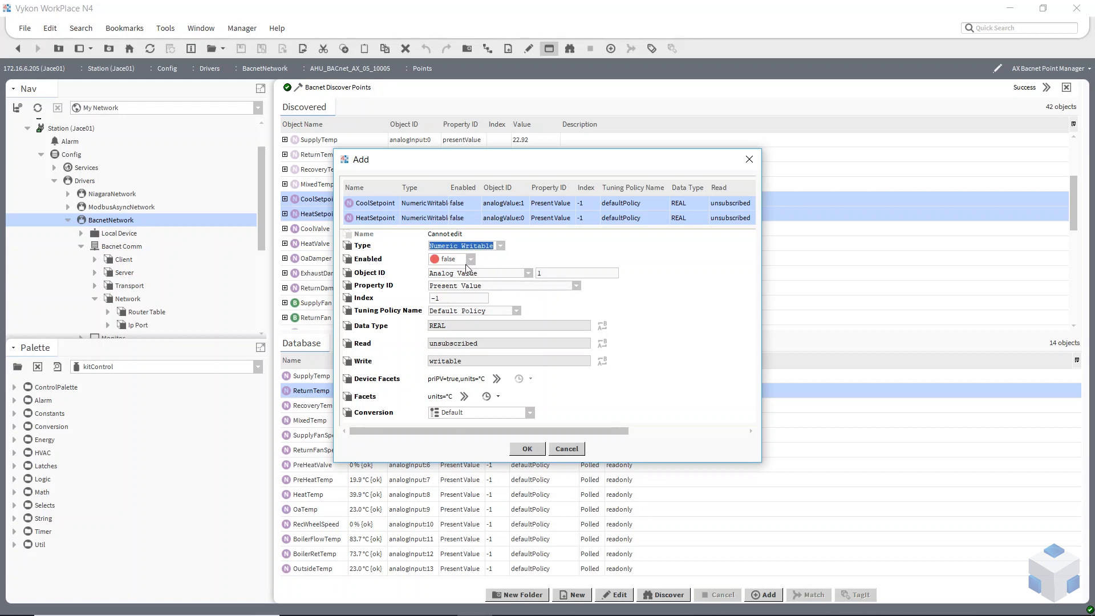
click(452, 259)
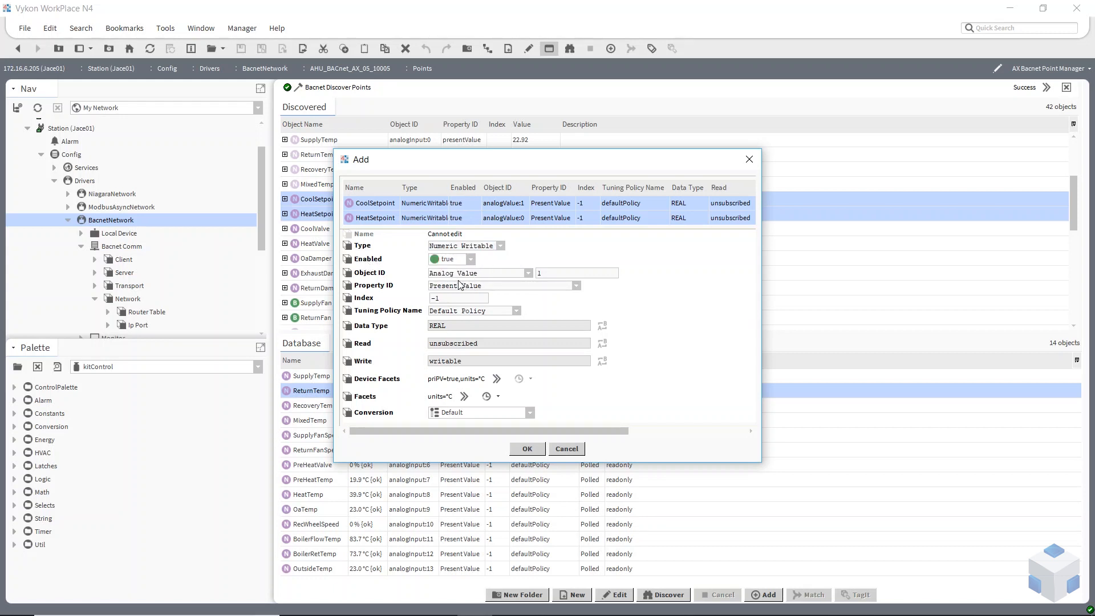
click(527, 449)
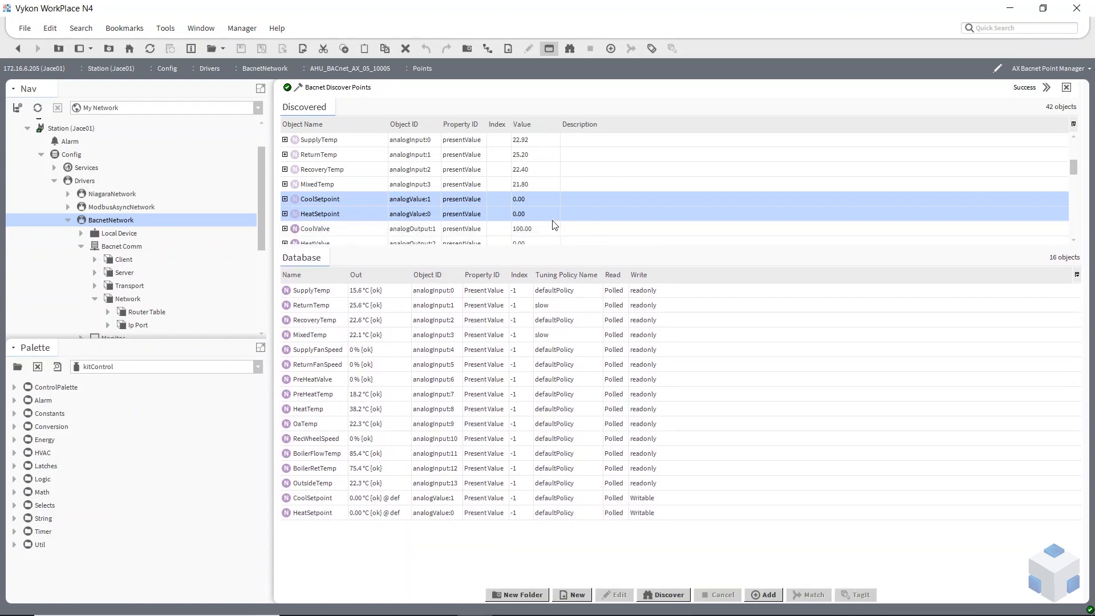
Add the five outputs, CoolValve through ReturnDamper, to the database as writable points.
scroll(down, 3)
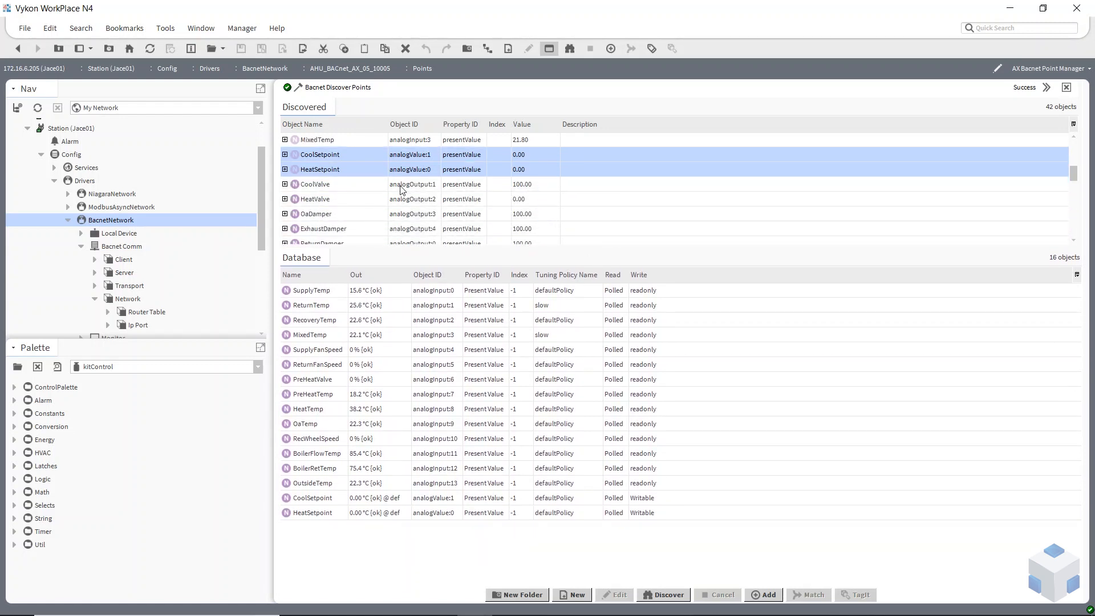
click(314, 184)
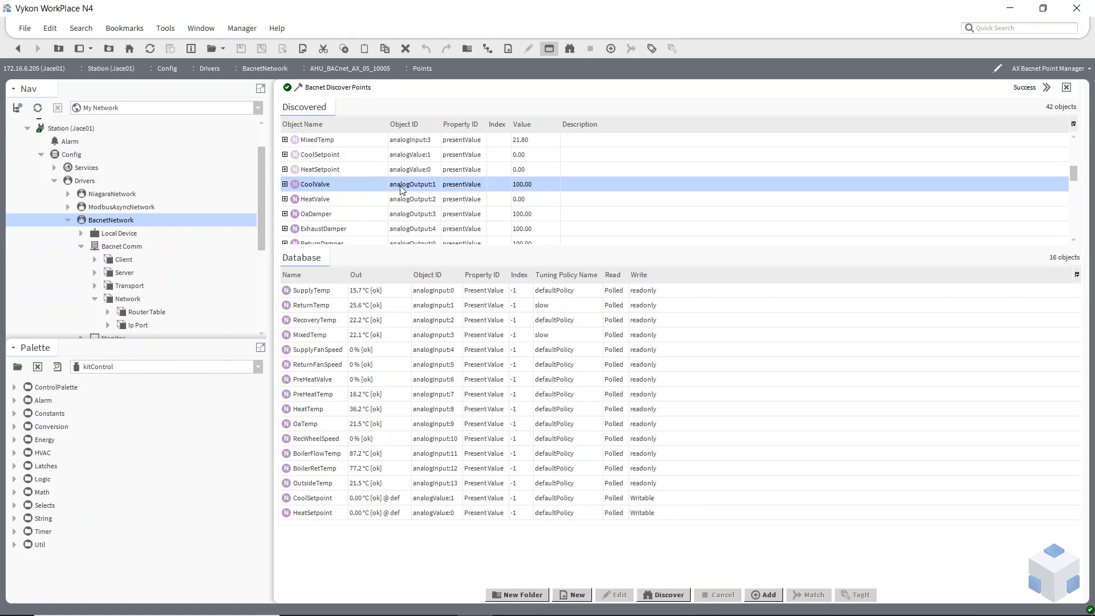
scroll(down, 3)
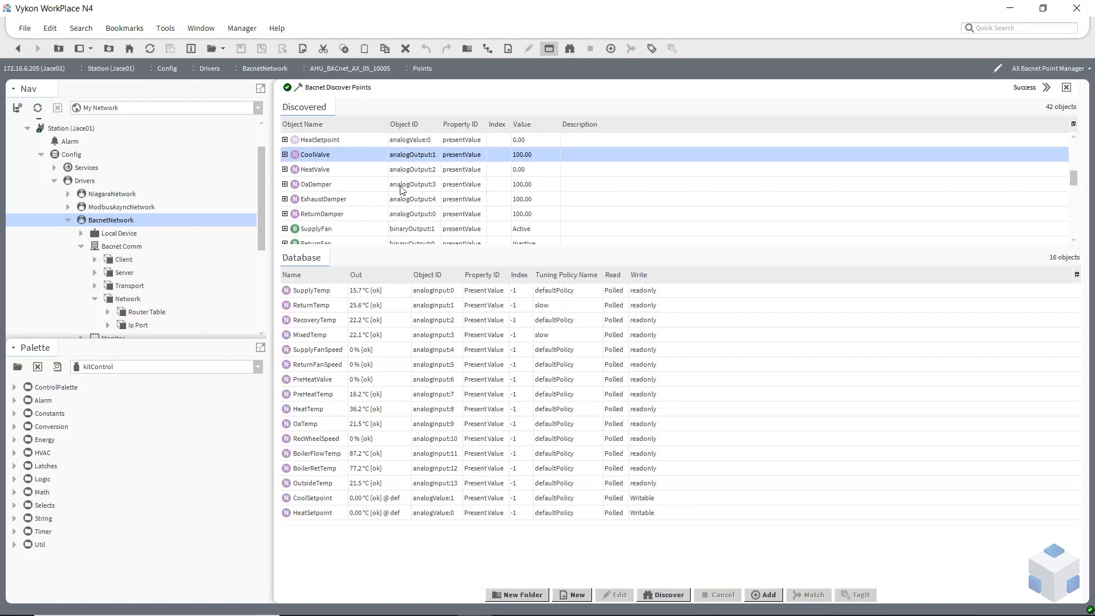
mouse_move(410, 212)
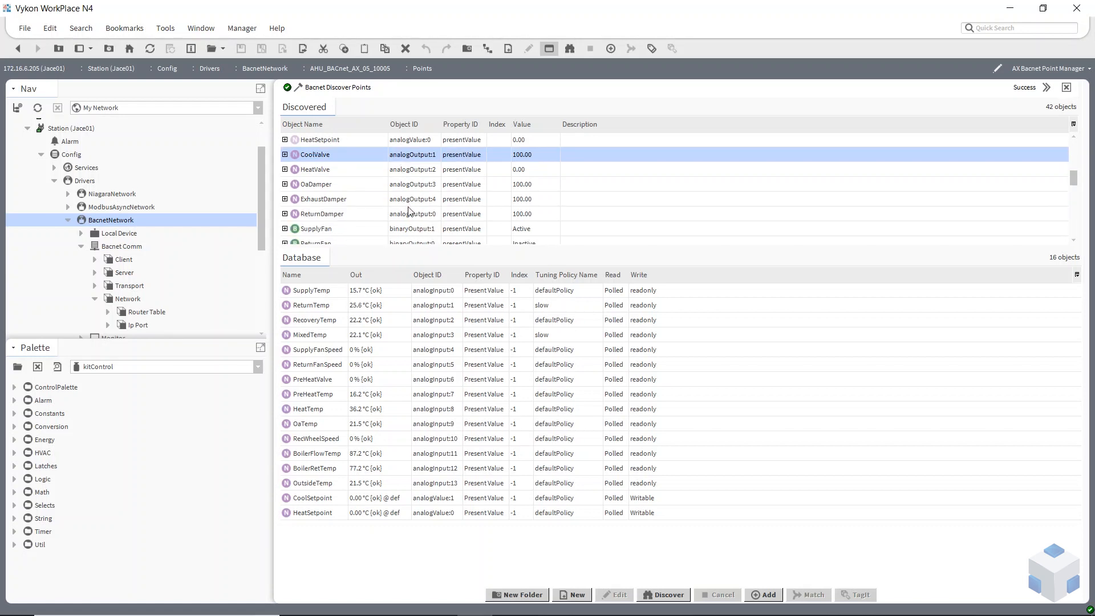
click(321, 214)
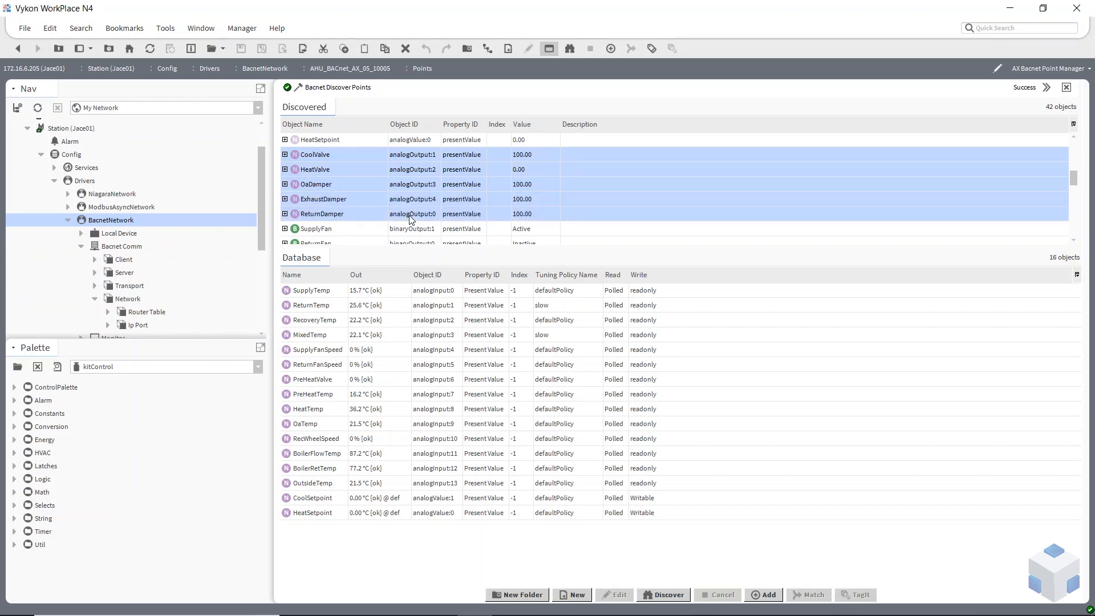
click(763, 595)
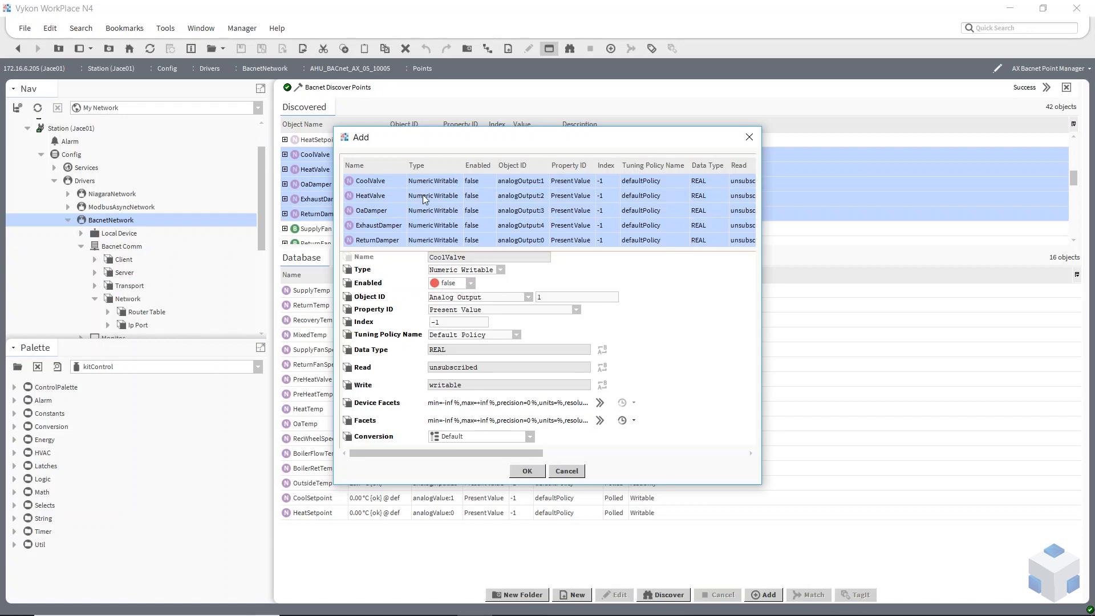
click(370, 196)
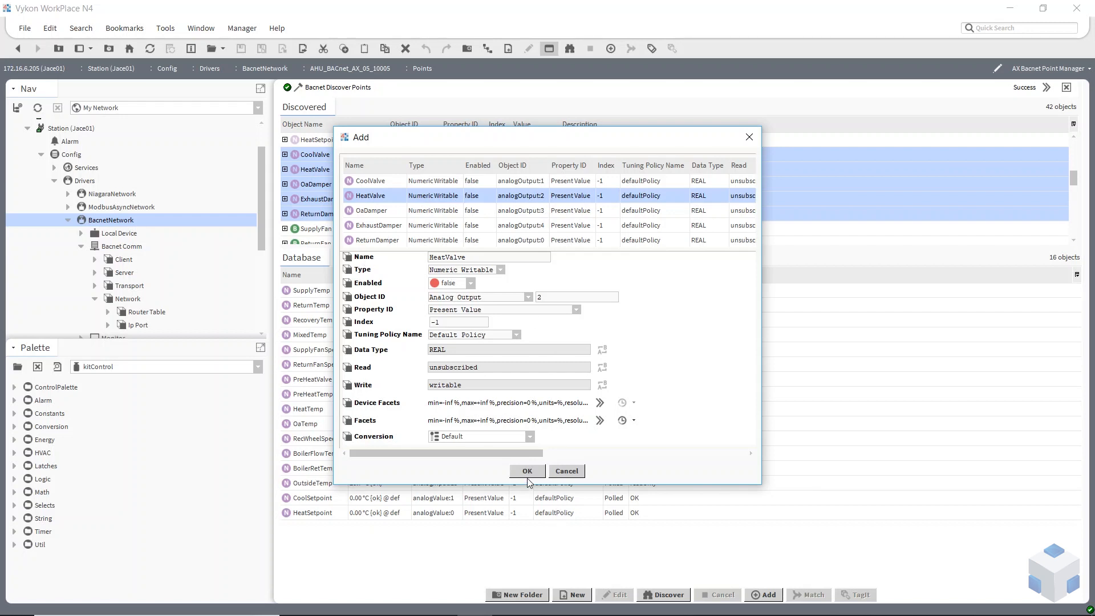
click(527, 470)
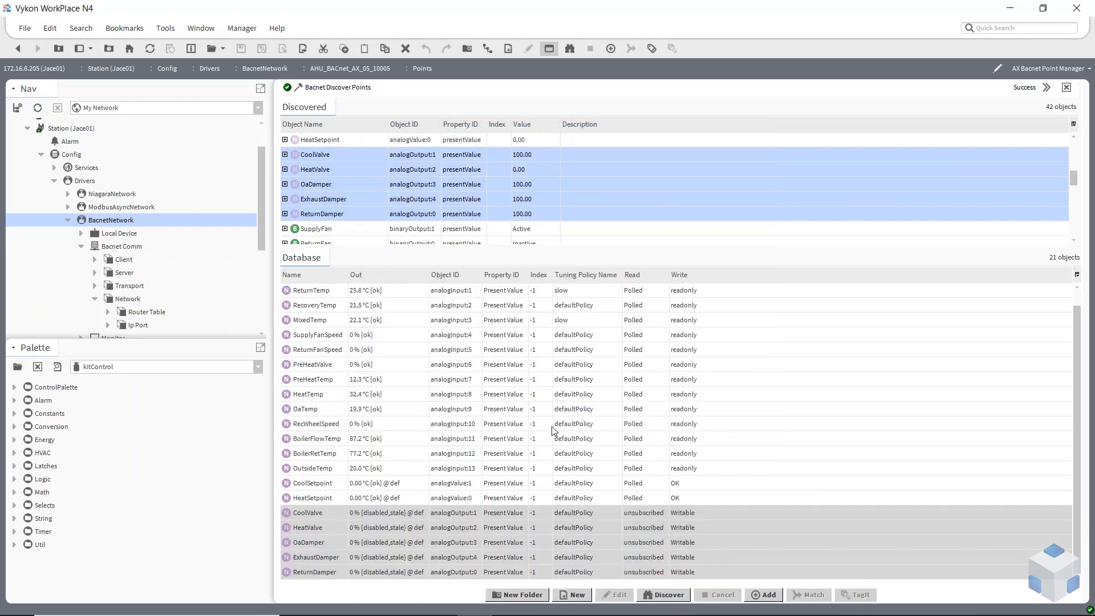
mouse_move(461, 519)
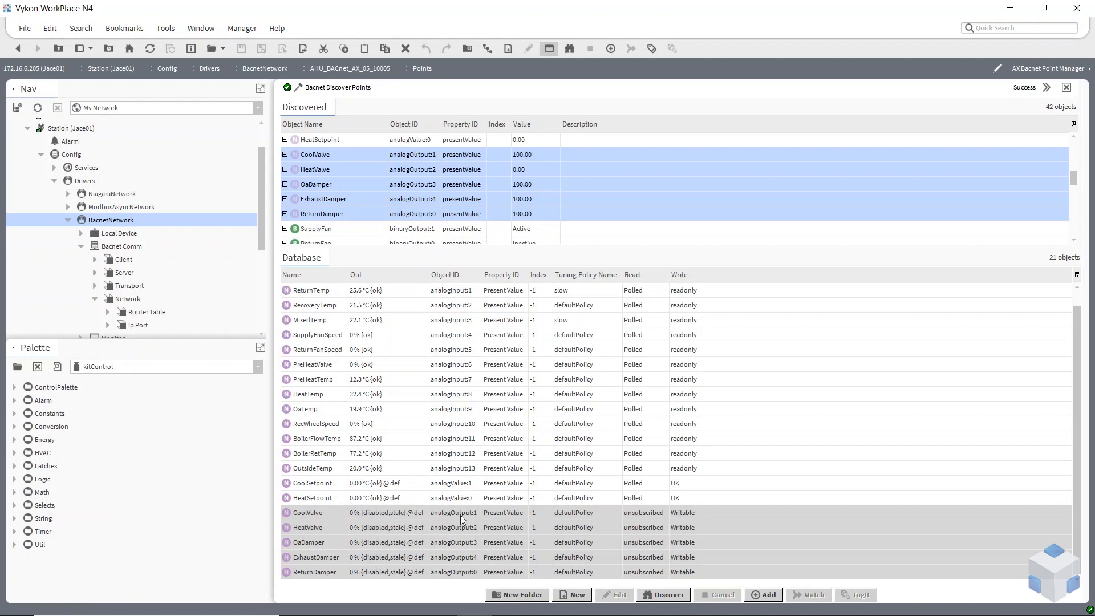
Set Enabled to true on CoolValve, HeatValve, OaDamper, ExhaustDamper and ReturnDamper.
click(306, 512)
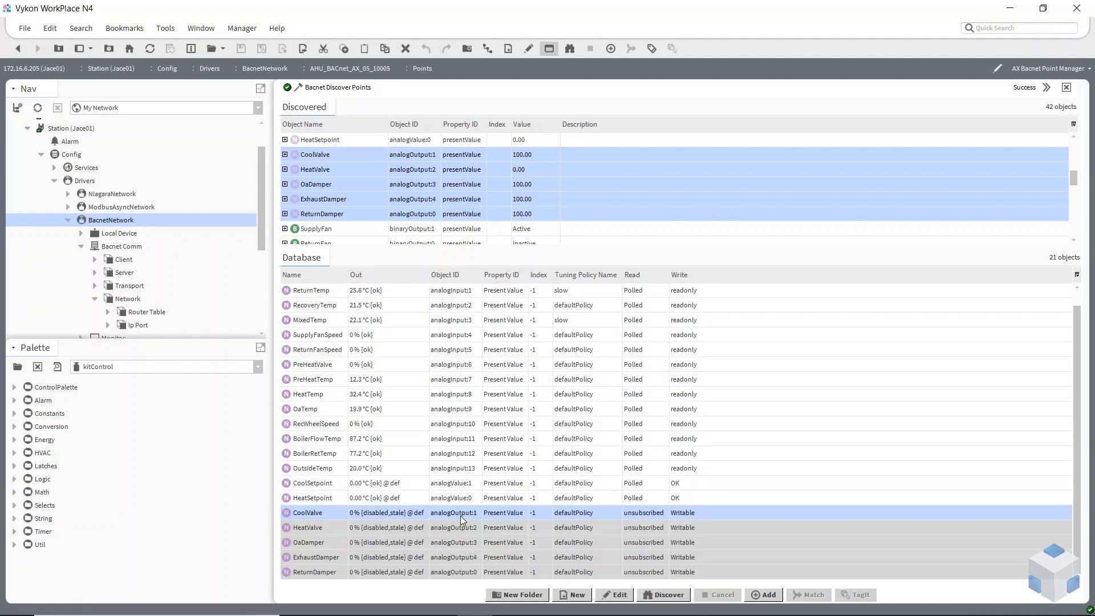
mouse_move(452, 574)
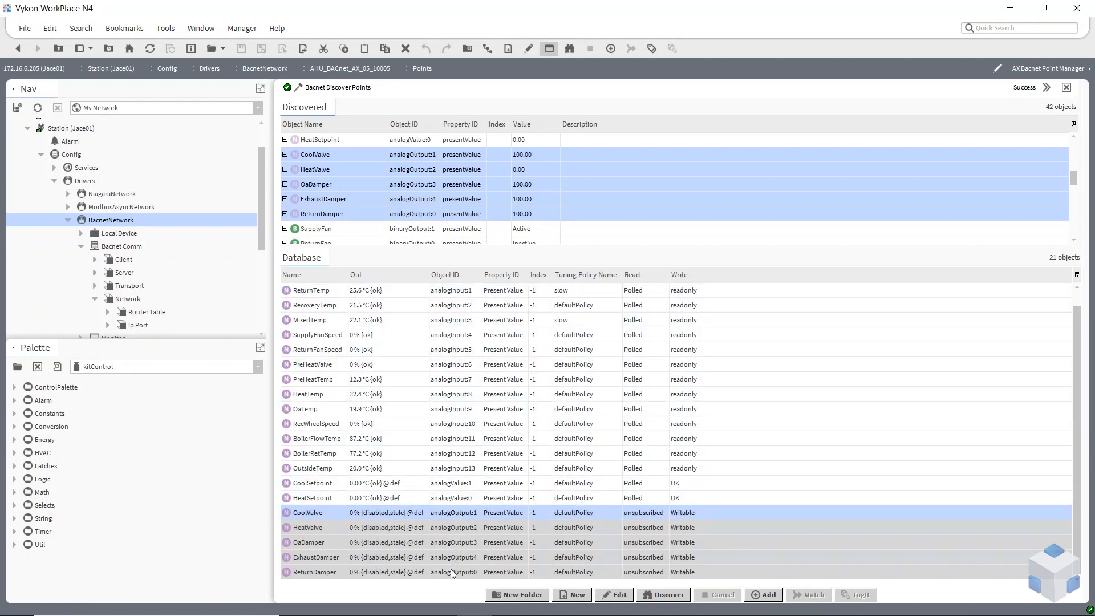
click(614, 595)
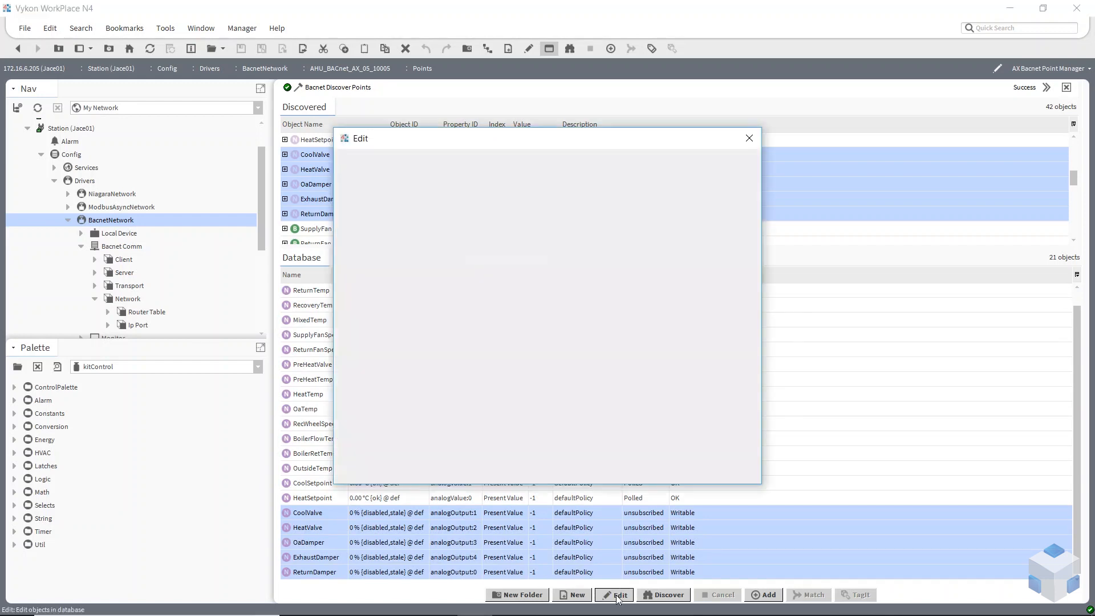
click(613, 594)
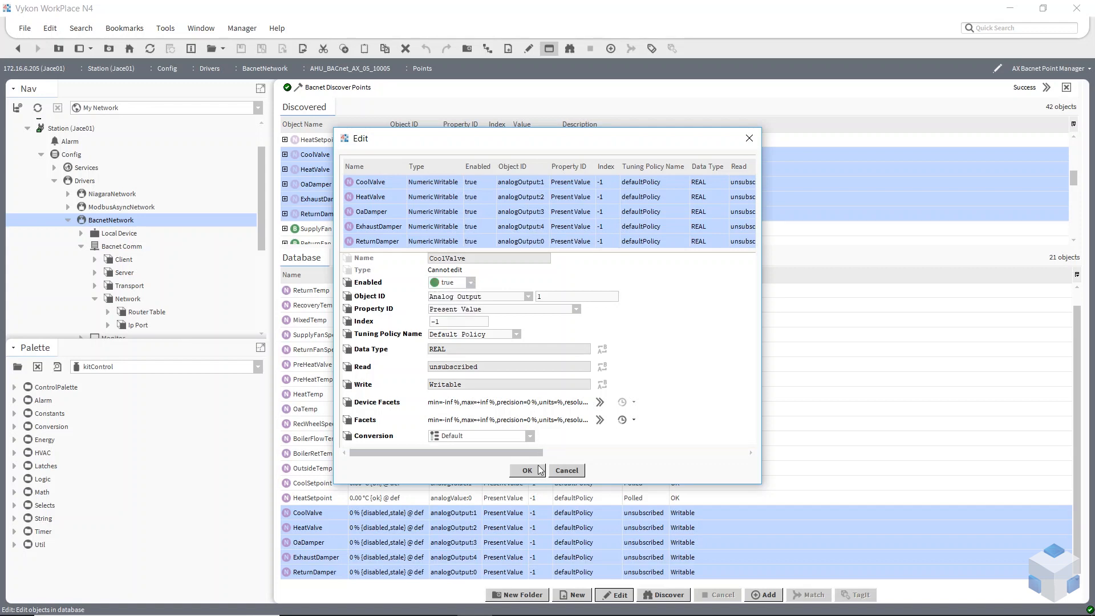
click(527, 470)
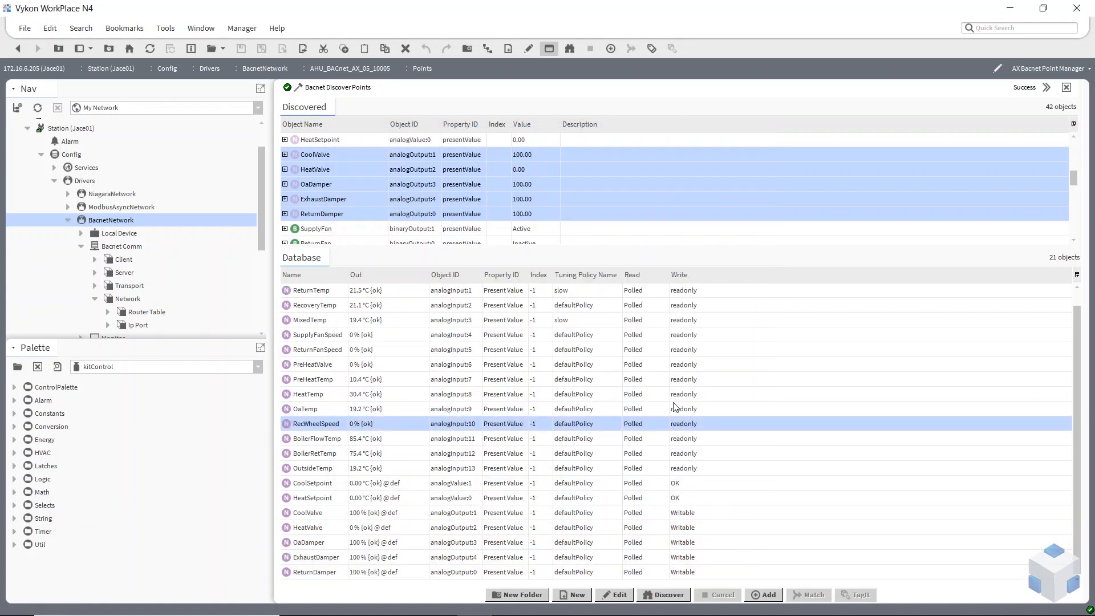
Collapse Bacnet Comm and expand Local Device to show the Export Table.
scroll(down, 3)
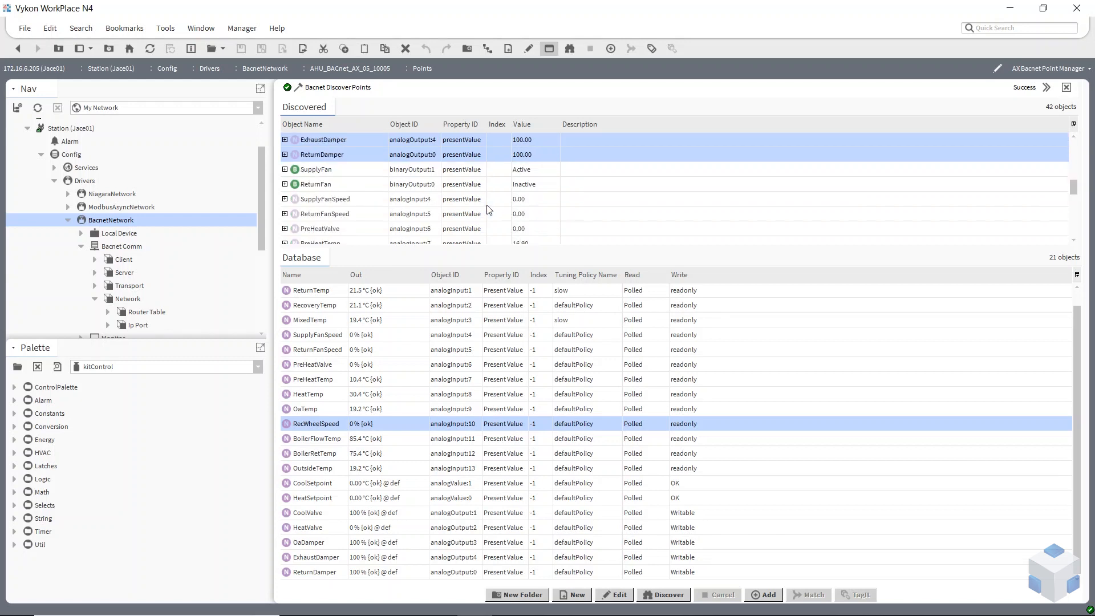
scroll(down, 3)
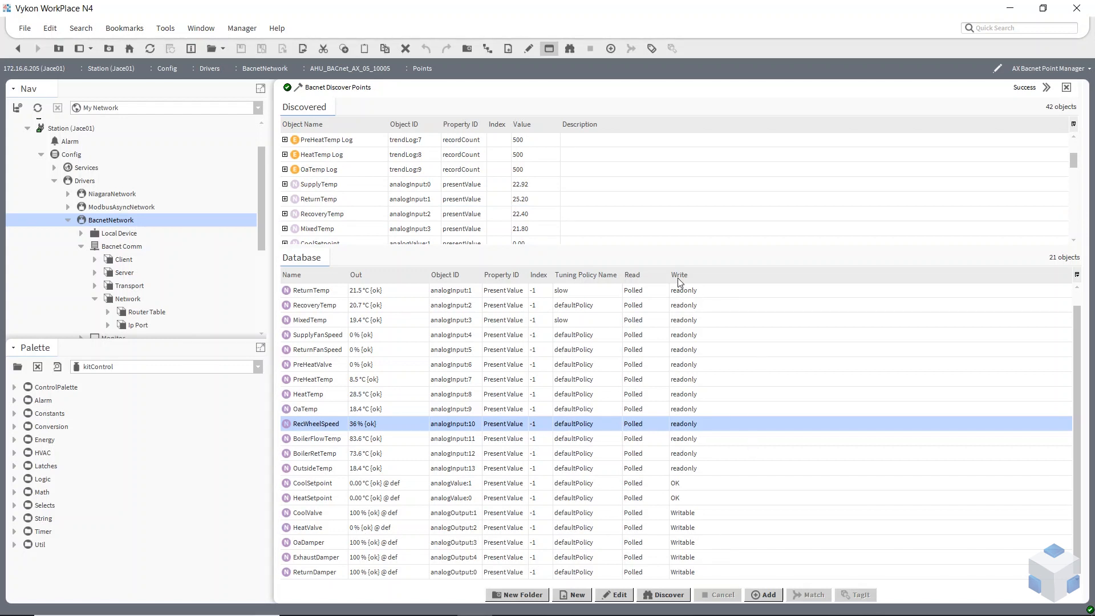
mouse_move(785, 278)
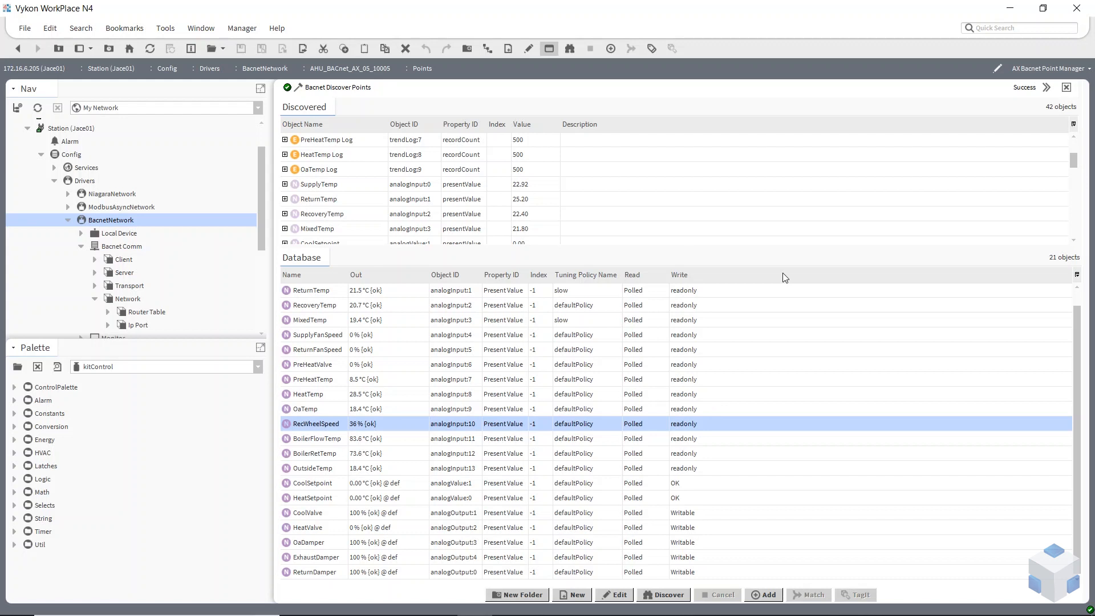
mouse_move(361, 560)
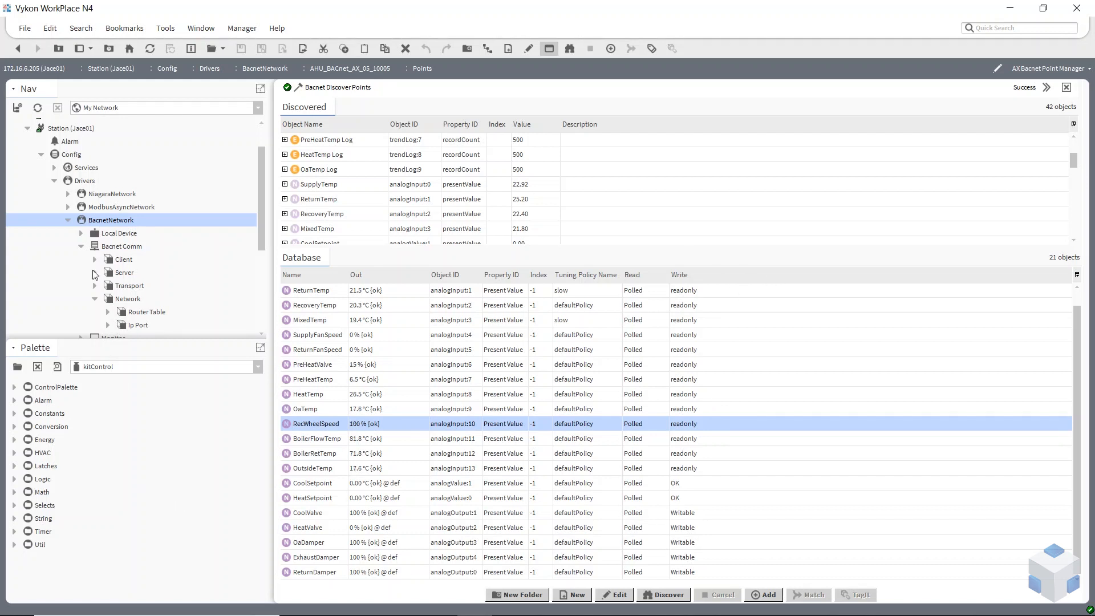
click(81, 246)
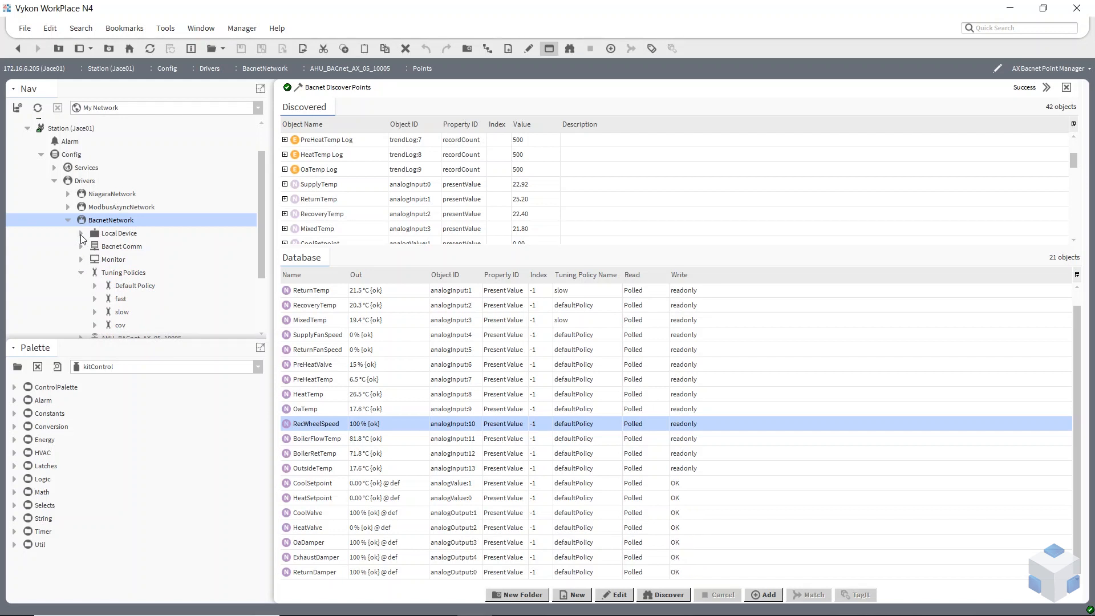
click(81, 232)
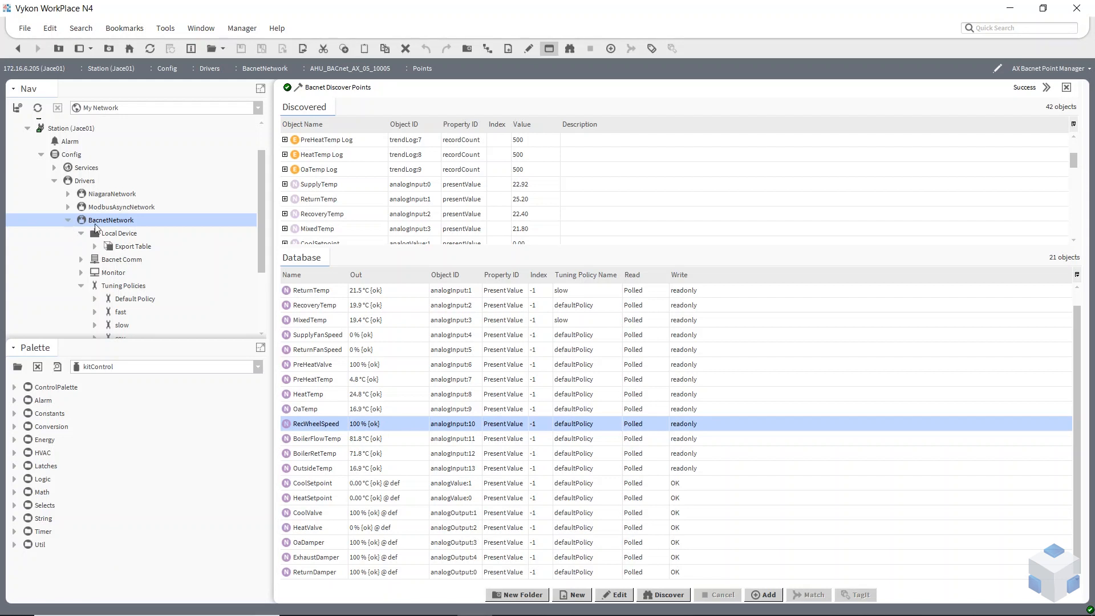
mouse_move(128, 252)
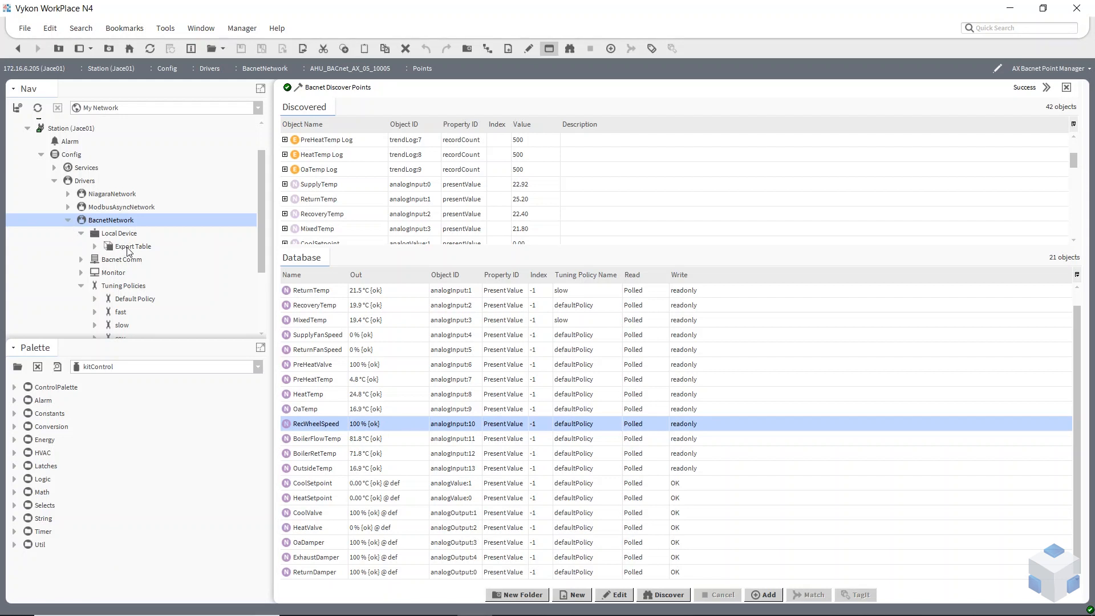
Open the BACnet Export Table and start discovering local objects to export.
click(133, 246)
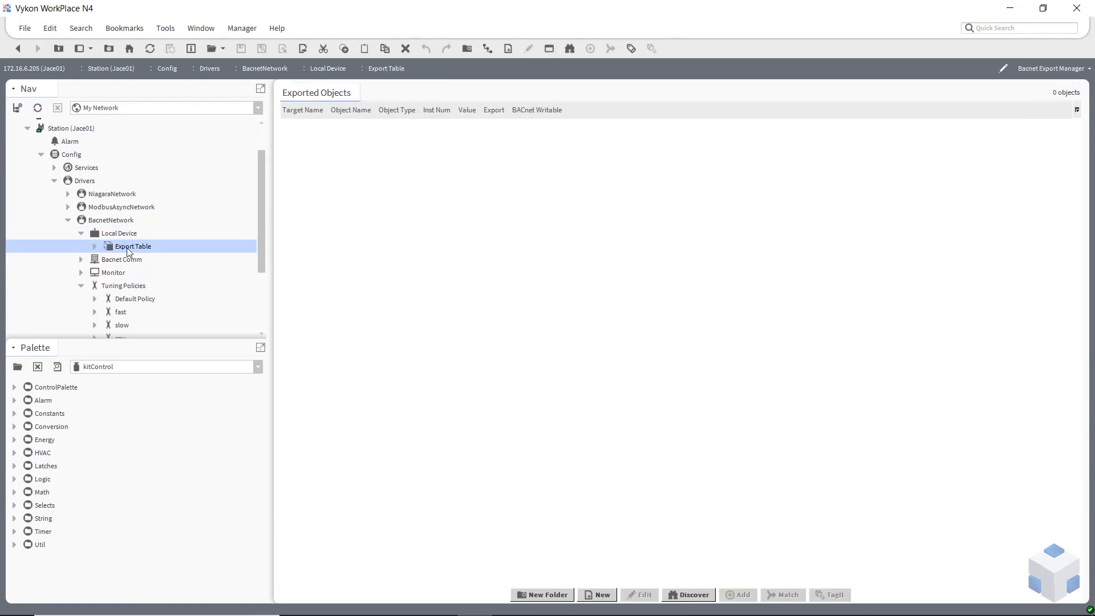
mouse_move(746, 581)
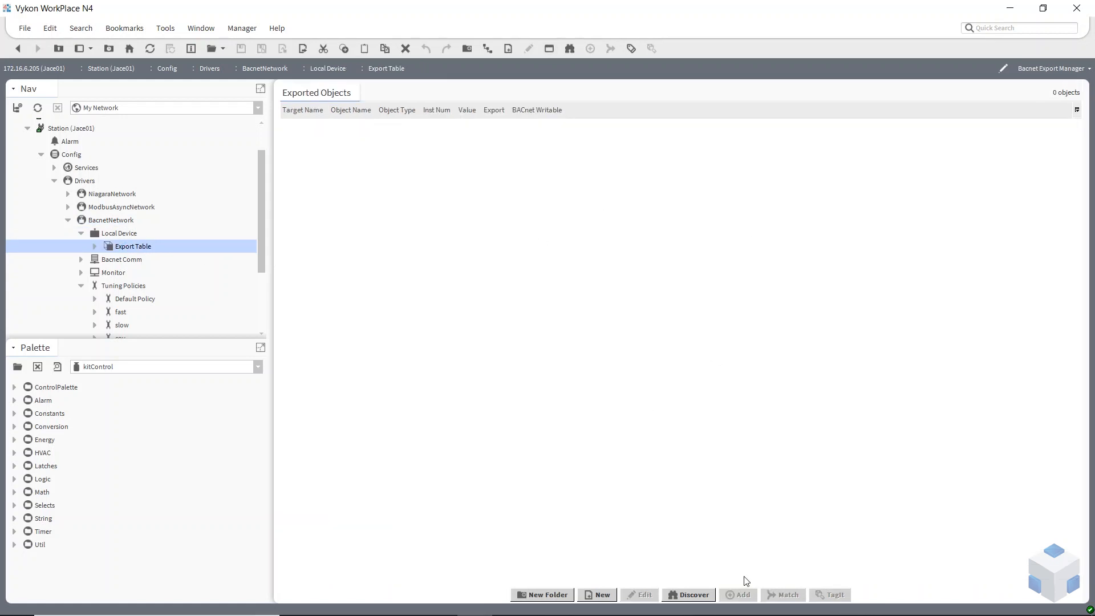
mouse_move(694, 595)
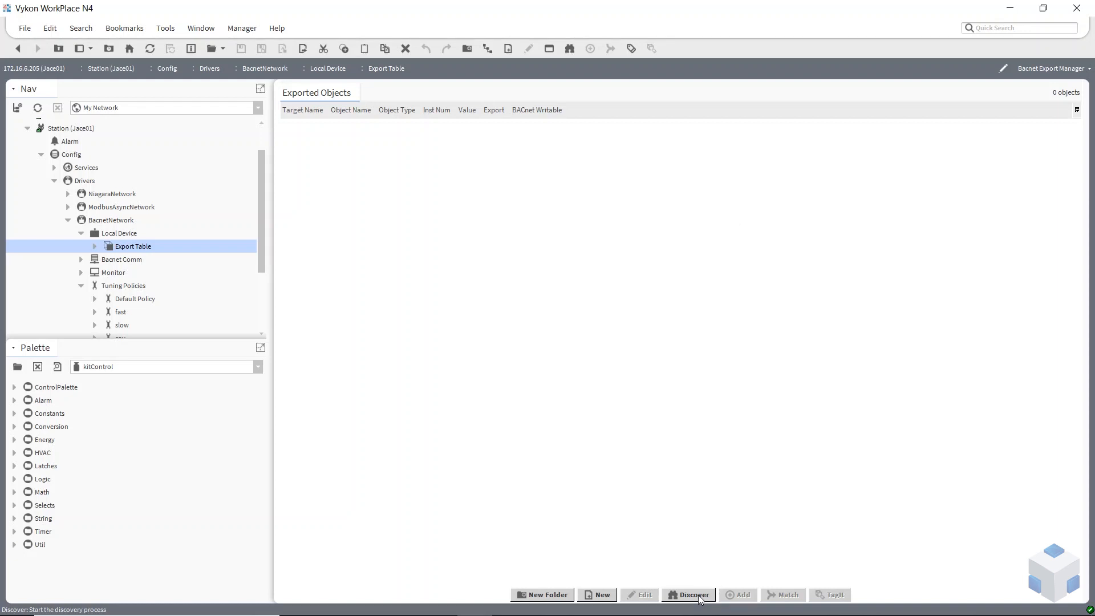
click(688, 594)
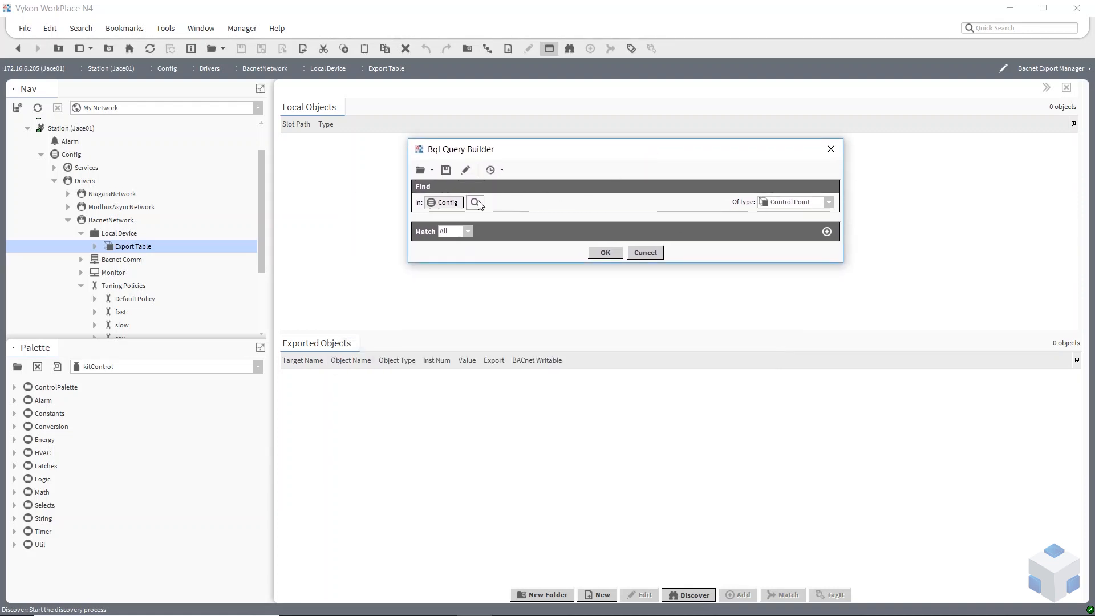
click(475, 203)
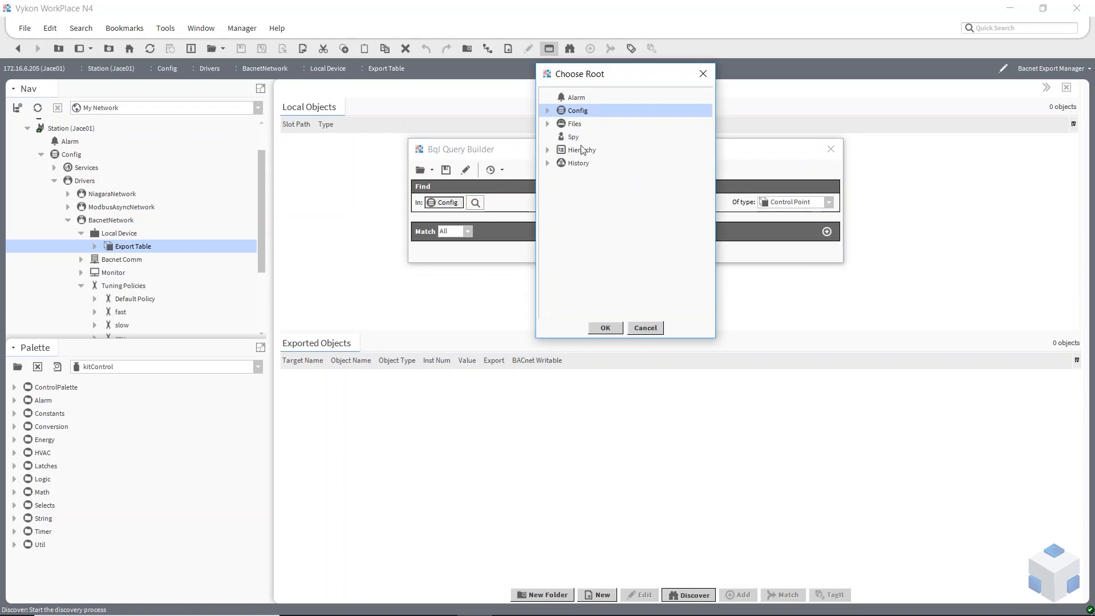
mouse_move(549, 124)
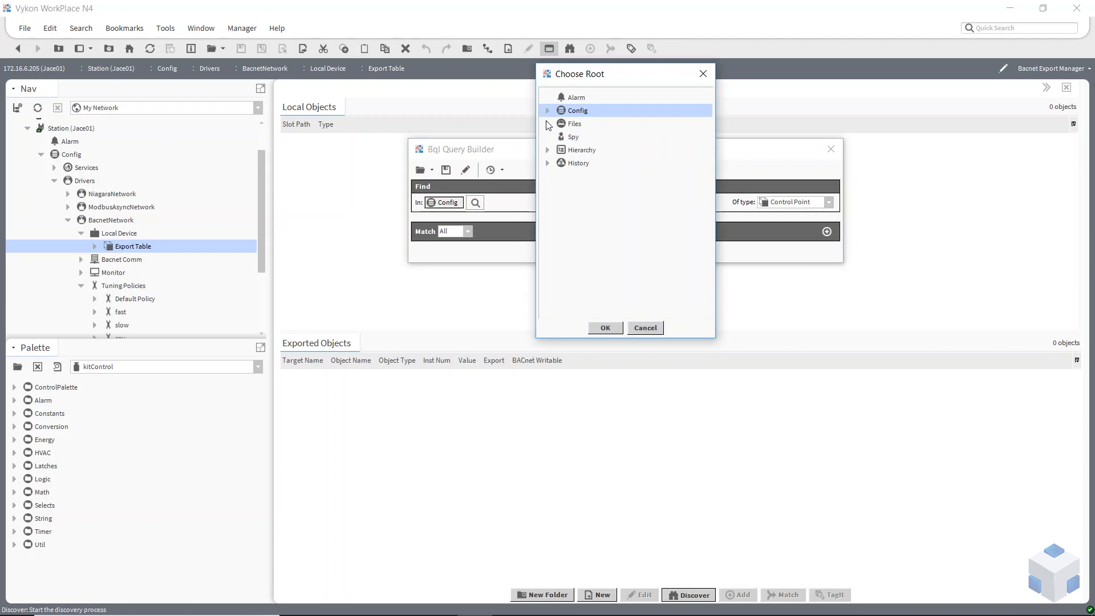
Set the discovery search root to ModbusAsyncDevice1's Points folder.
click(548, 110)
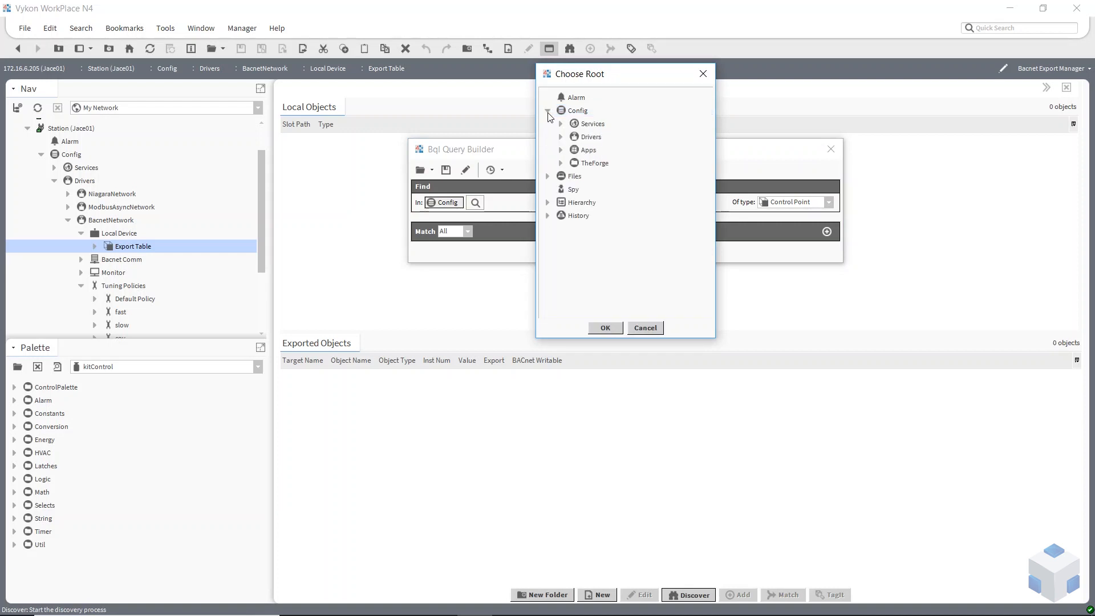
click(560, 136)
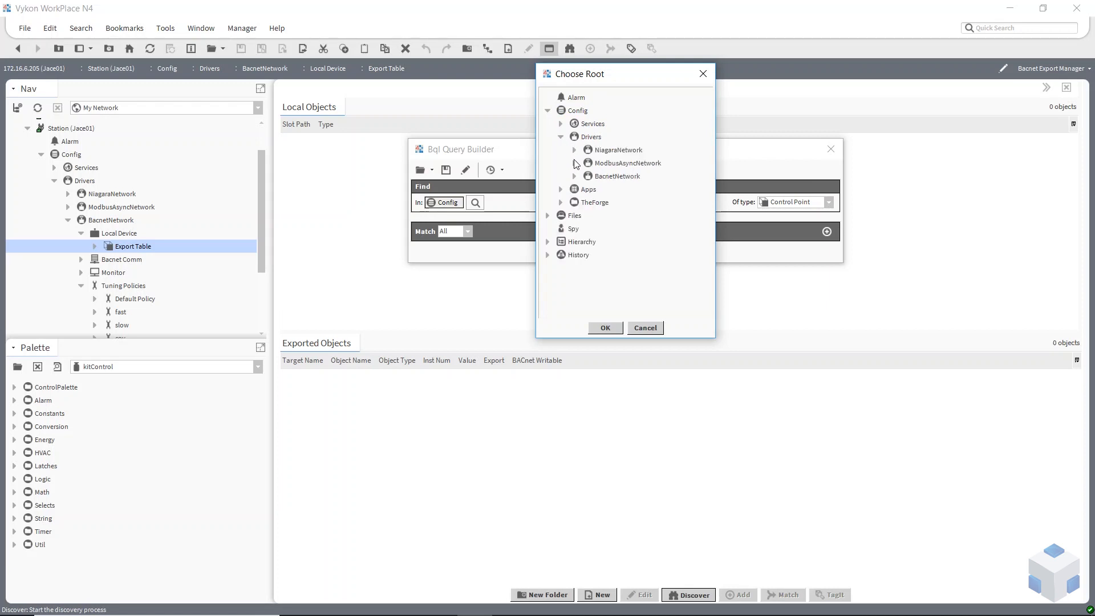
click(574, 163)
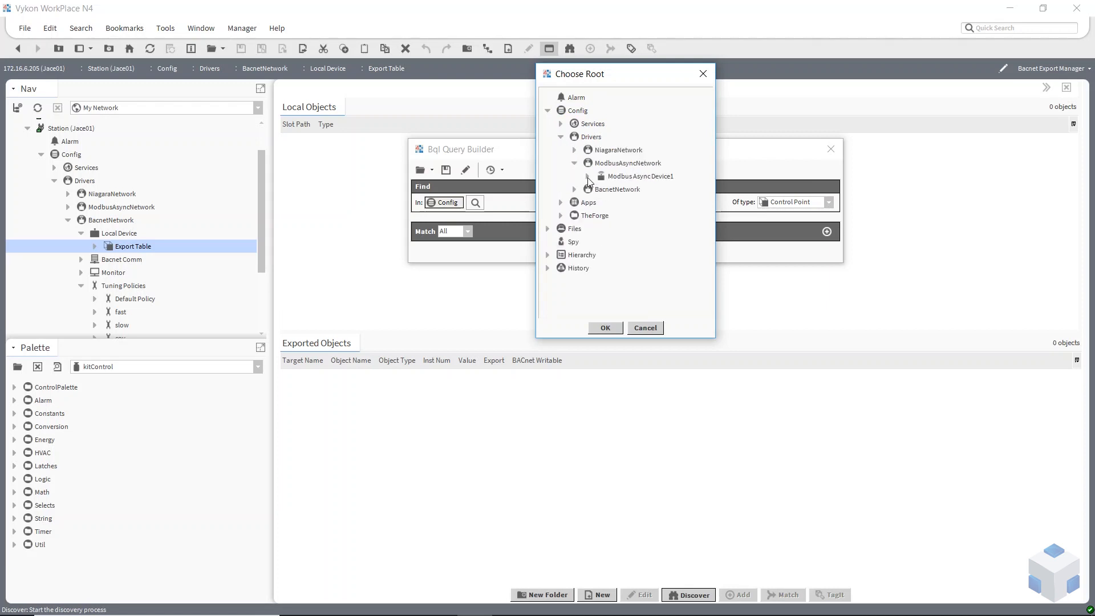
click(588, 177)
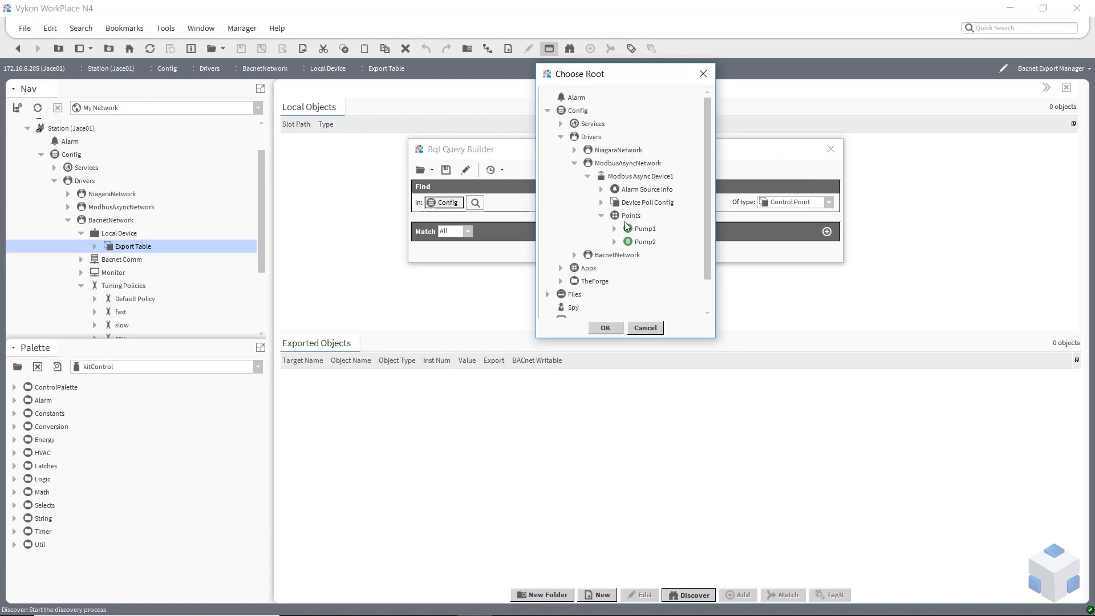
click(631, 215)
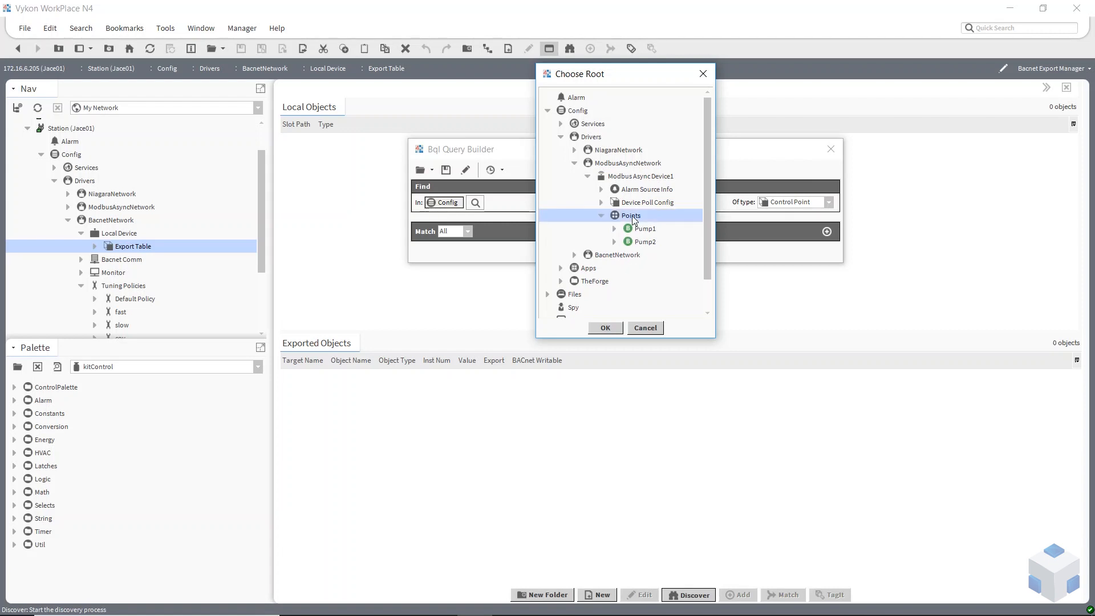
mouse_move(636, 222)
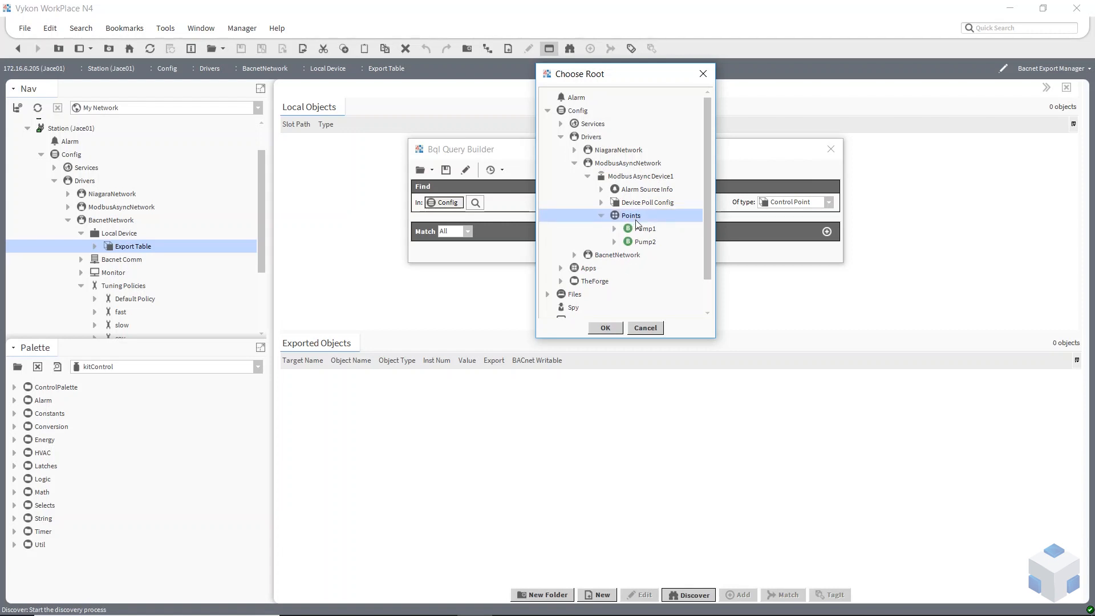
click(644, 229)
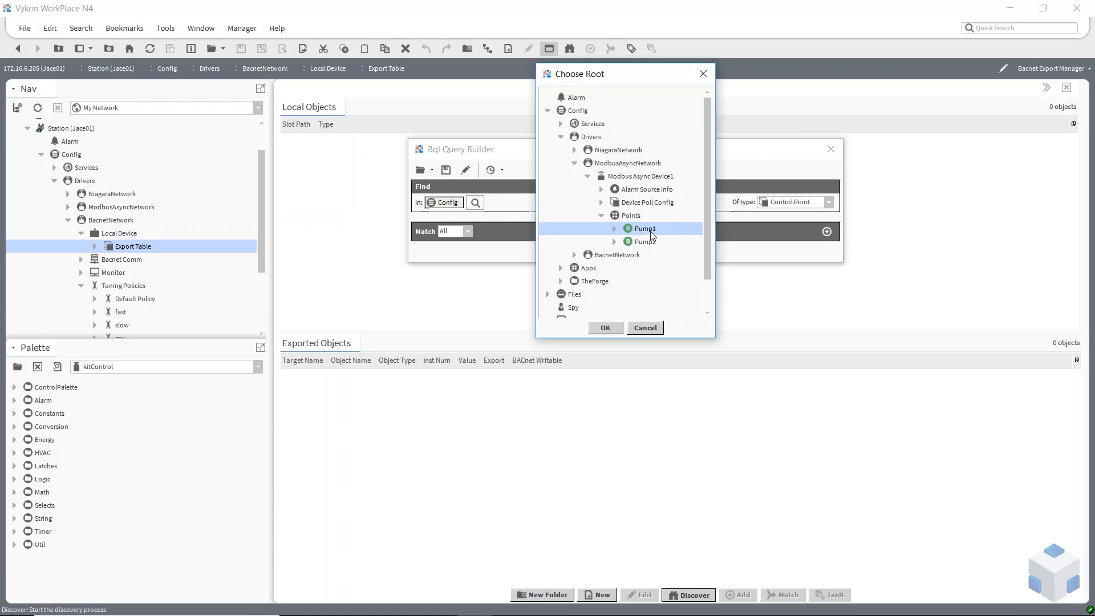
mouse_move(636, 222)
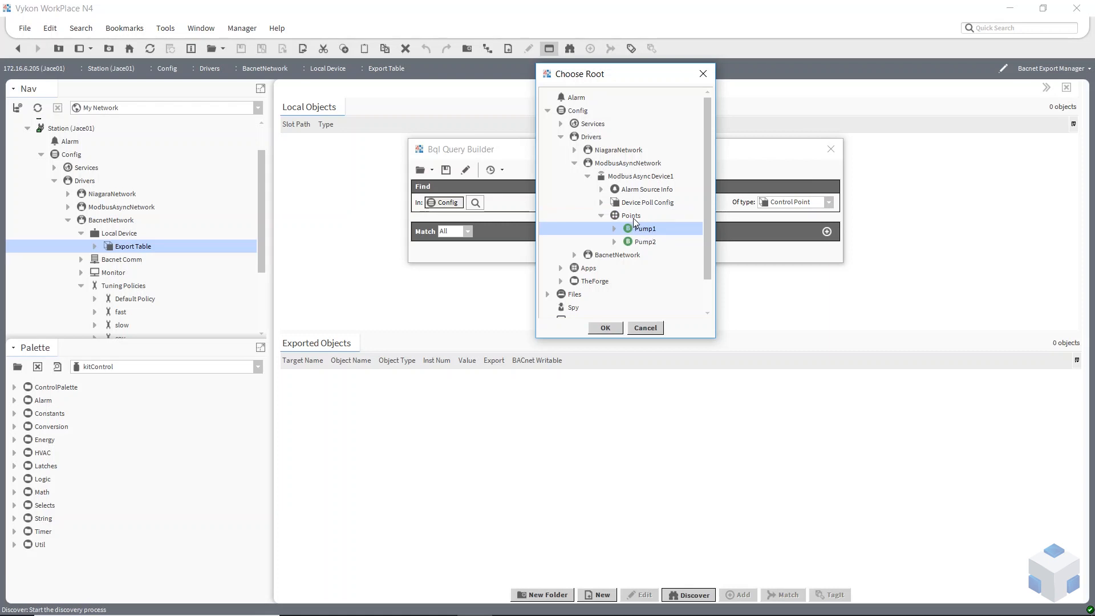
click(630, 215)
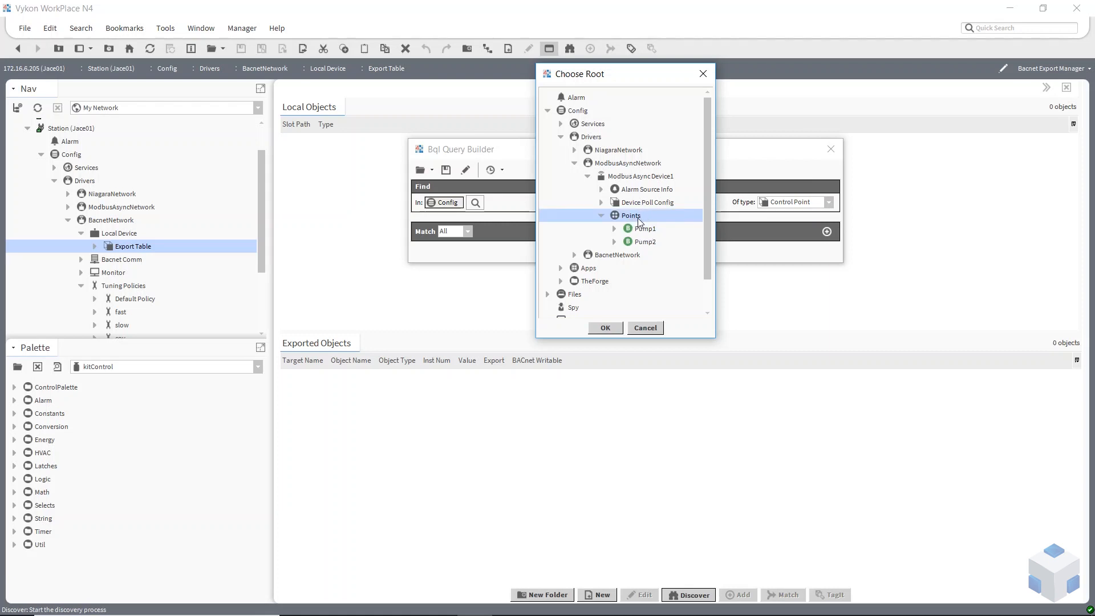
click(604, 327)
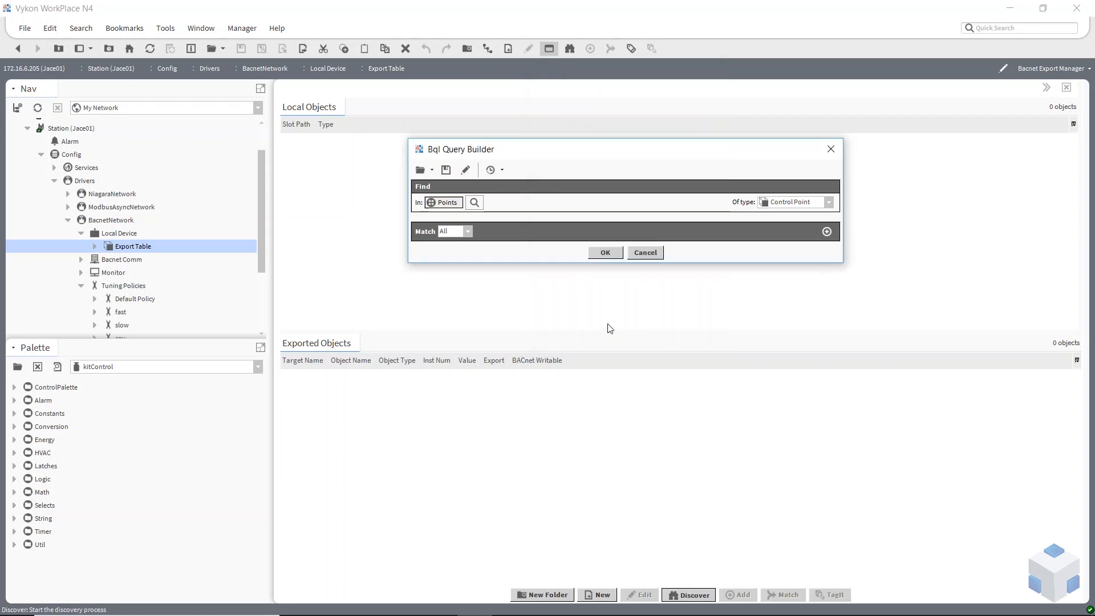
Discover Pump1 and Pump2 and export them as Binary Input objects 0 and 1.
click(604, 252)
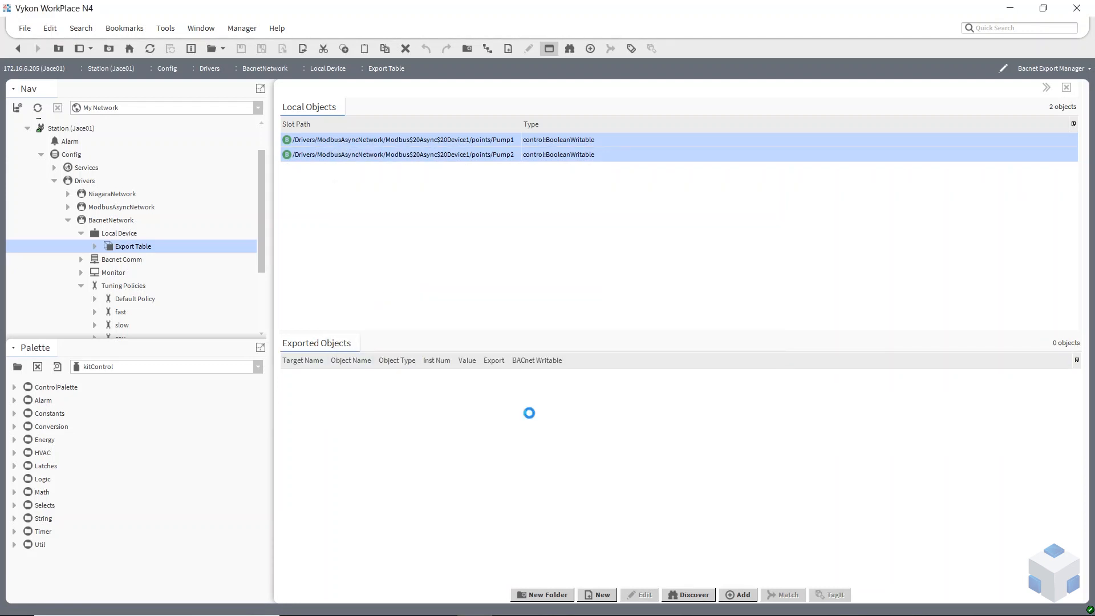
click(737, 595)
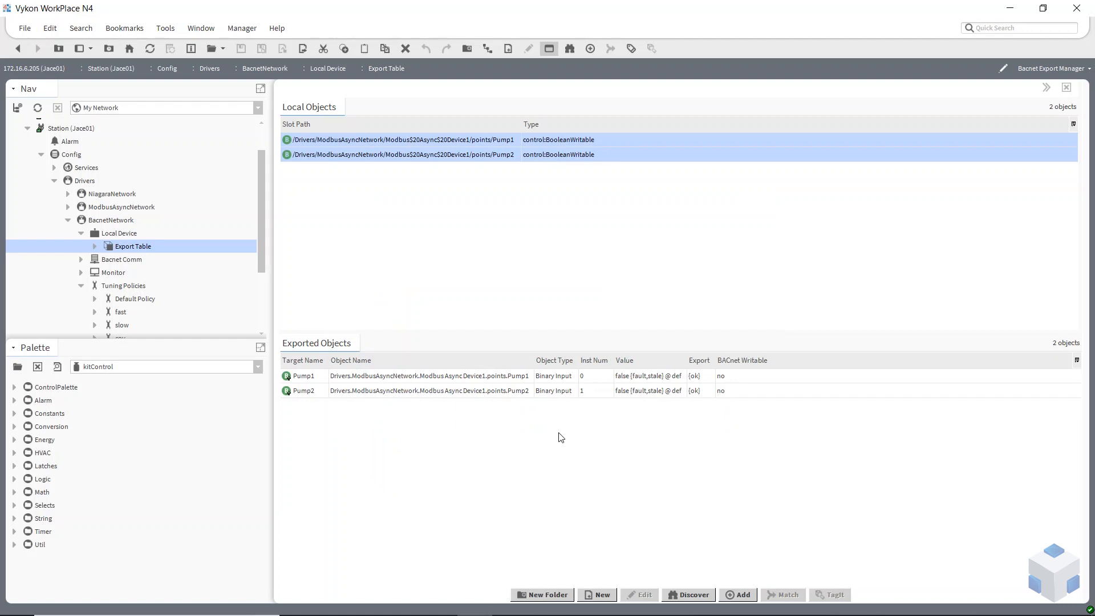
mouse_move(84, 221)
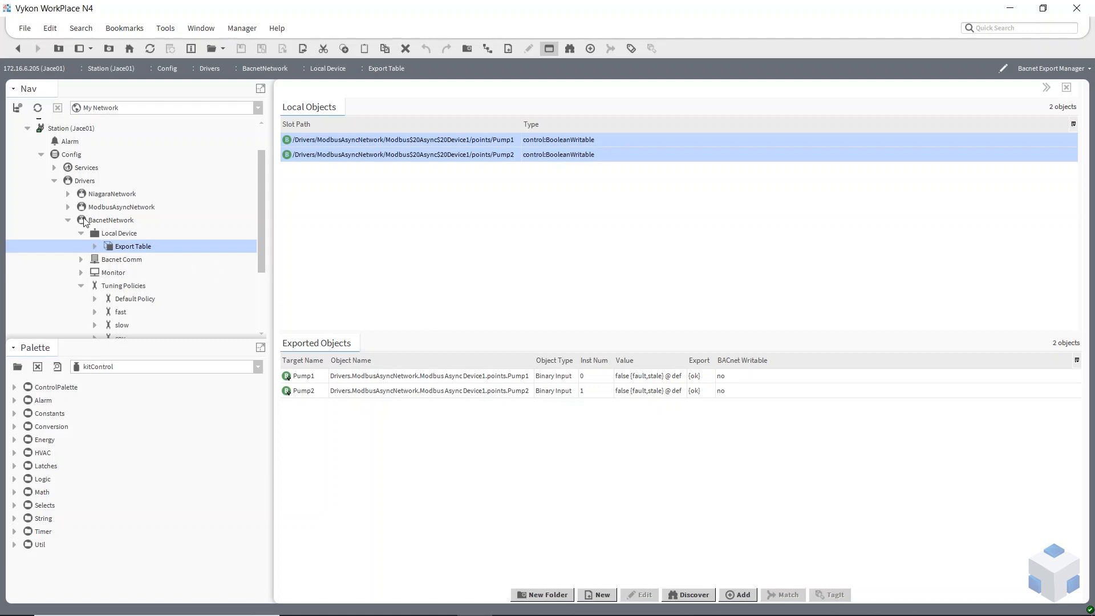
click(80, 233)
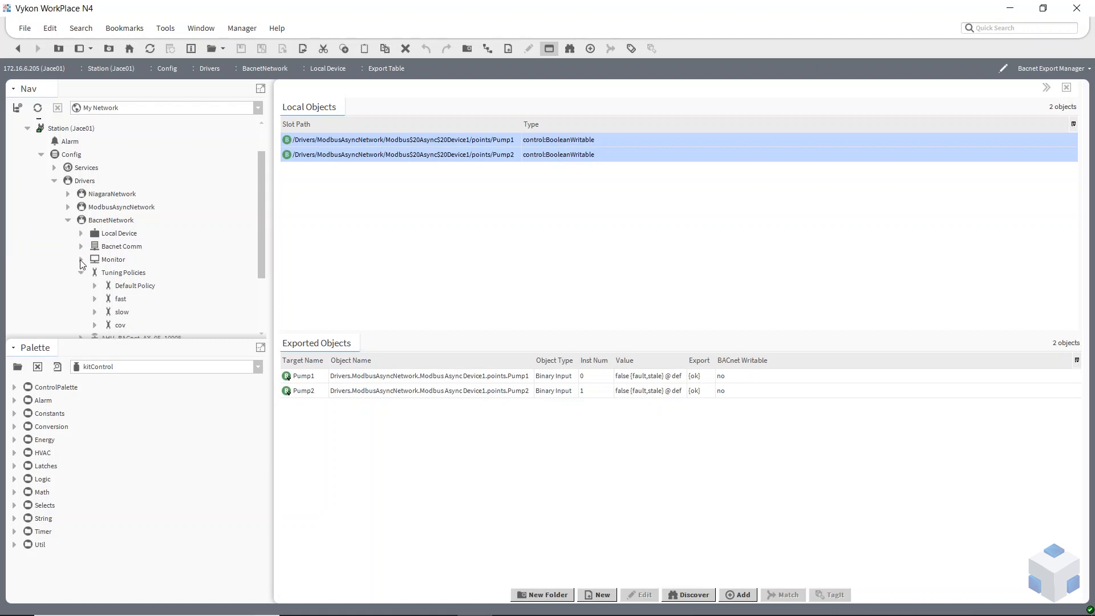
click(94, 272)
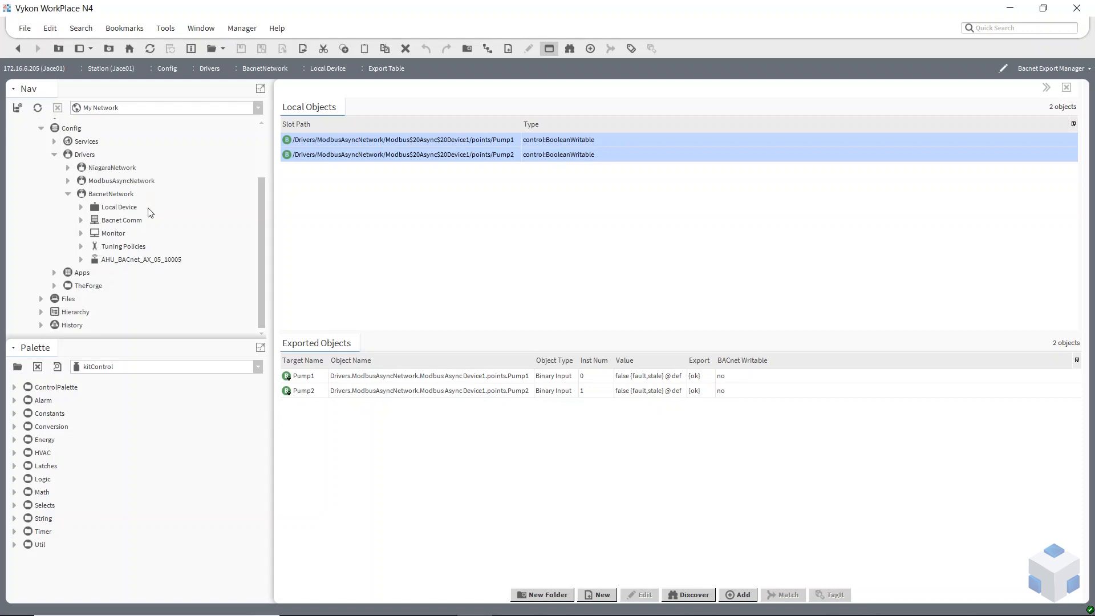
mouse_move(104, 232)
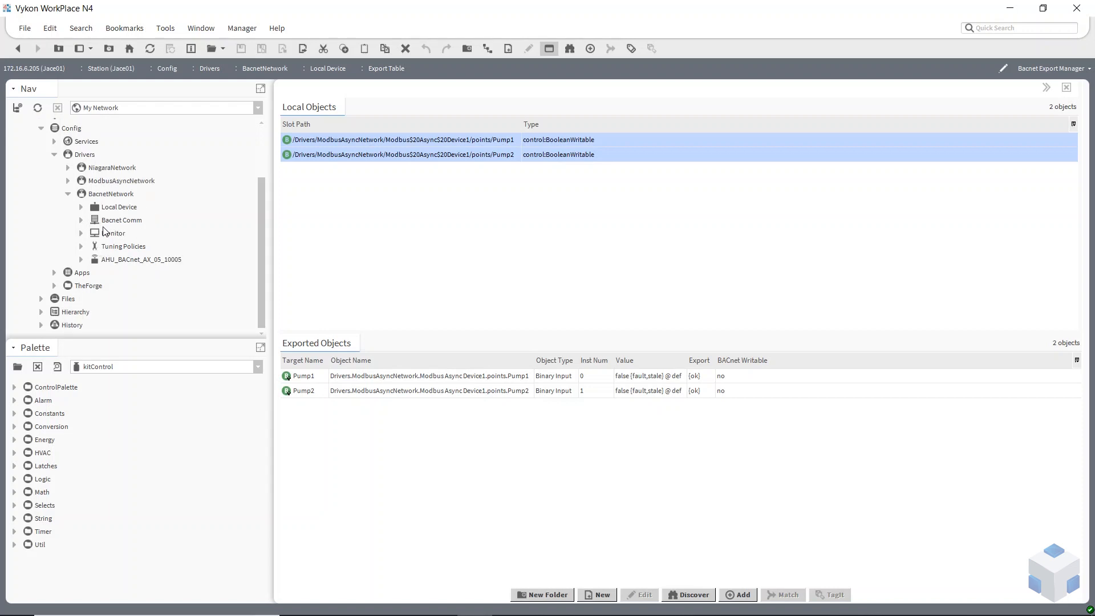
mouse_move(120, 208)
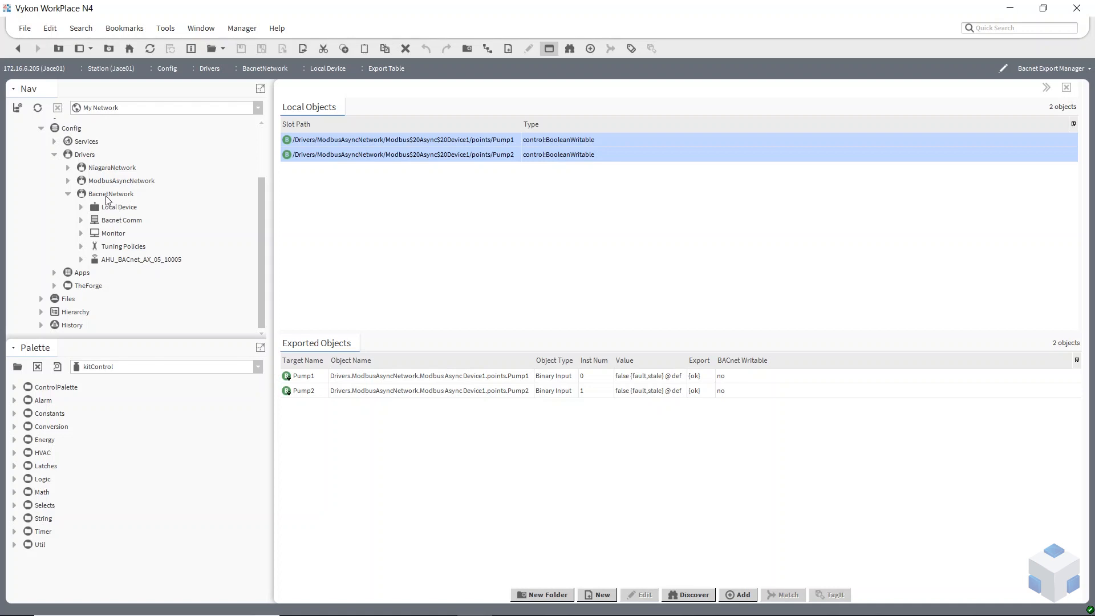
Navigate Drivers > BacnetNetwork > Bacnet Comm and open the Ip Port properties (B/IP 172.16.6.205).
click(85, 154)
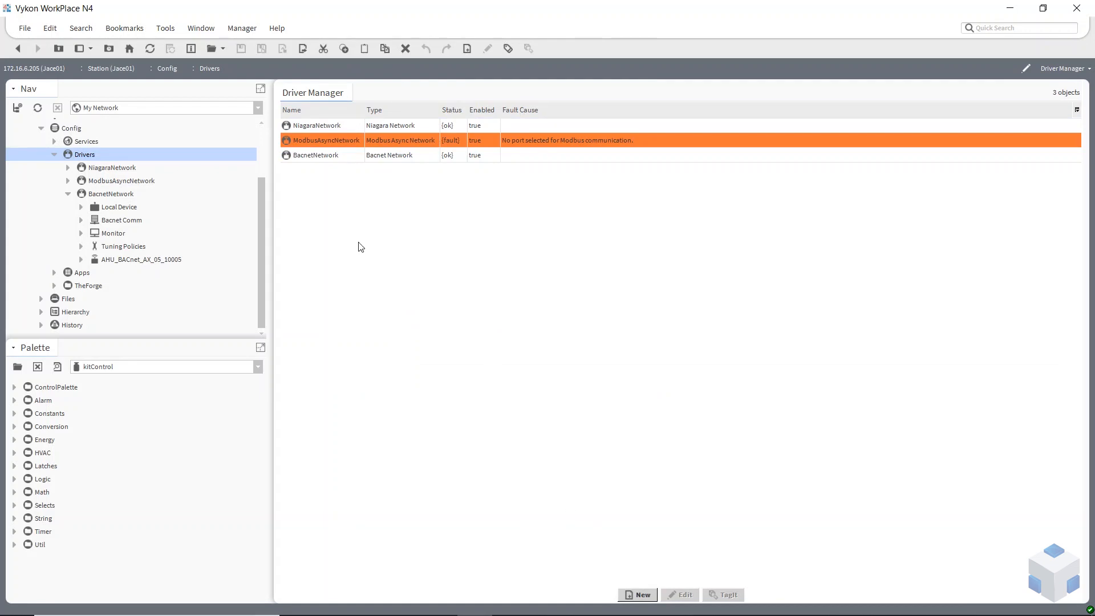
mouse_move(348, 162)
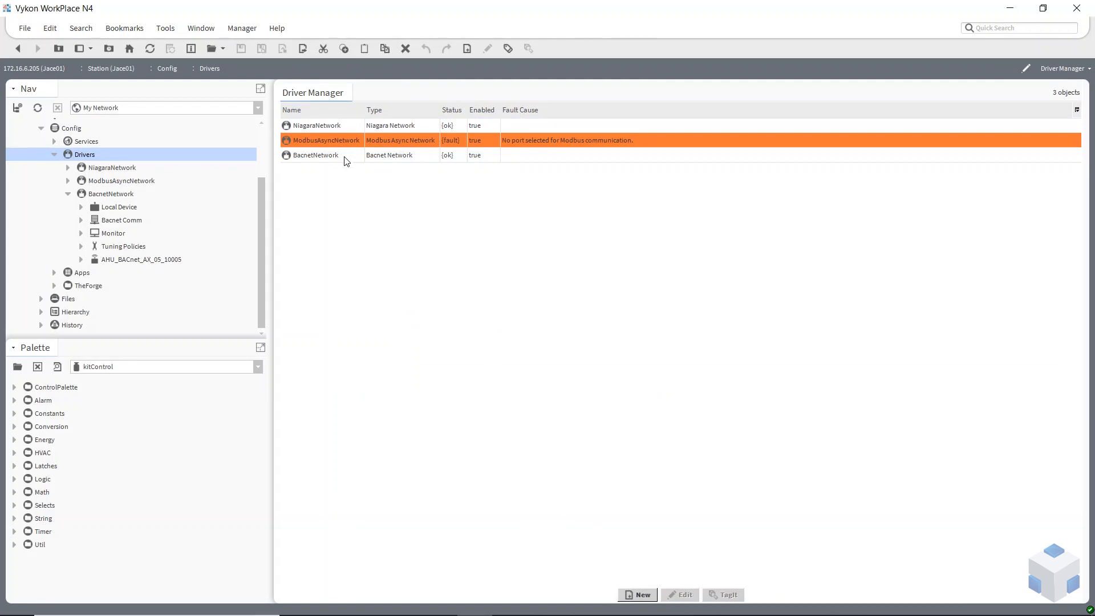
click(315, 155)
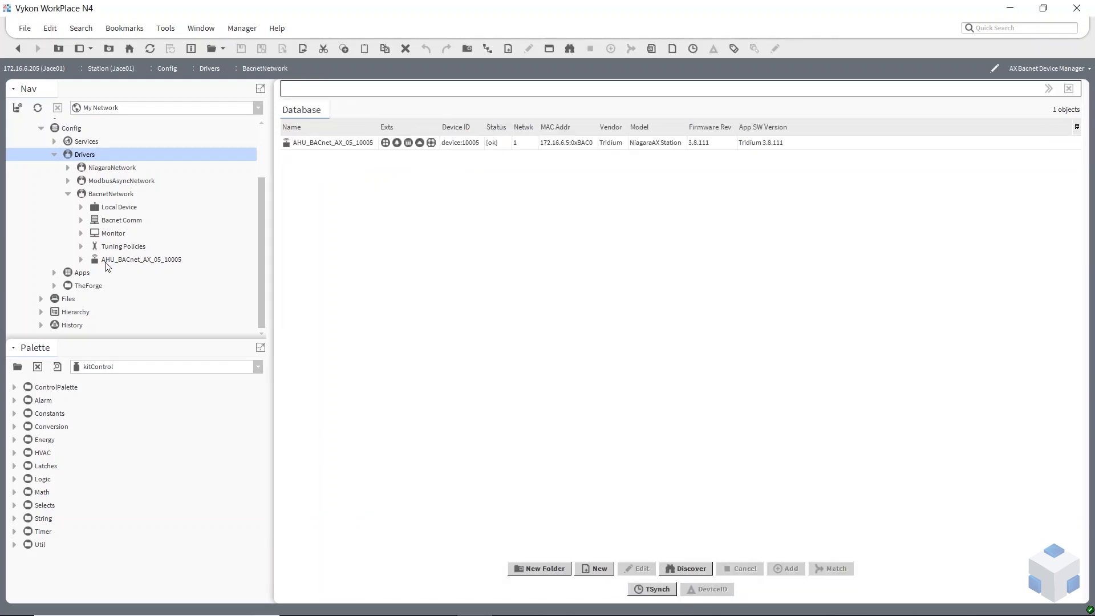
mouse_move(62, 239)
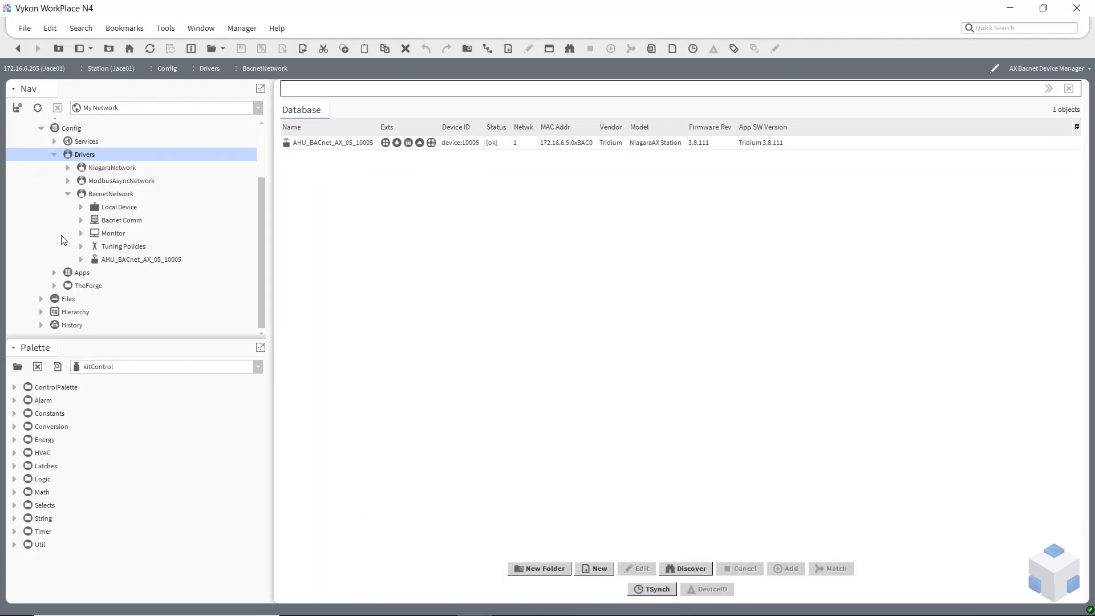
mouse_move(100, 217)
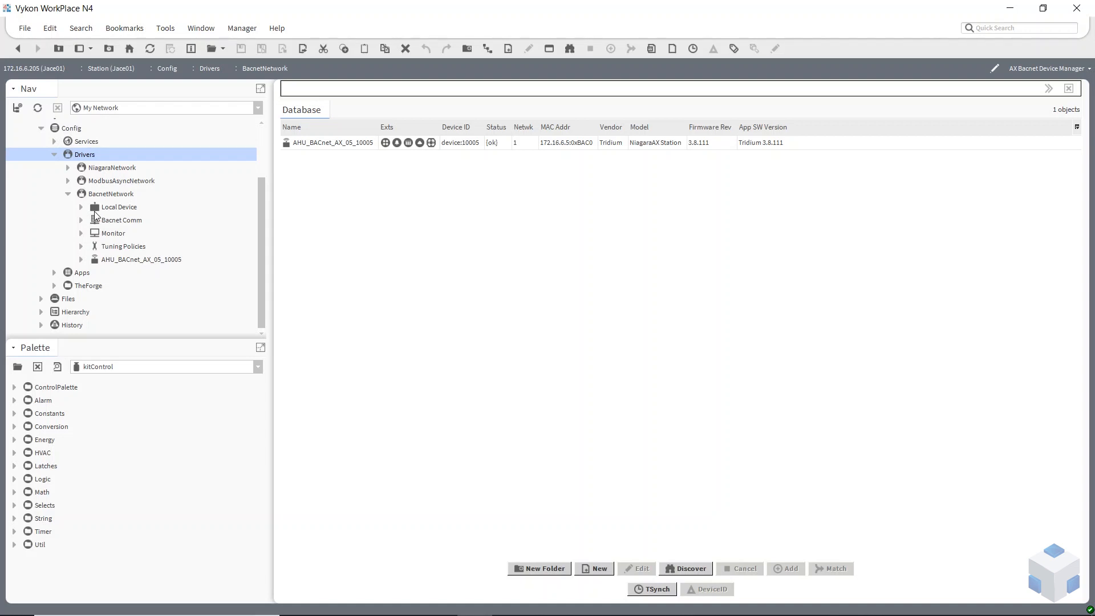
click(81, 219)
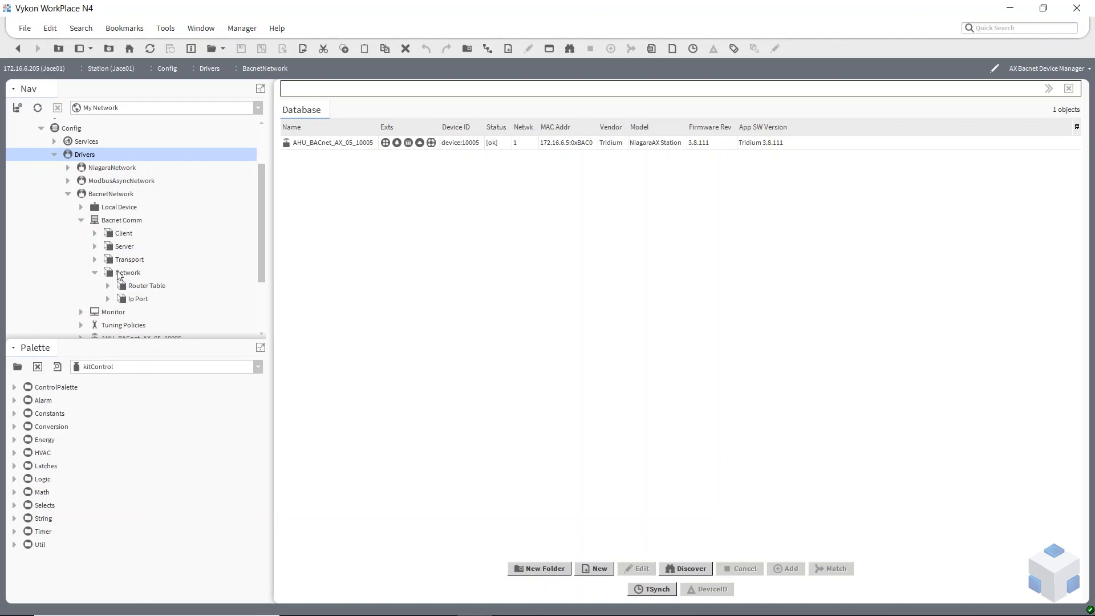
mouse_move(134, 299)
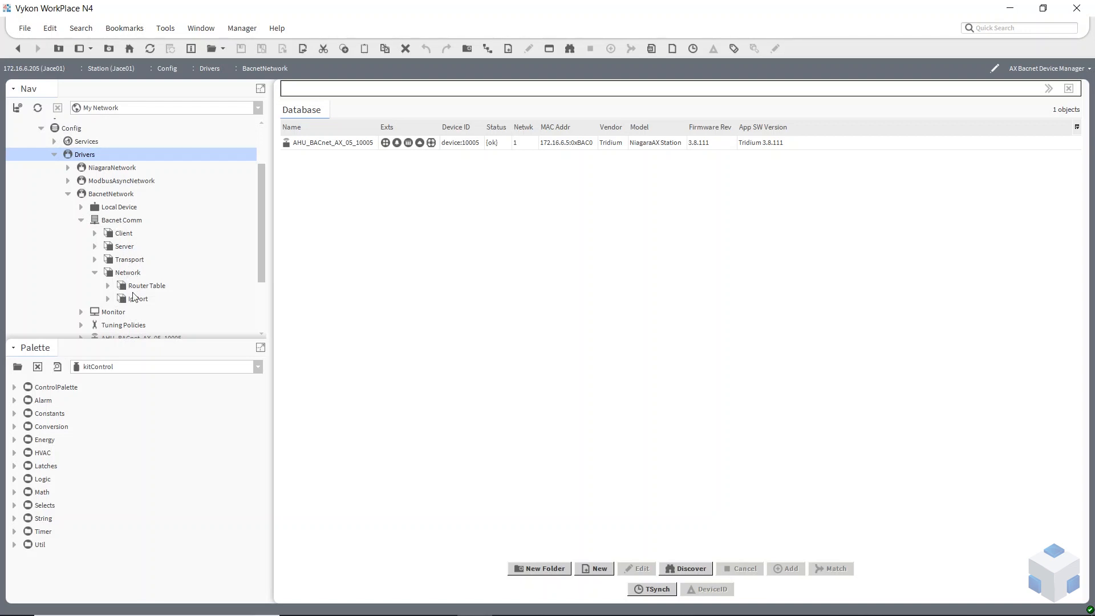
mouse_move(138, 304)
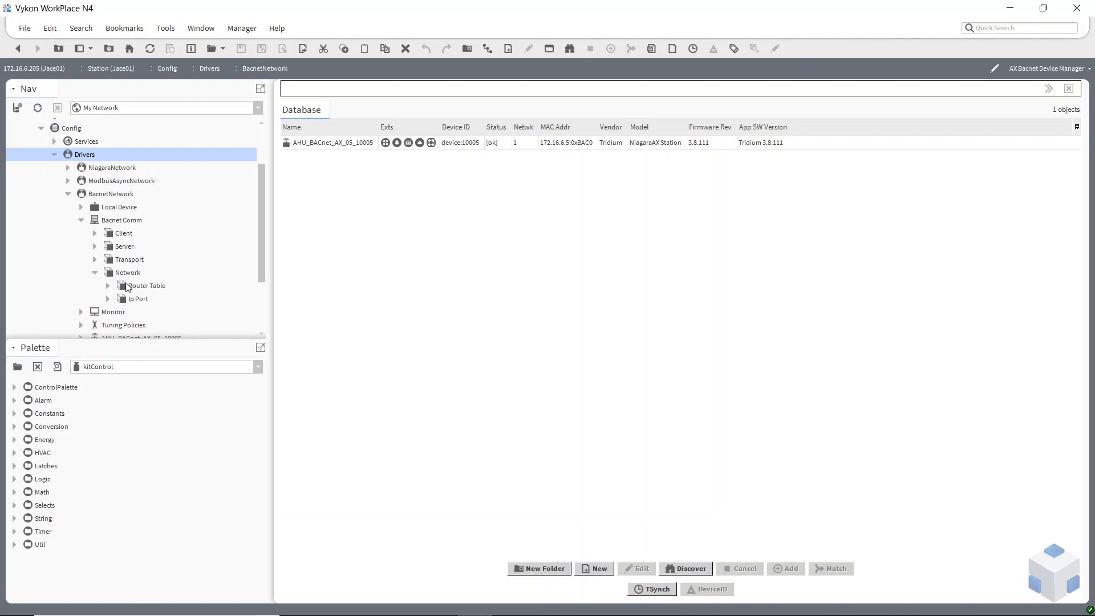
mouse_move(132, 308)
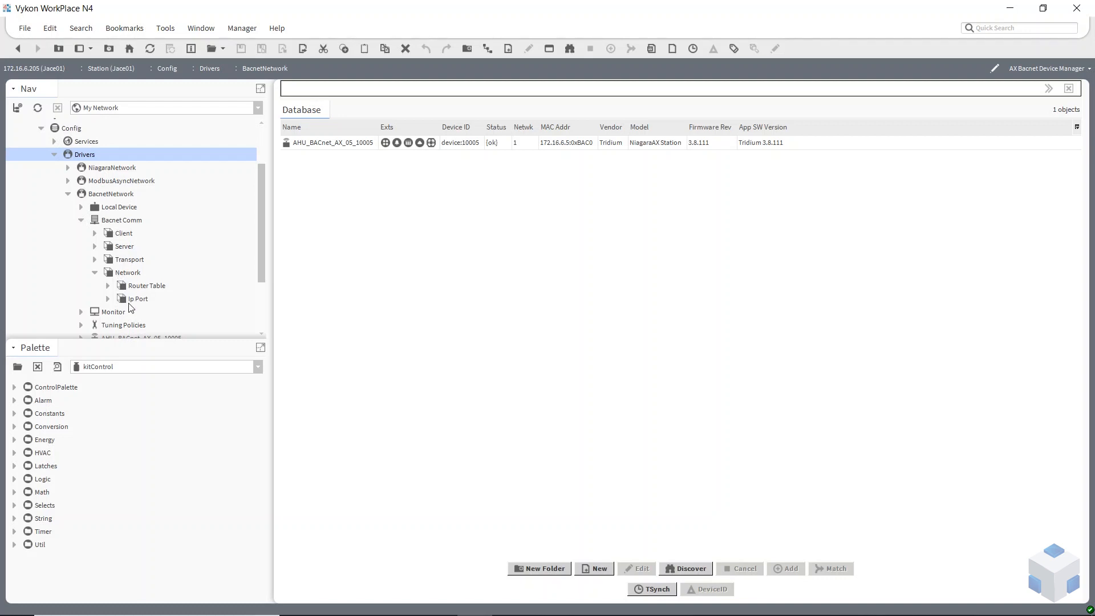
click(138, 298)
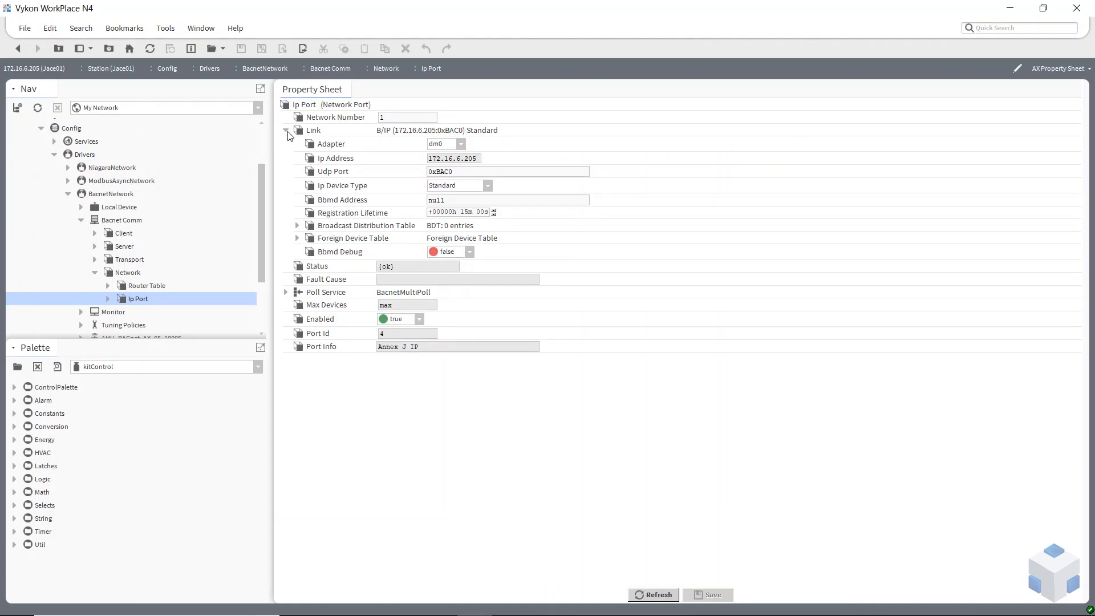
Collapse the Ip Port Link details and bring up the Open Palette dialog.
click(296, 130)
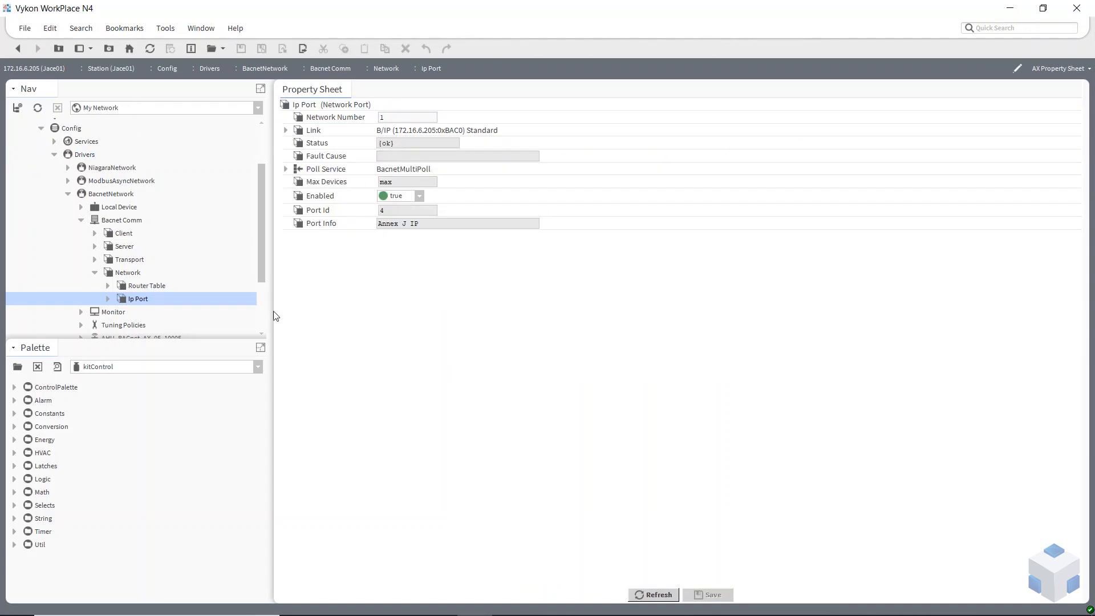
mouse_move(128, 289)
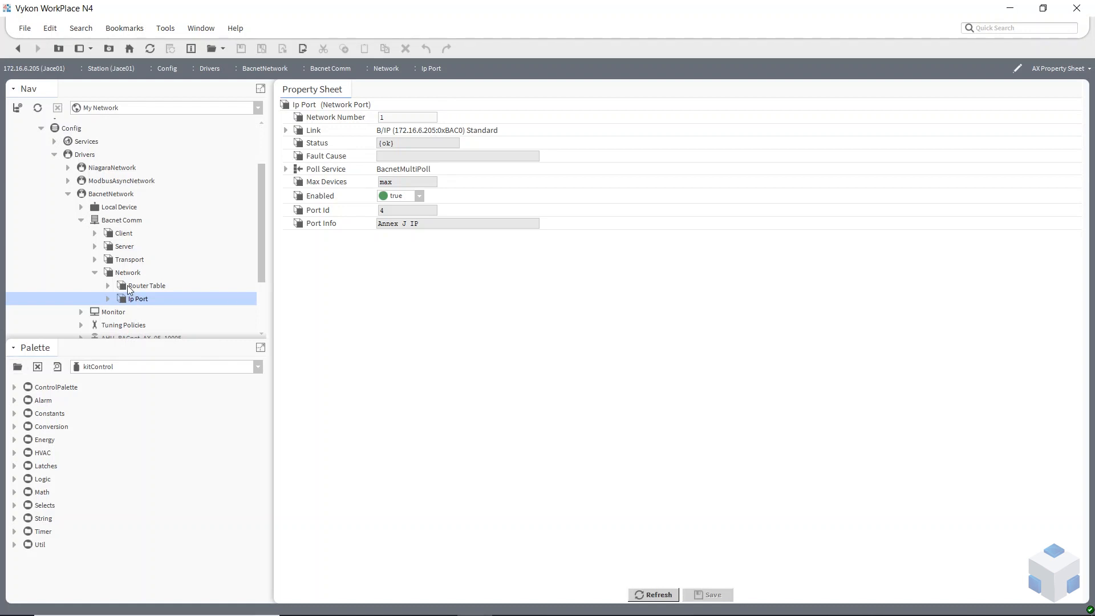
mouse_move(37, 367)
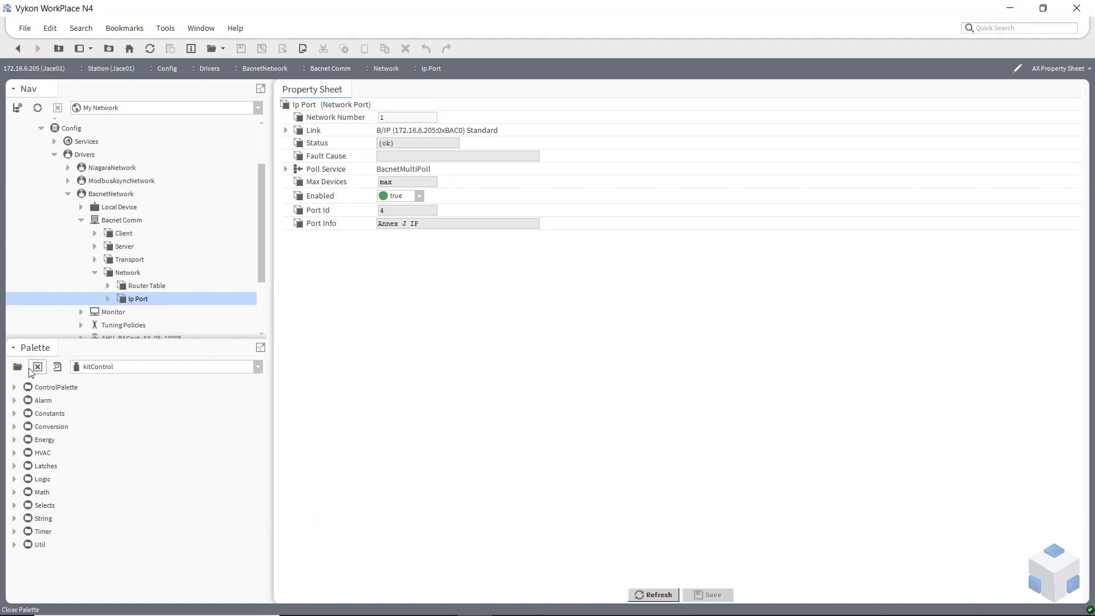
click(17, 366)
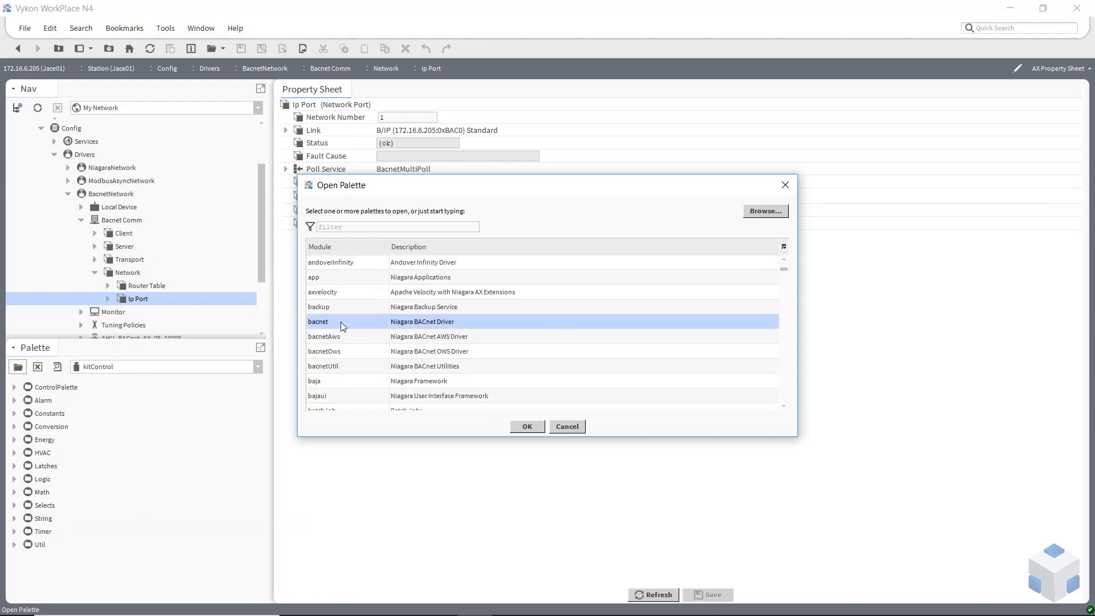
Load the bacnet palette and drag its MstpPort onto the Bacnet Comm network.
click(527, 427)
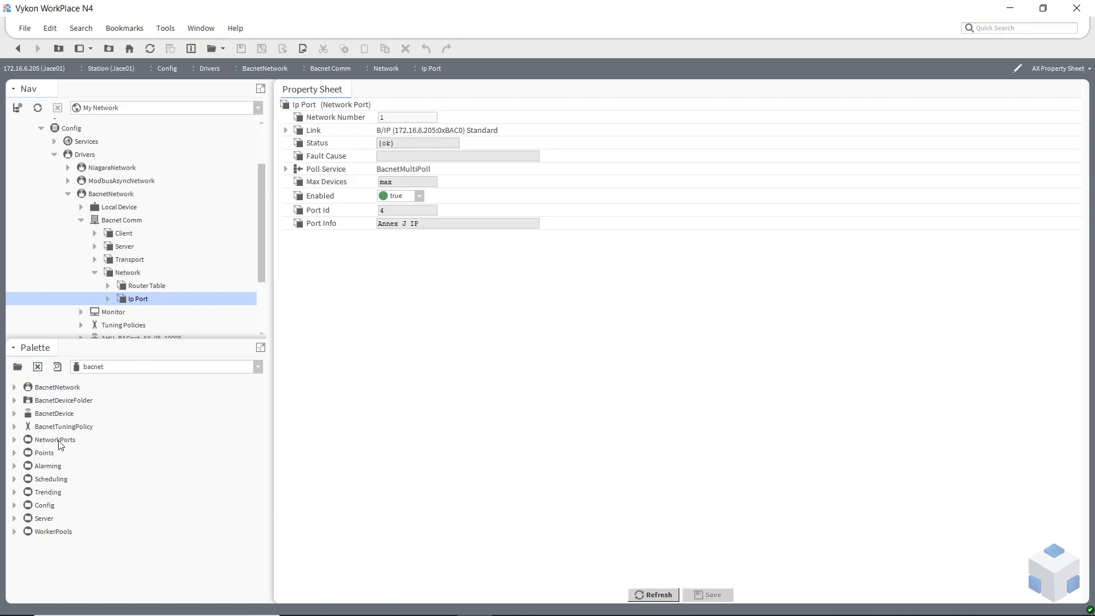
click(15, 439)
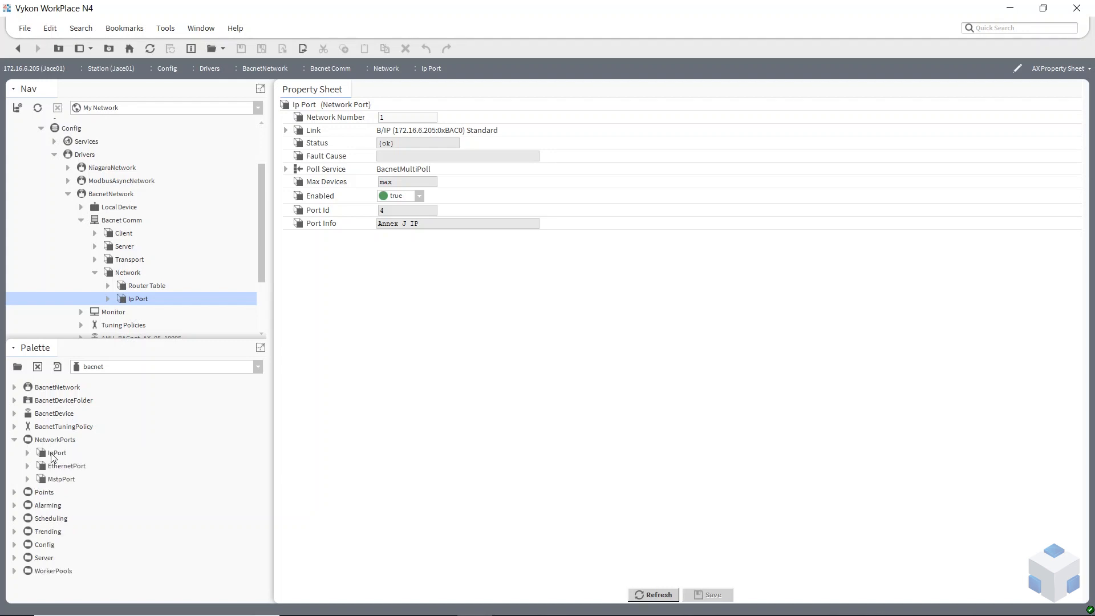
mouse_move(57, 476)
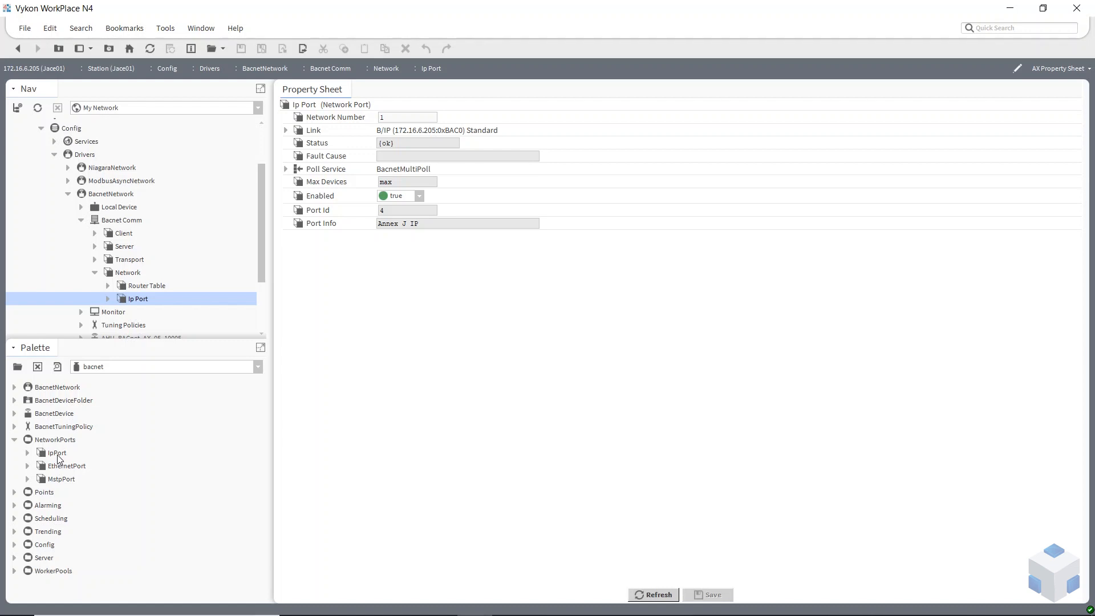
click(61, 479)
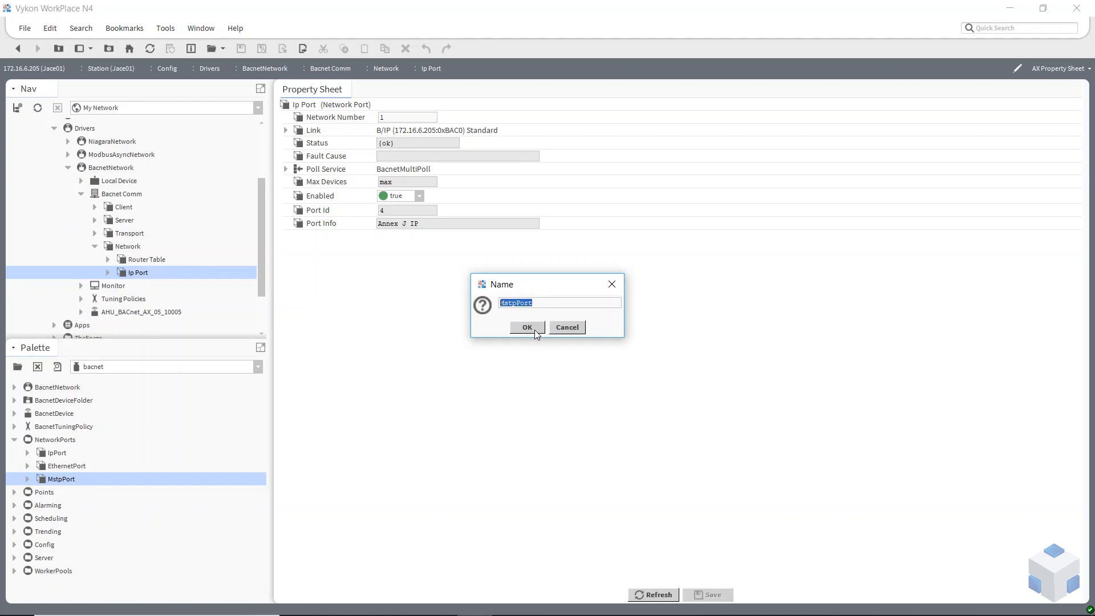
Confirm the MstpPort name, give it network number 2, and view its COM1 9600-baud link.
click(527, 328)
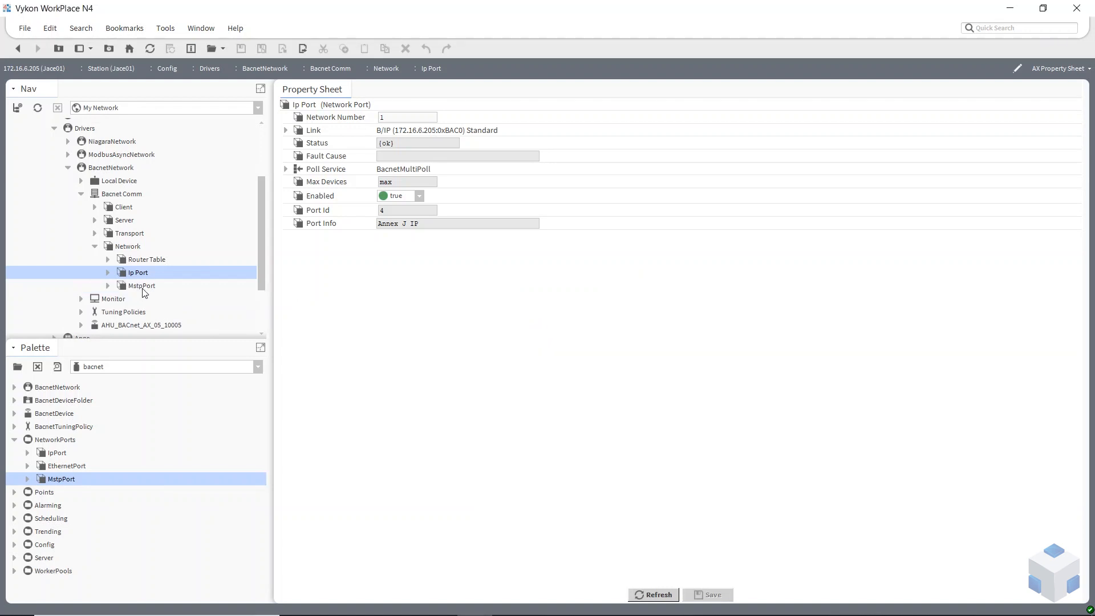
click(140, 285)
text(2)
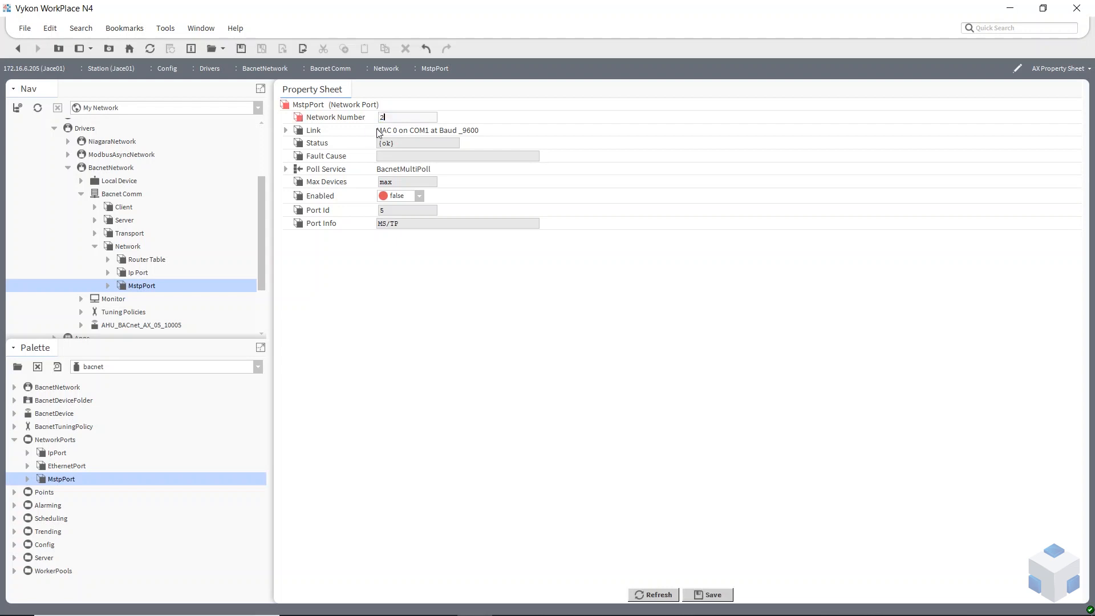
mouse_move(351, 163)
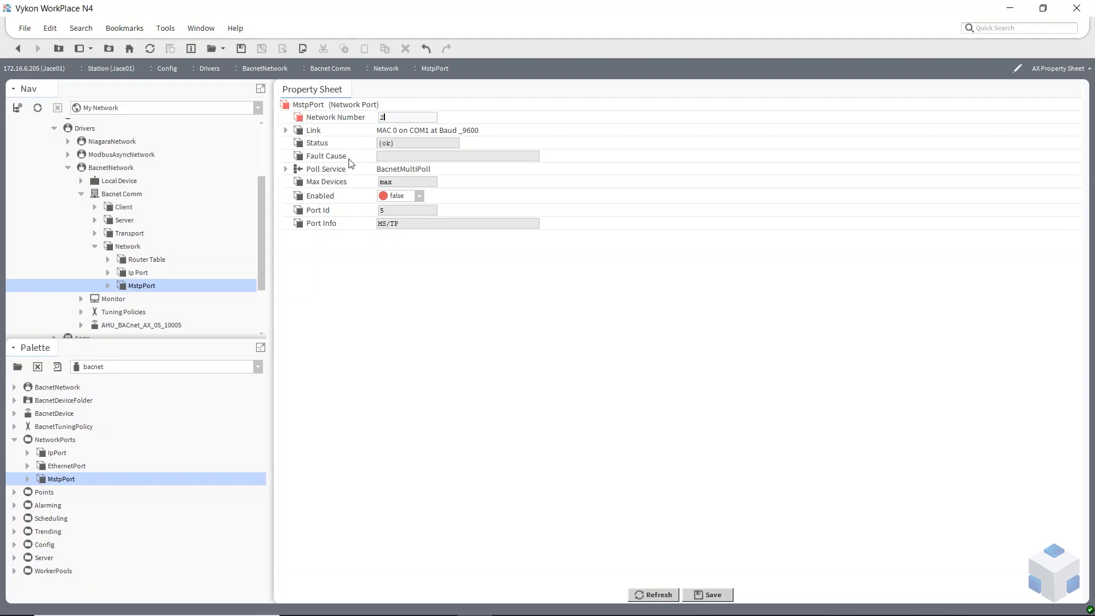
click(286, 130)
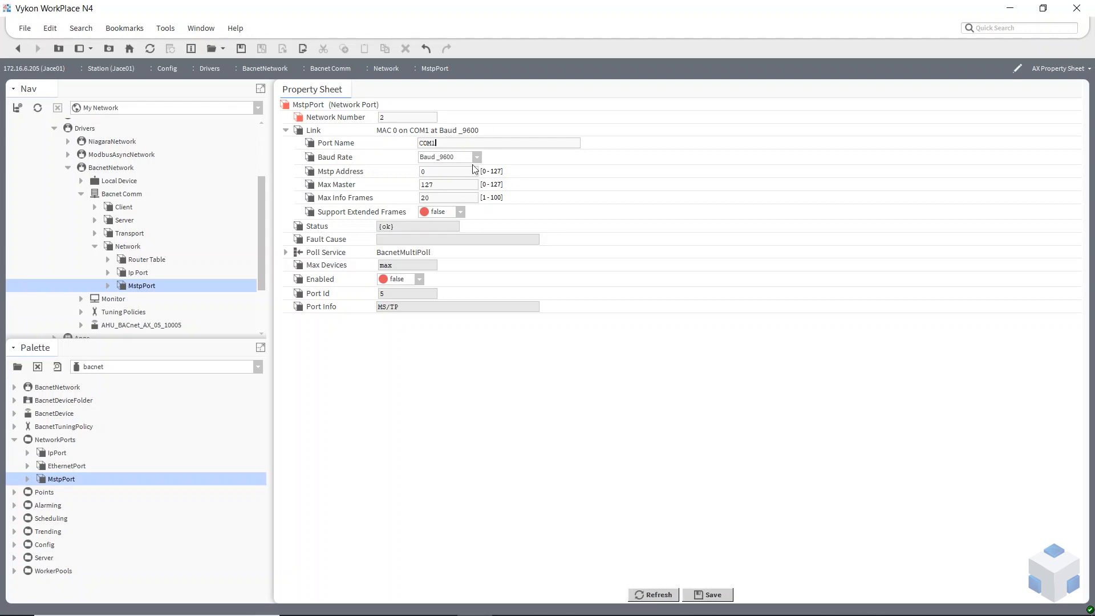
mouse_move(460, 164)
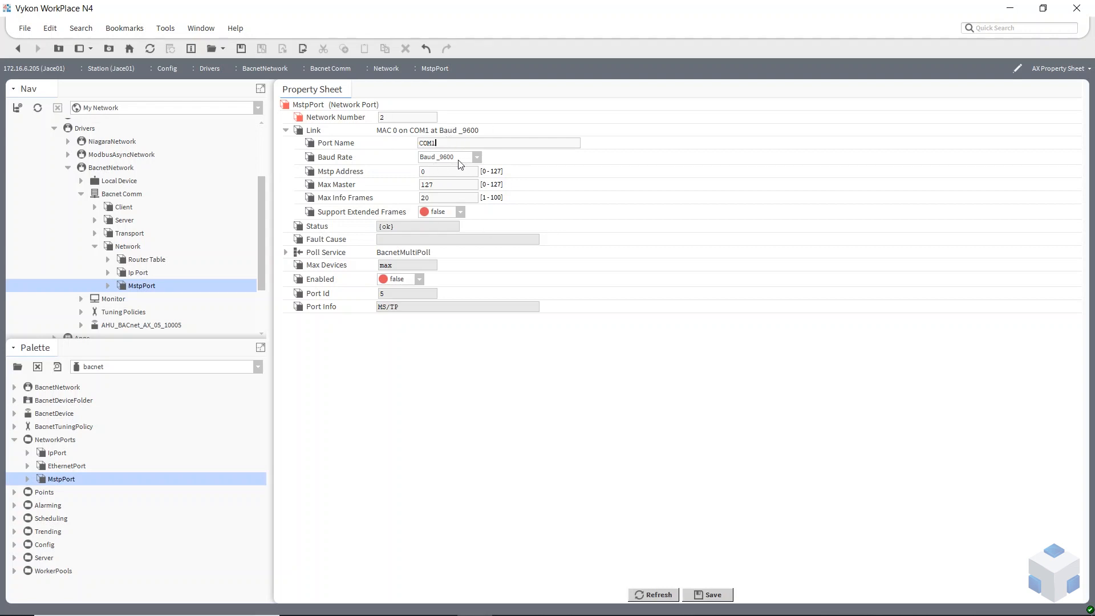
mouse_move(395, 186)
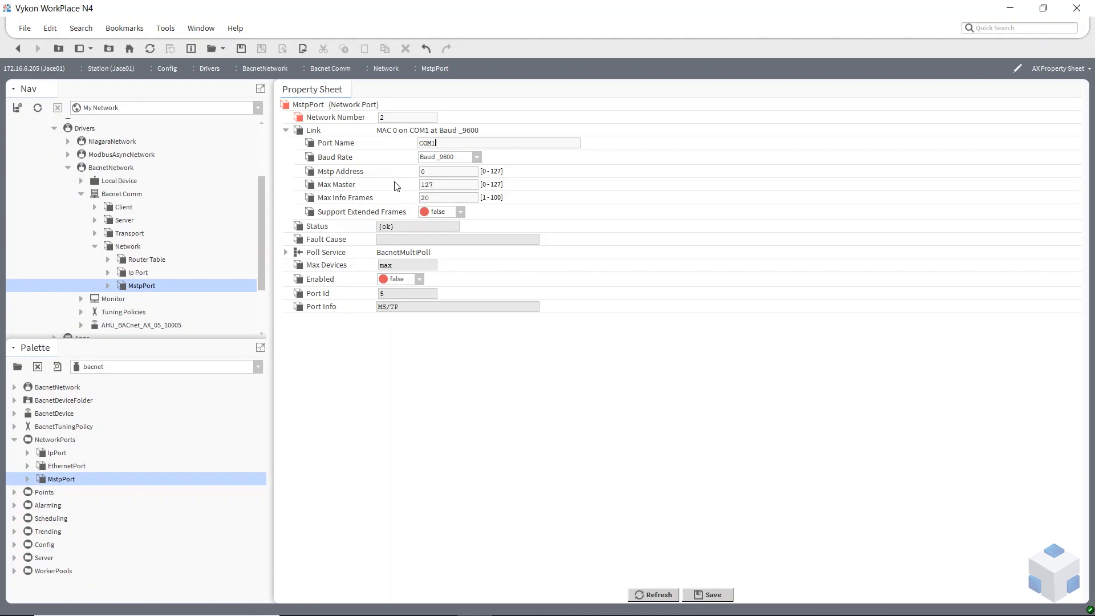
mouse_move(356, 389)
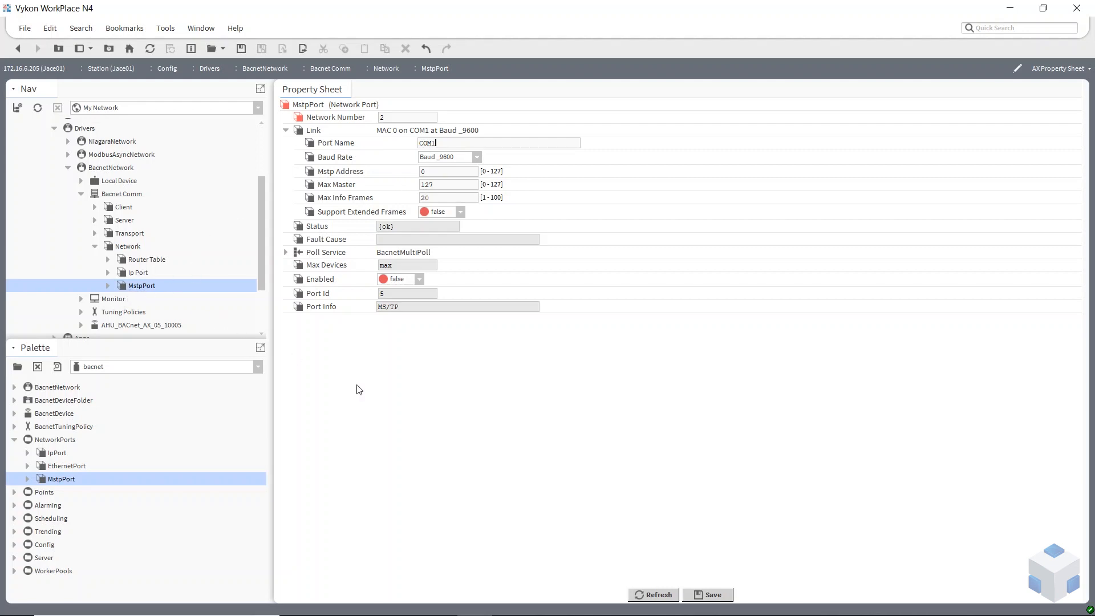
mouse_move(416, 439)
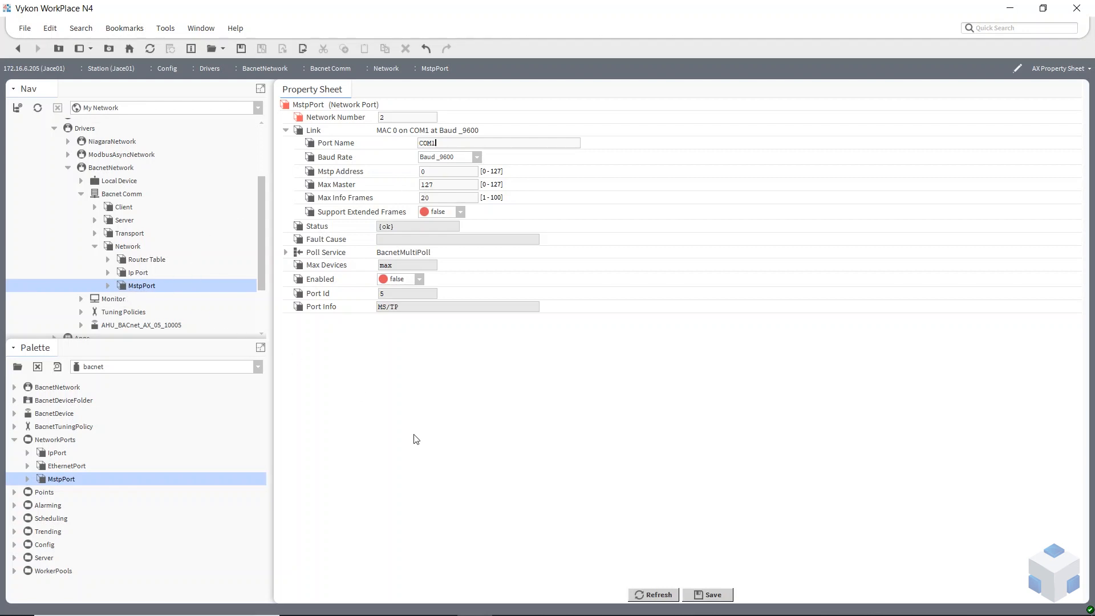